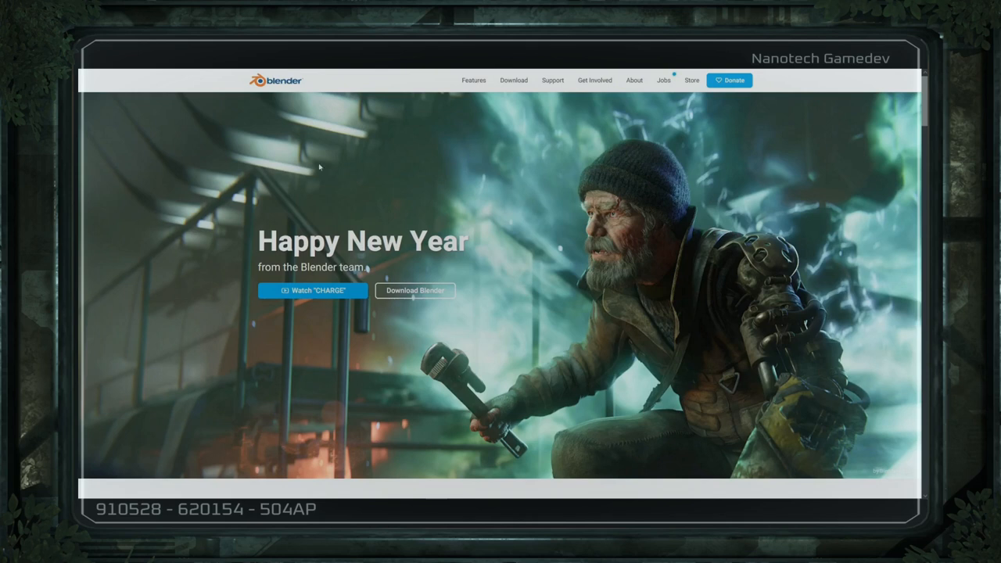
mouse_move(419, 179)
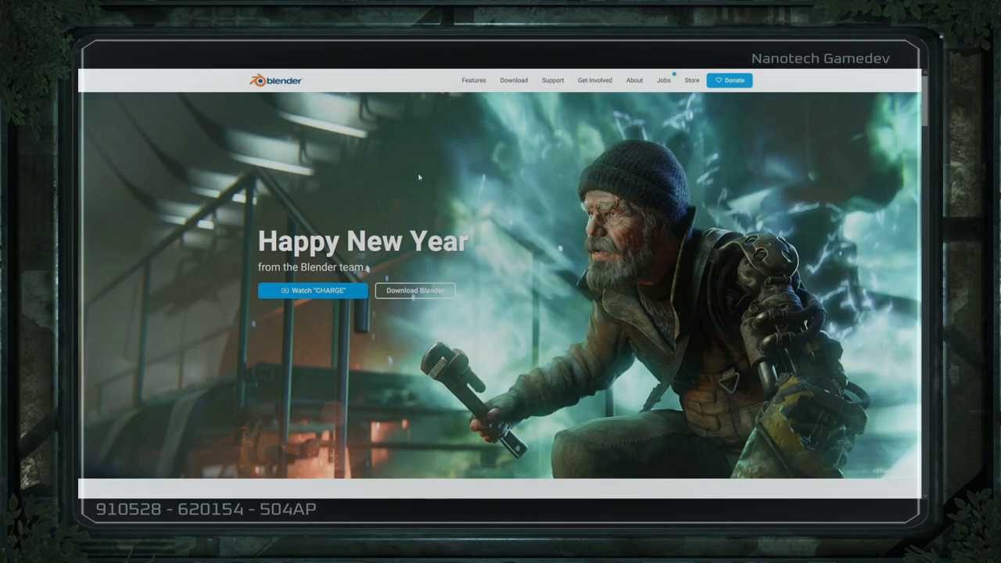
mouse_move(510, 95)
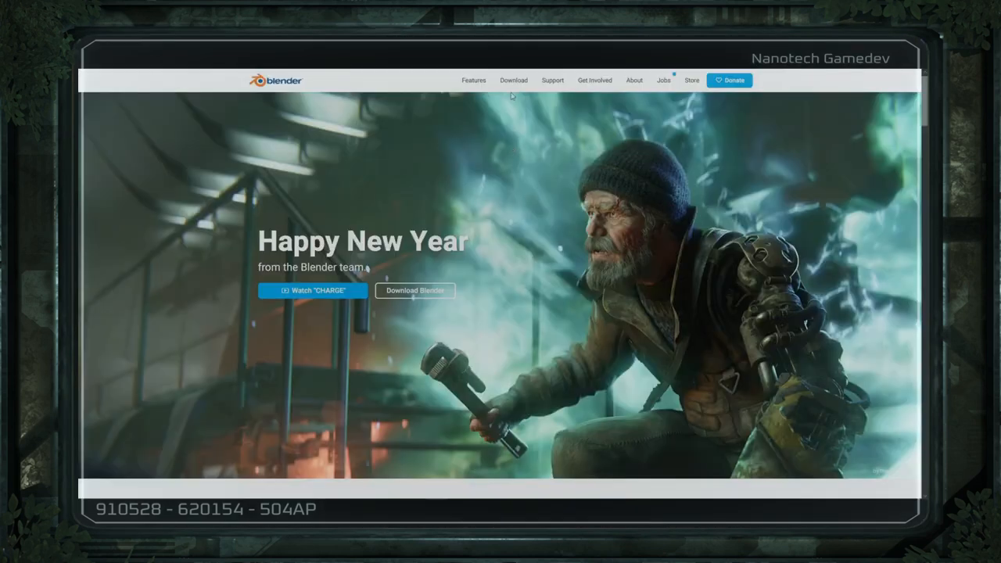
Step: Reach the Blender 3.4.1 download page from the blender.org navigation bar
left_click(513, 80)
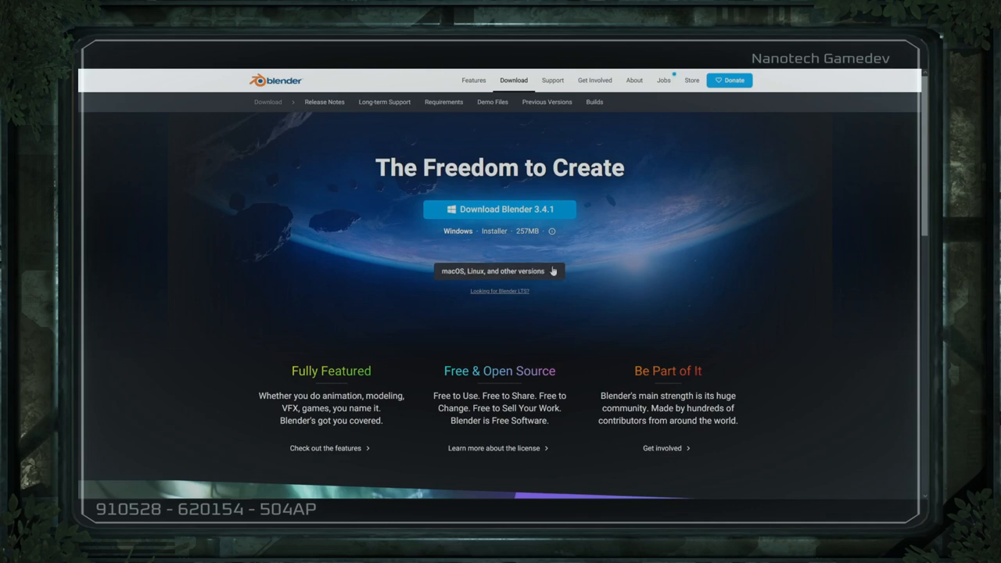
left_click(499, 271)
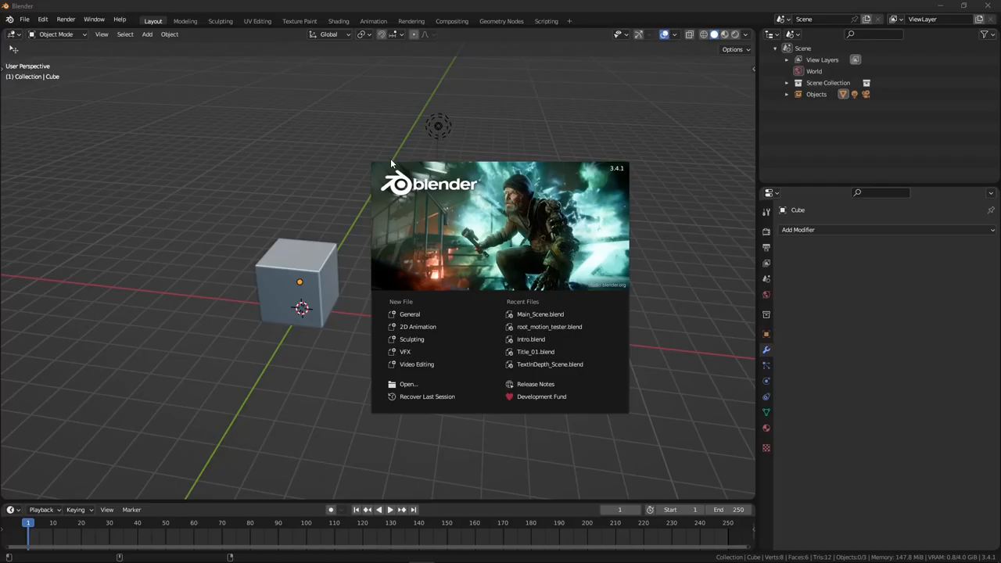
Step: Dismiss the splash screen and raise the interface Resolution Scale to 1.50 in Preferences
left_click(42, 19)
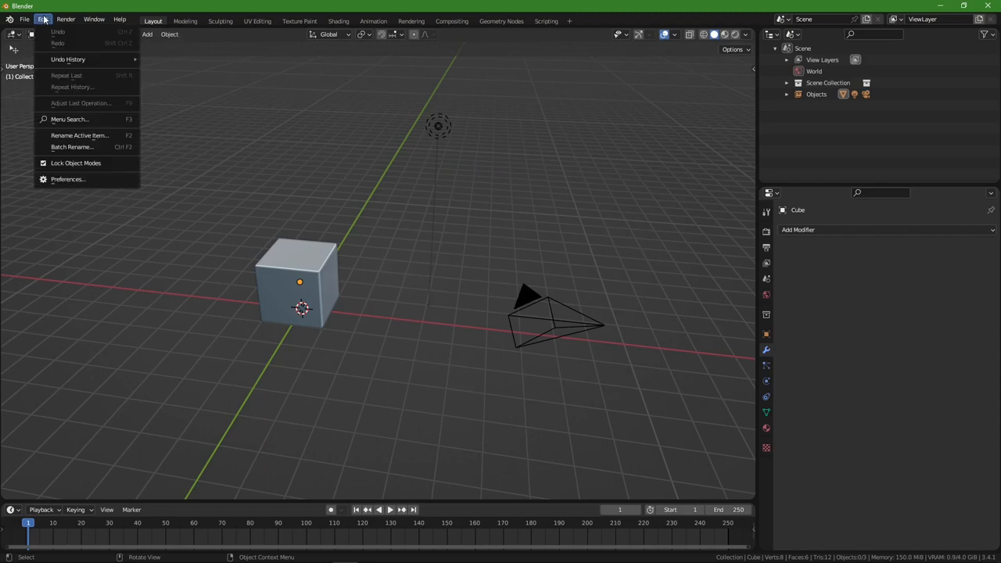
left_click(69, 178)
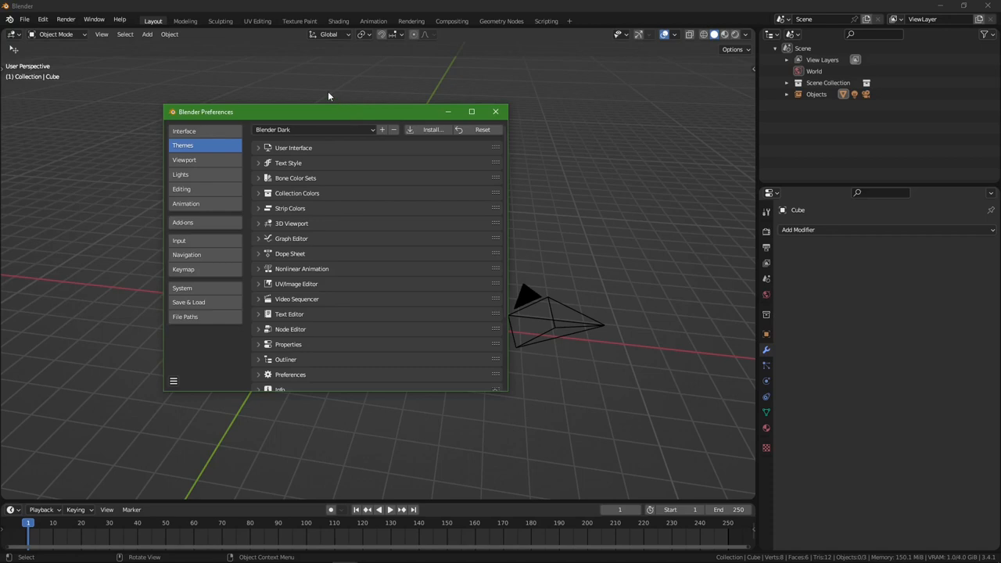
left_click(185, 132)
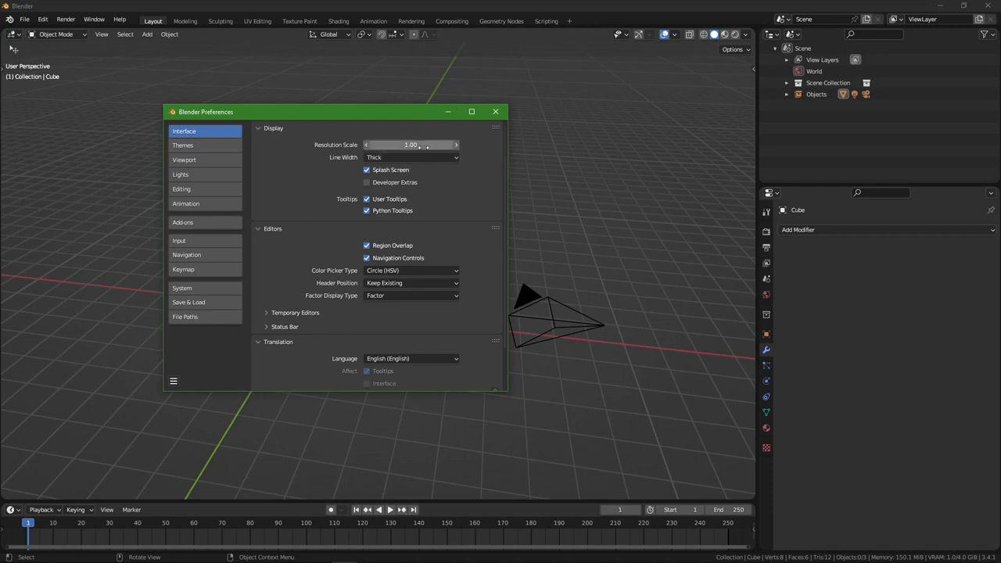
mouse_move(410, 143)
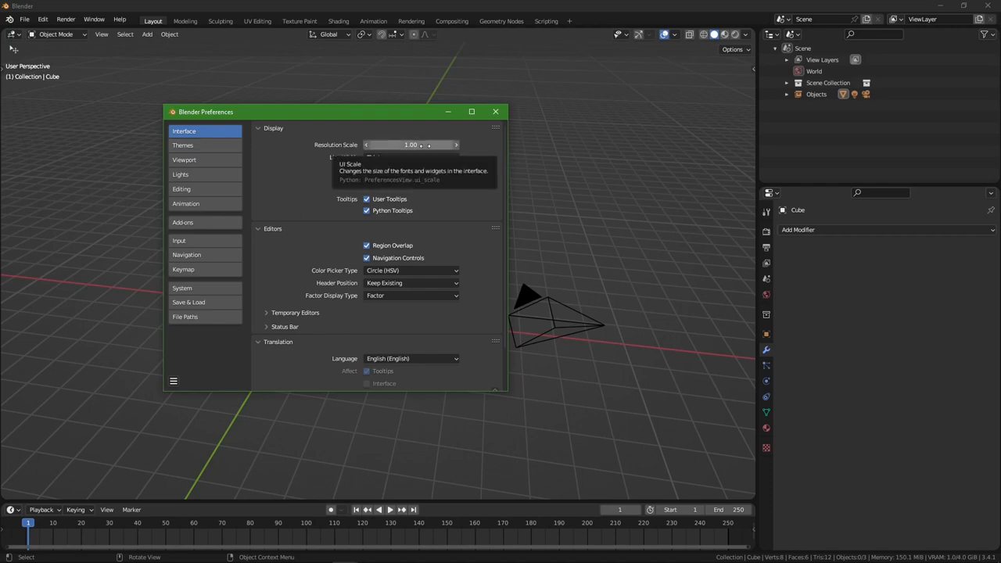
left_click(409, 144)
type("1.5")
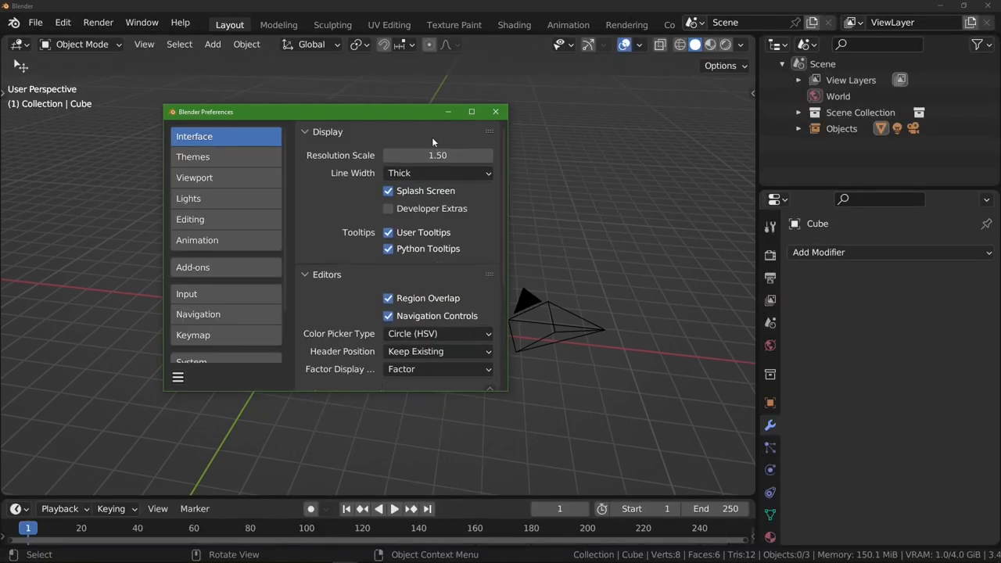
Step: Try the Modo theme preset, then apply Nanotech Gamedev and return to Interface settings
left_click(194, 156)
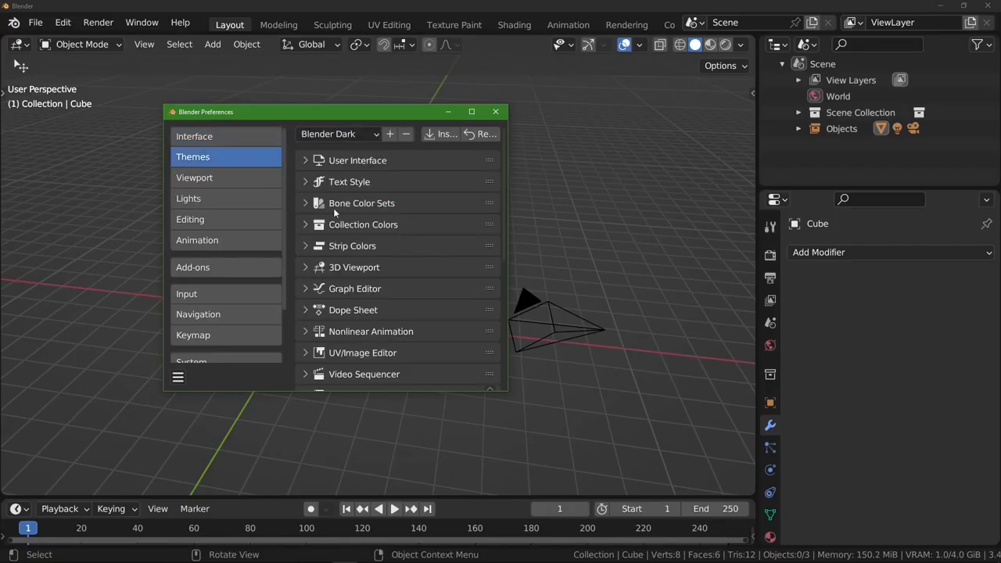
mouse_move(358, 134)
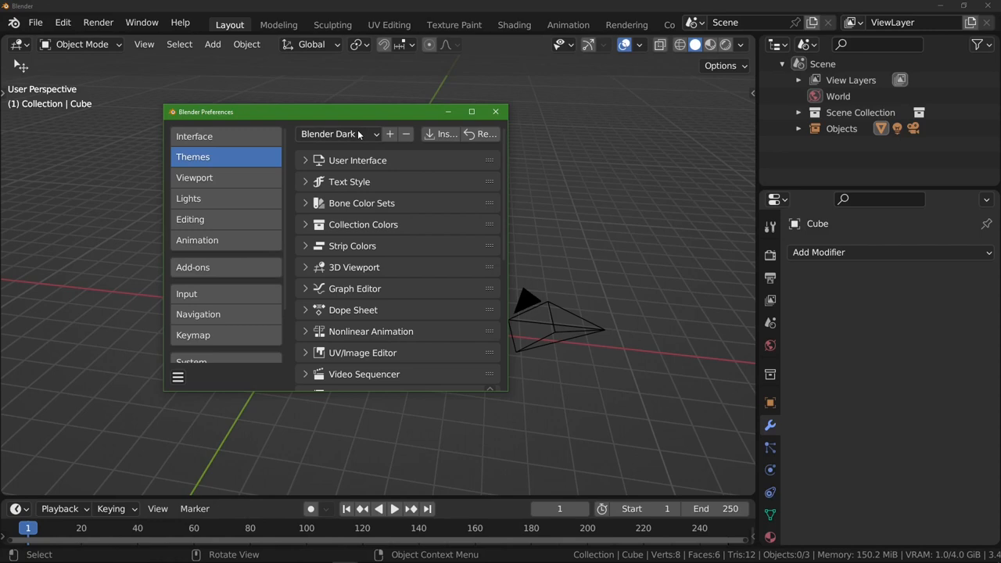
left_click(338, 134)
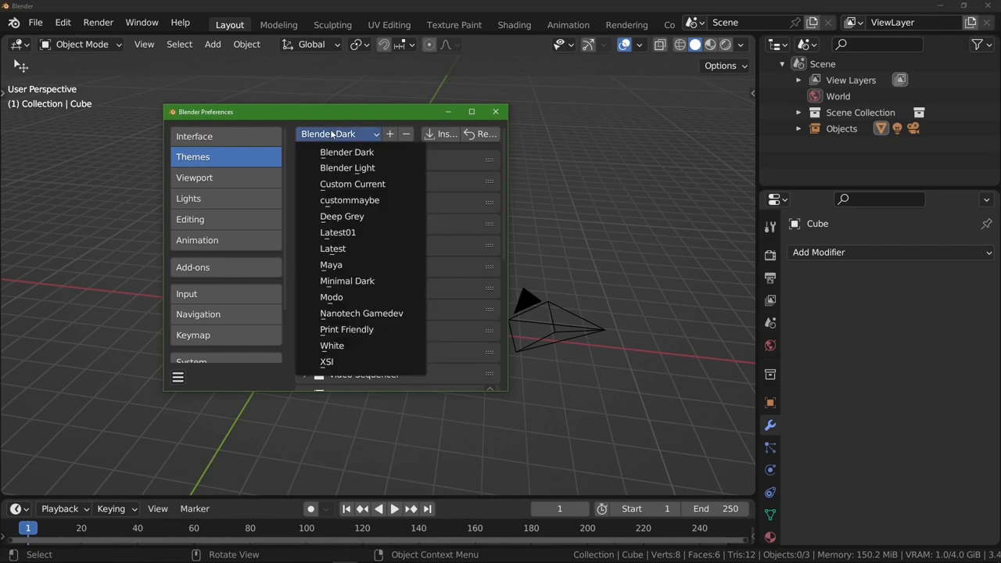
left_click(347, 167)
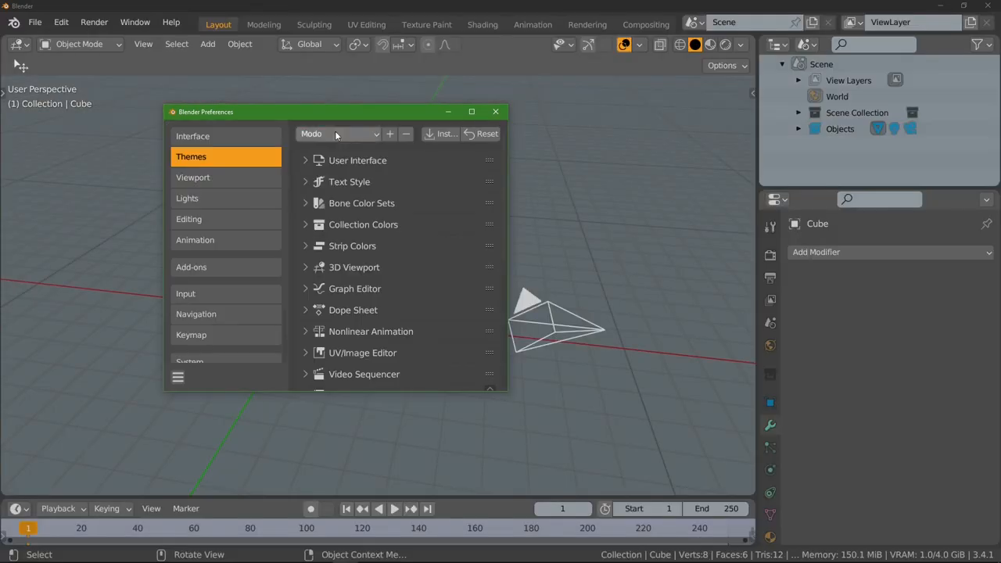
left_click(338, 133)
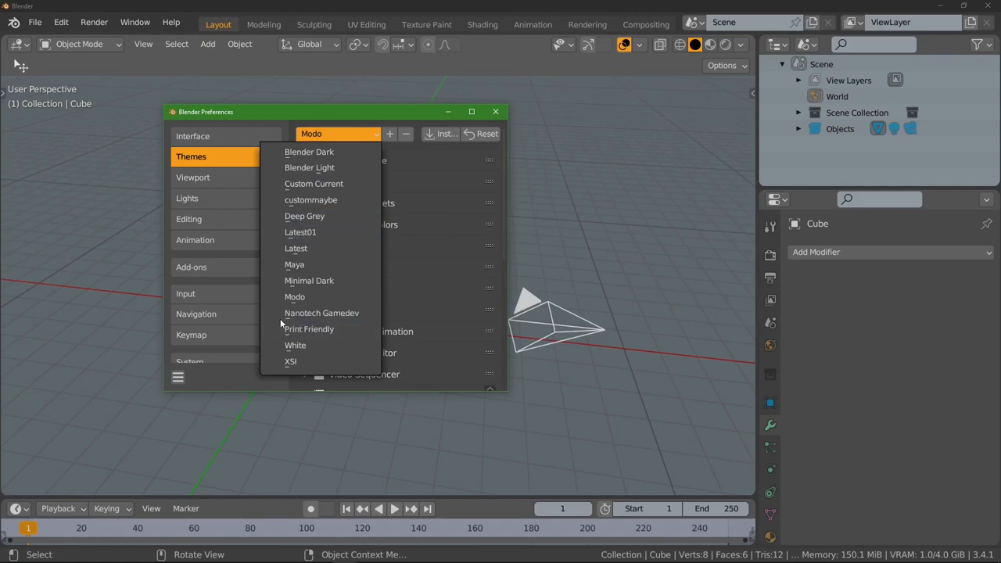
left_click(322, 313)
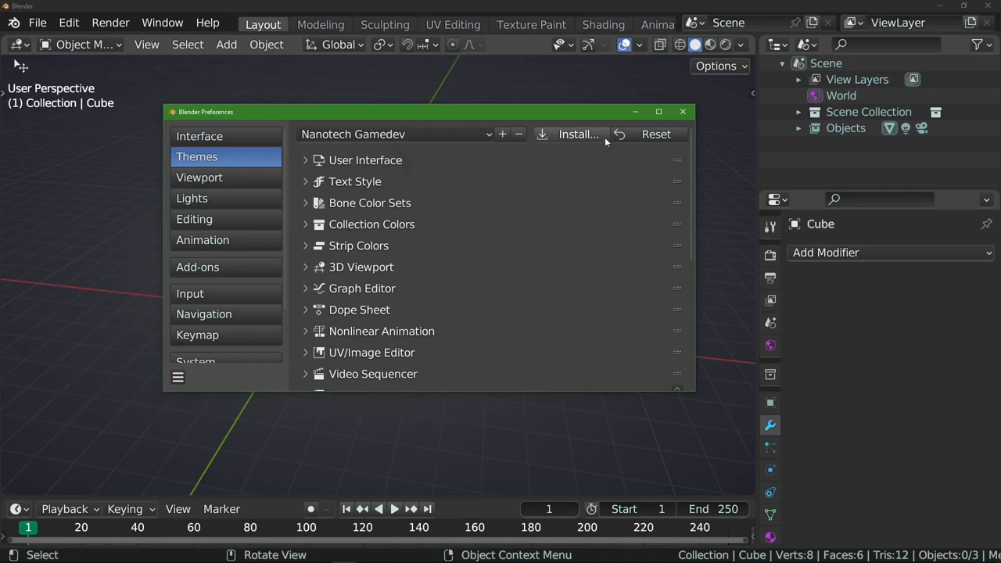
left_click(577, 135)
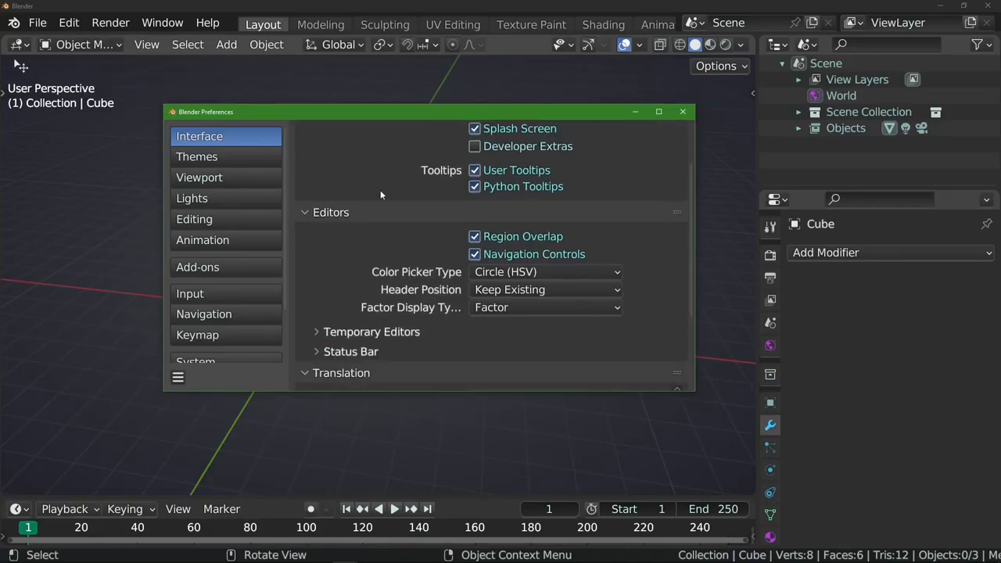
scroll("down", 3)
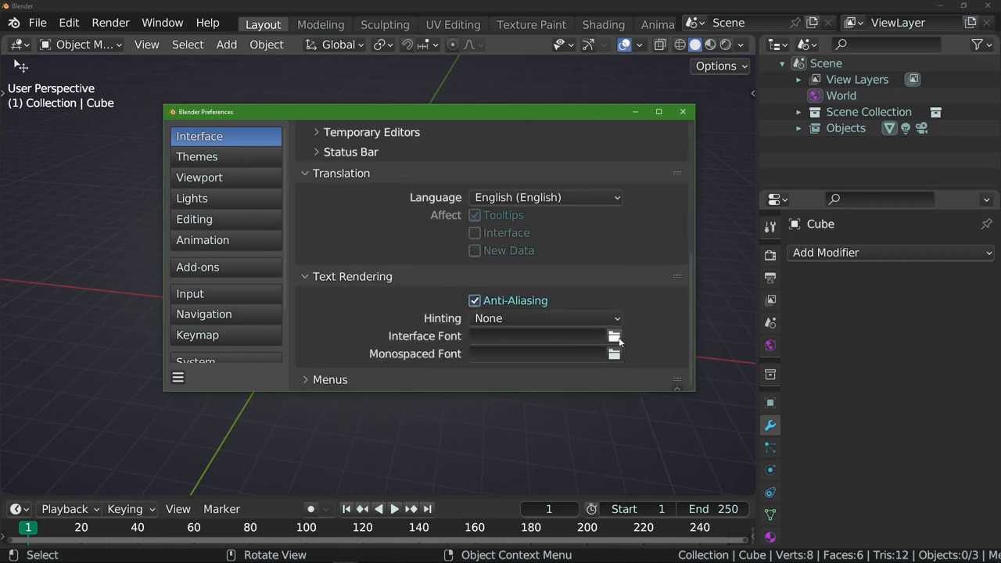
scroll("down", 3)
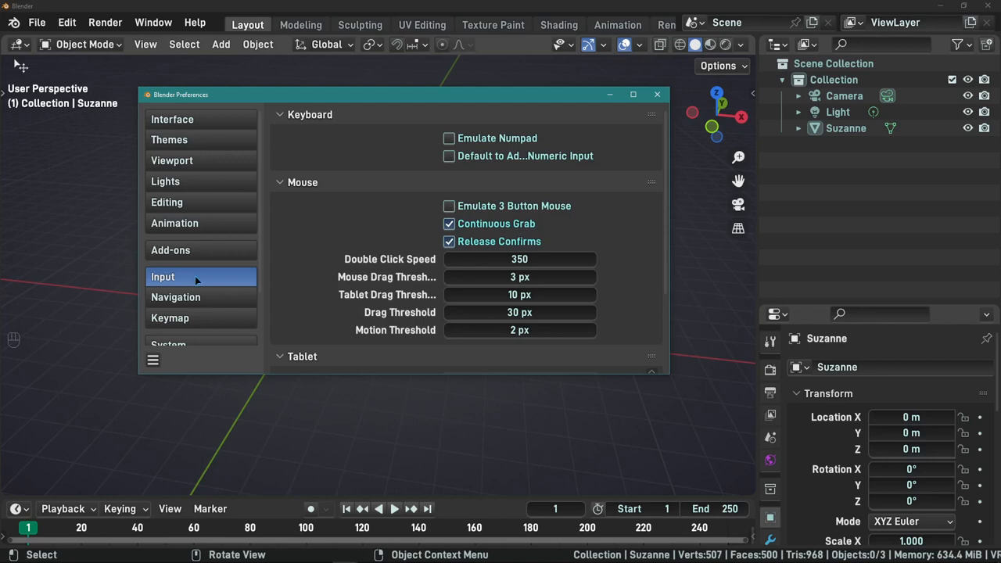
mouse_move(632, 216)
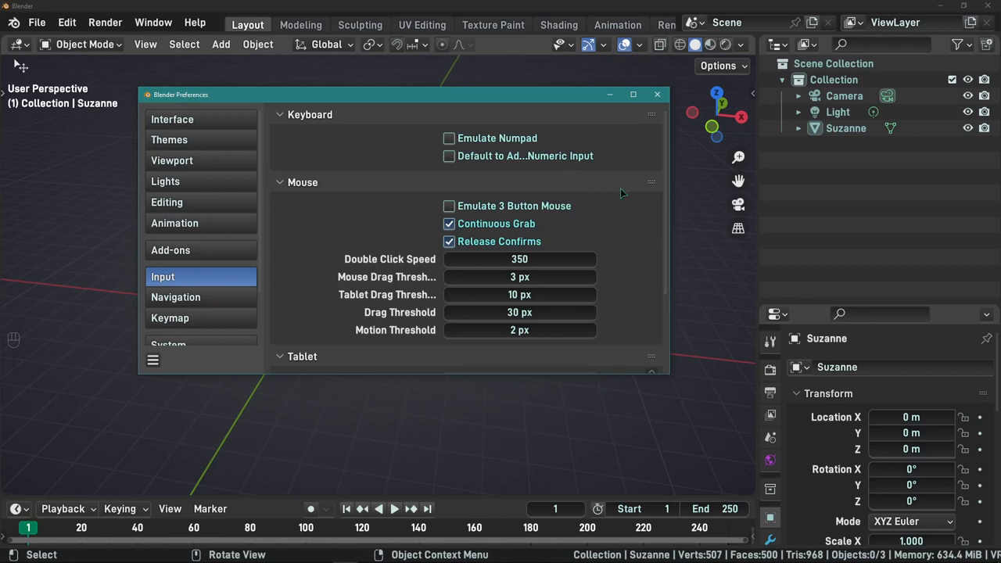
mouse_move(451, 138)
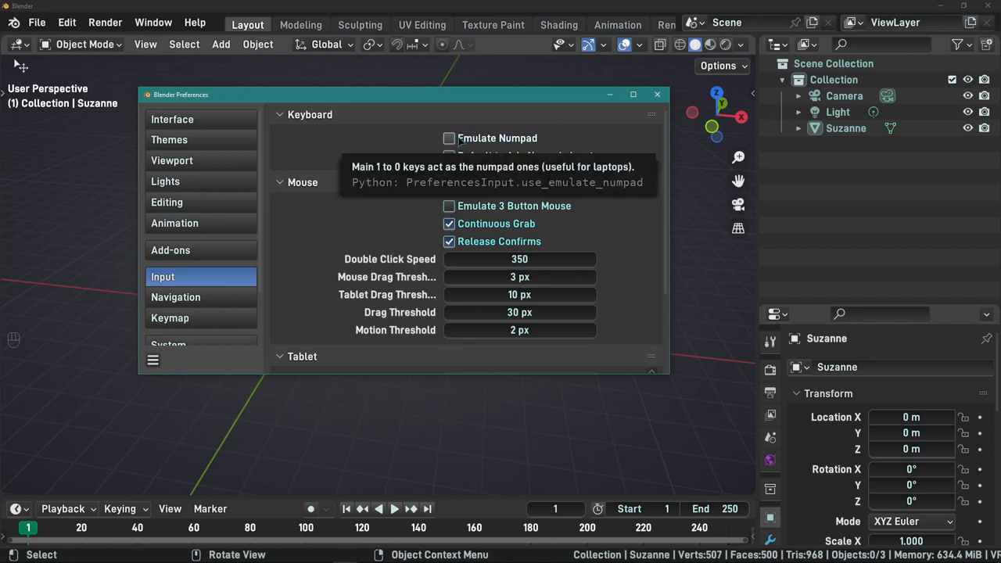
Step: Enable Emulate Numpad and Emulate 3 Button Mouse in the input preferences
left_click(449, 138)
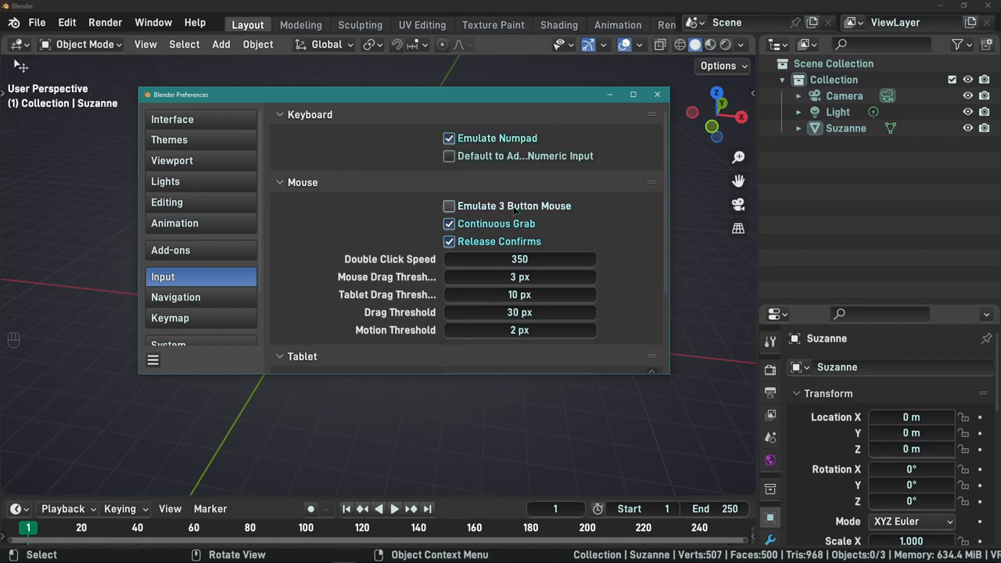
mouse_move(449, 207)
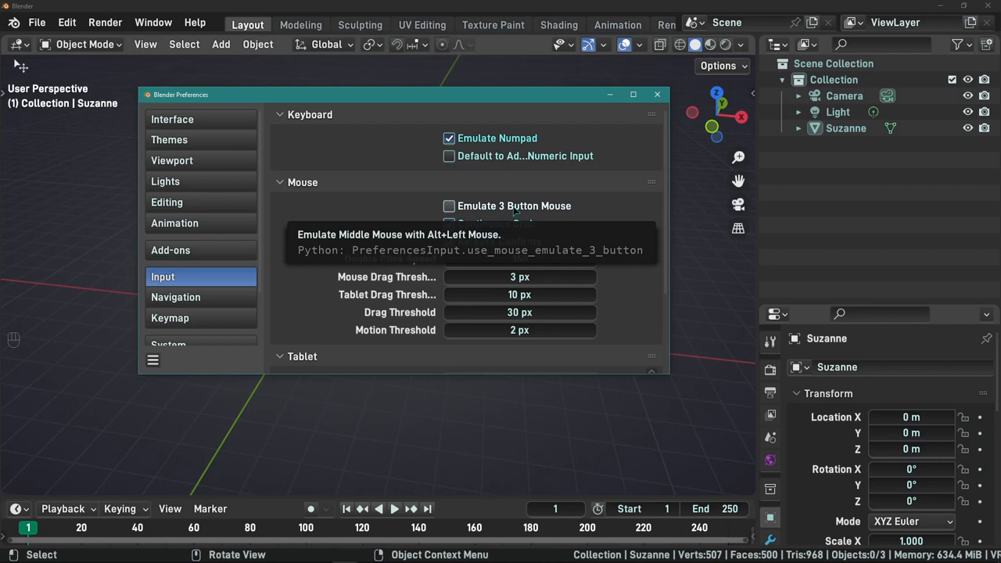
left_click(449, 207)
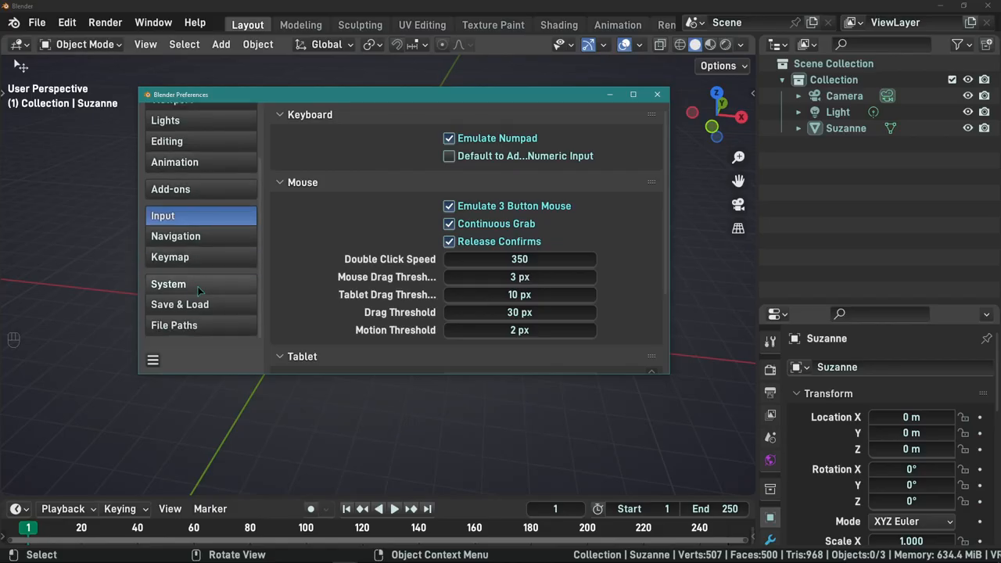
Step: View the System preferences and the save/reset preferences menu, then leave Preferences
left_click(169, 283)
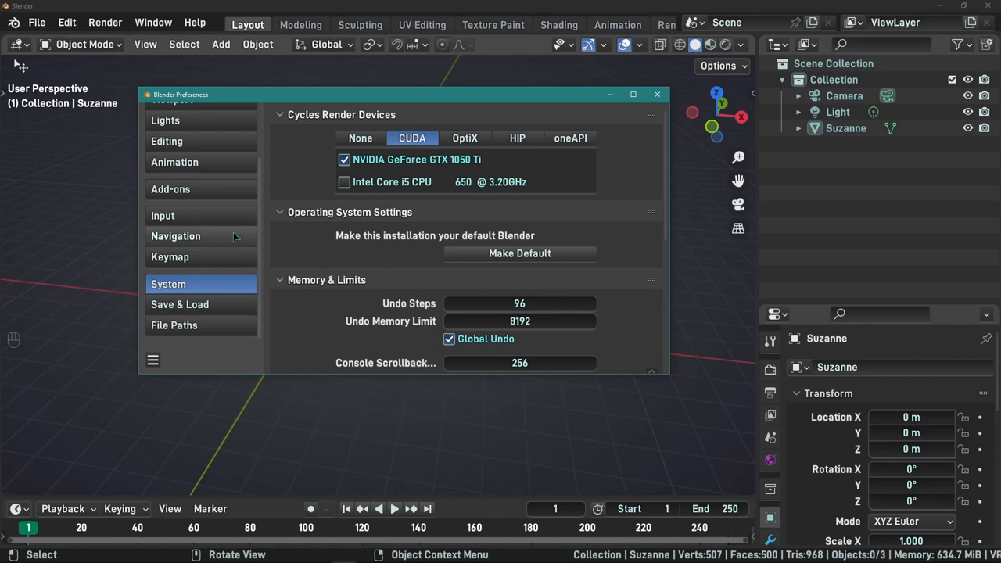
mouse_move(162, 369)
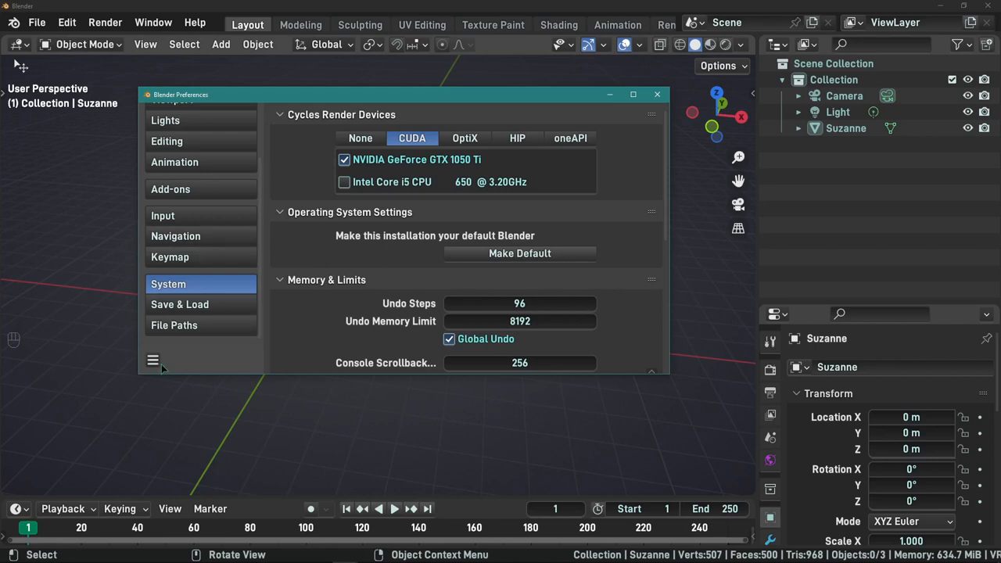
left_click(154, 359)
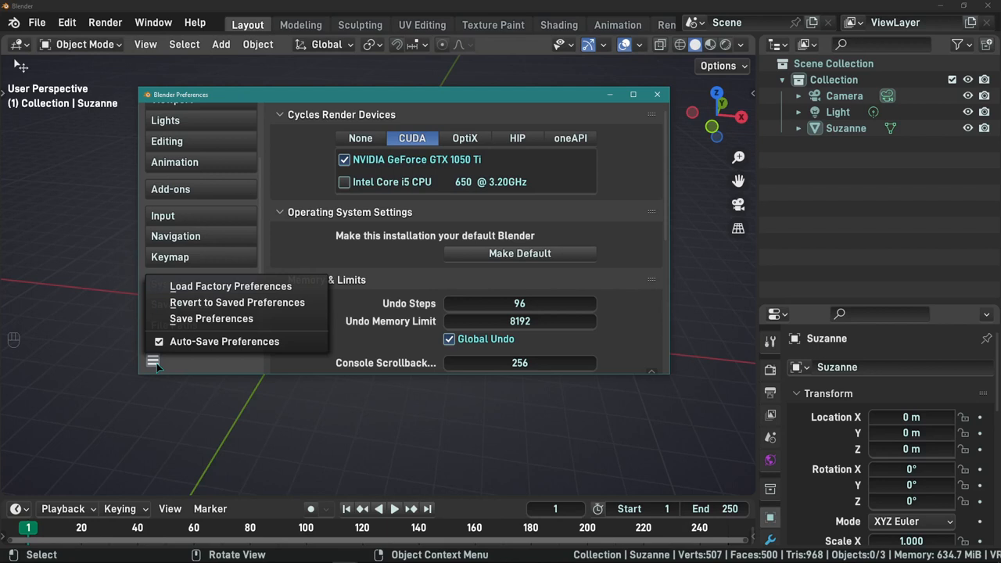
mouse_move(211, 319)
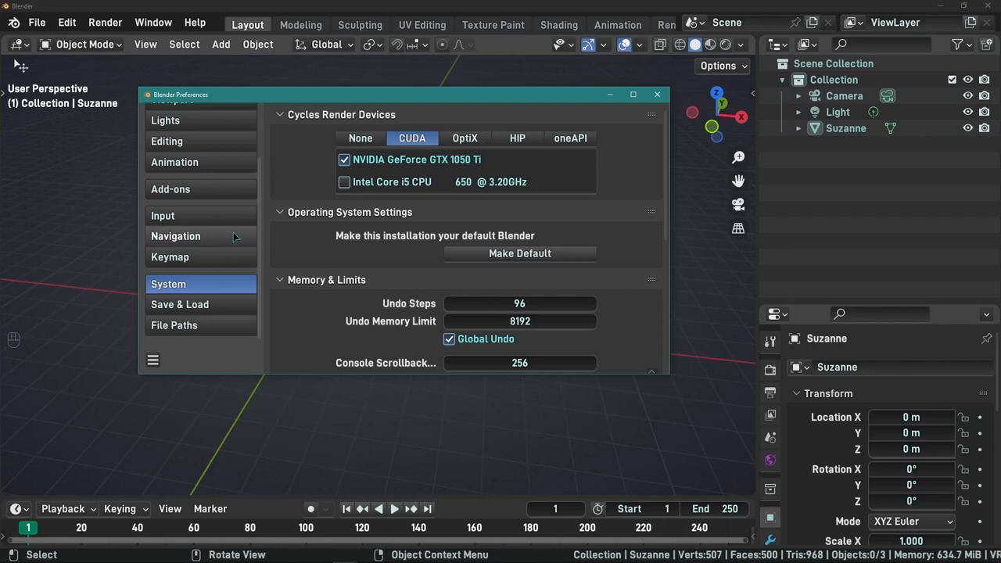
left_click(657, 96)
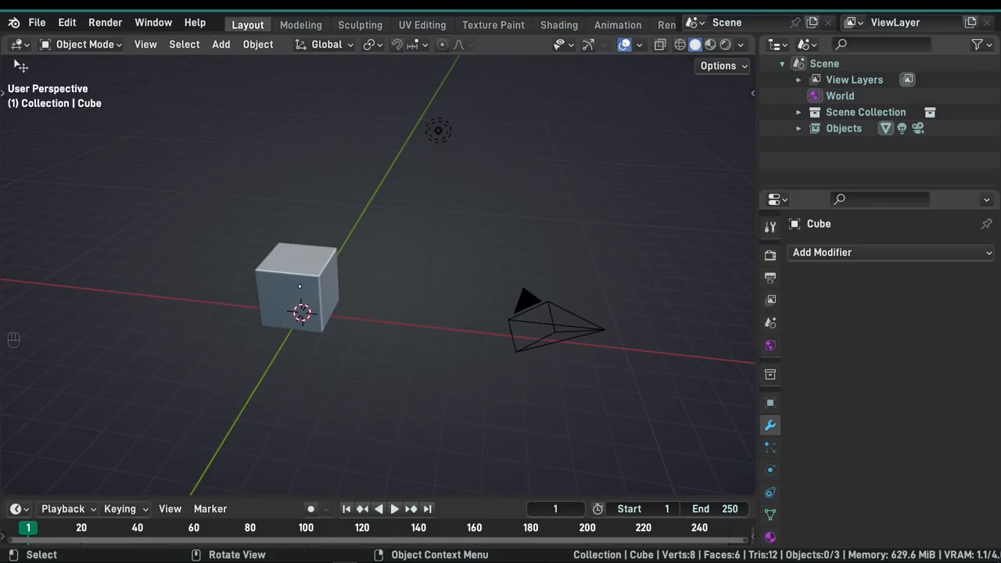
Step: Visit the Sculpting workspace, then return to the Layout workspace tab
left_click(247, 25)
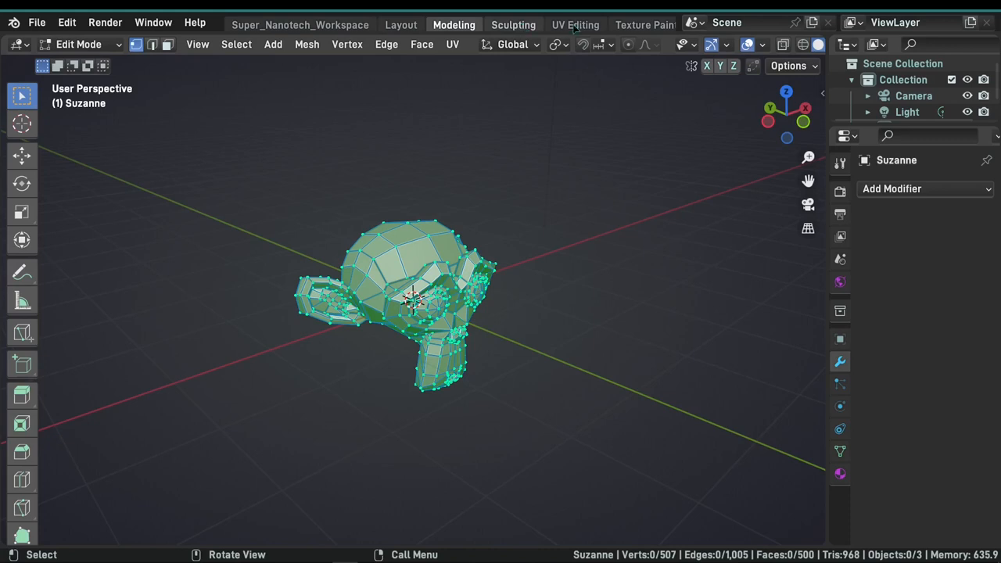
left_click(513, 25)
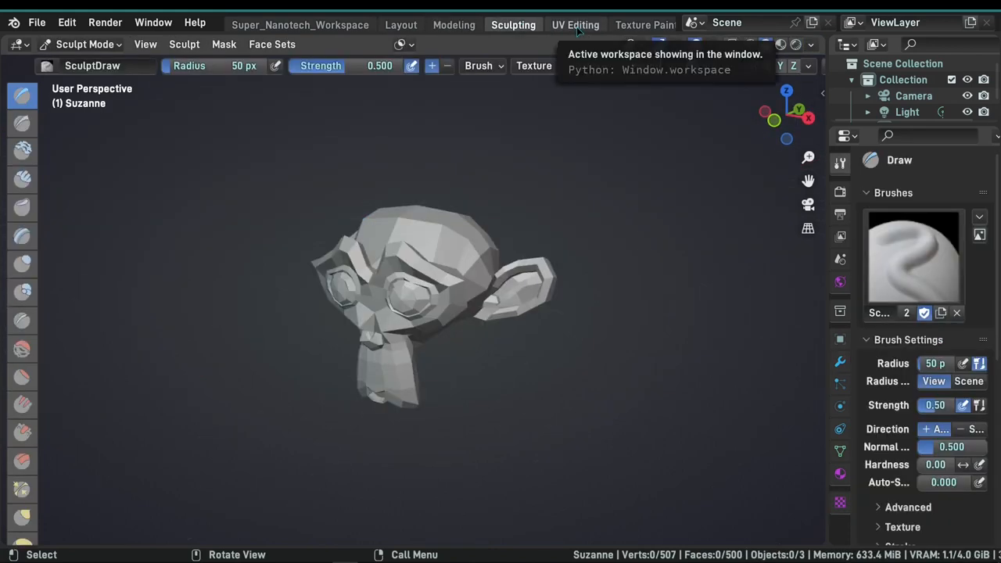
left_click(247, 25)
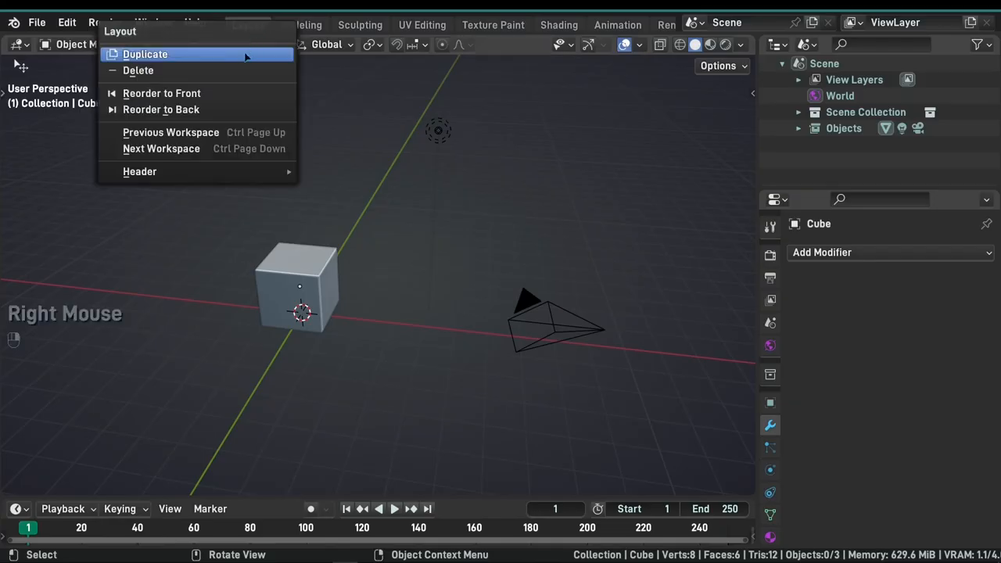
Step: Duplicate the Layout workspace and bring up the copy's options for renaming and reordering
left_click(144, 53)
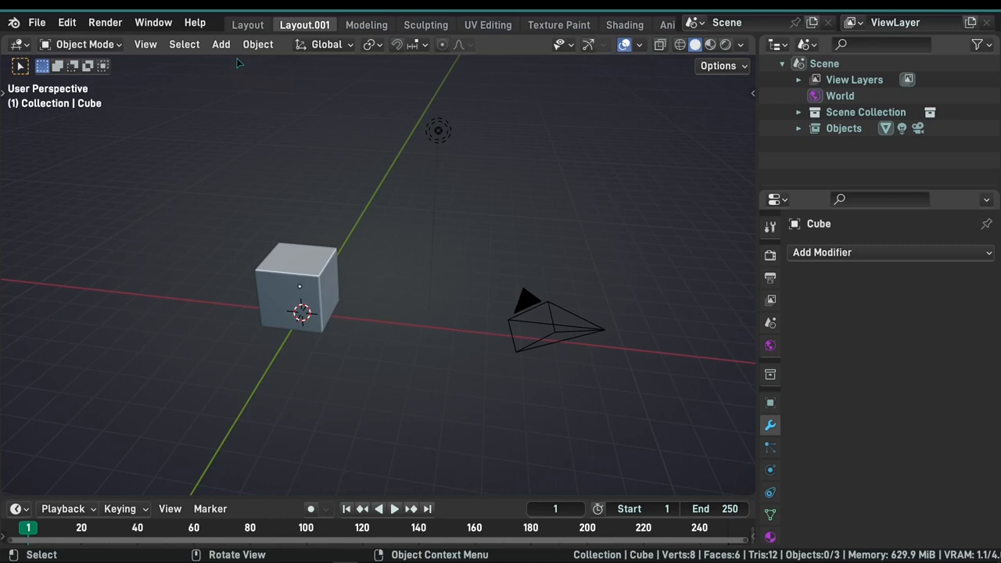
left_click(247, 25)
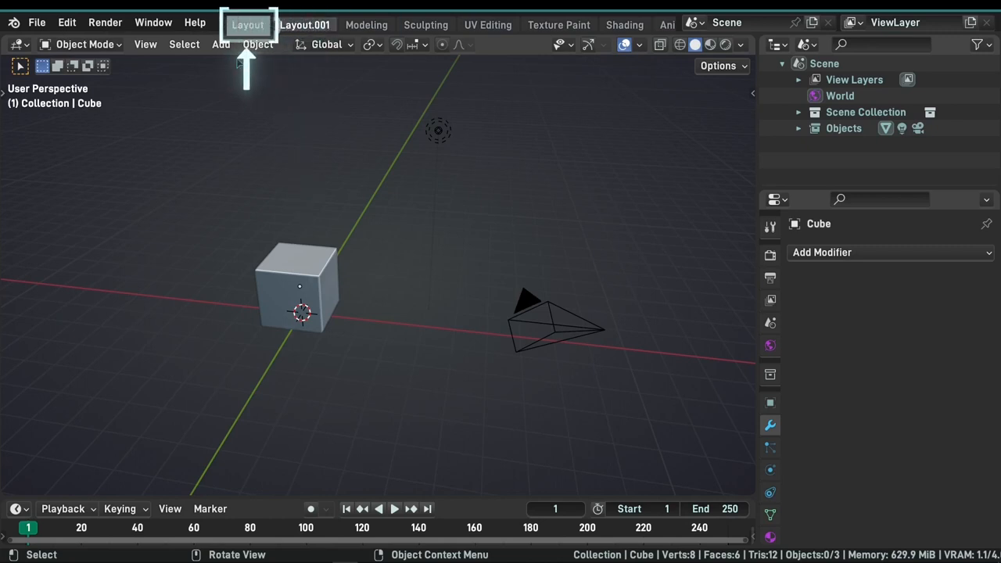
right_click(247, 25)
type("Super_Nanotech_Workspace")
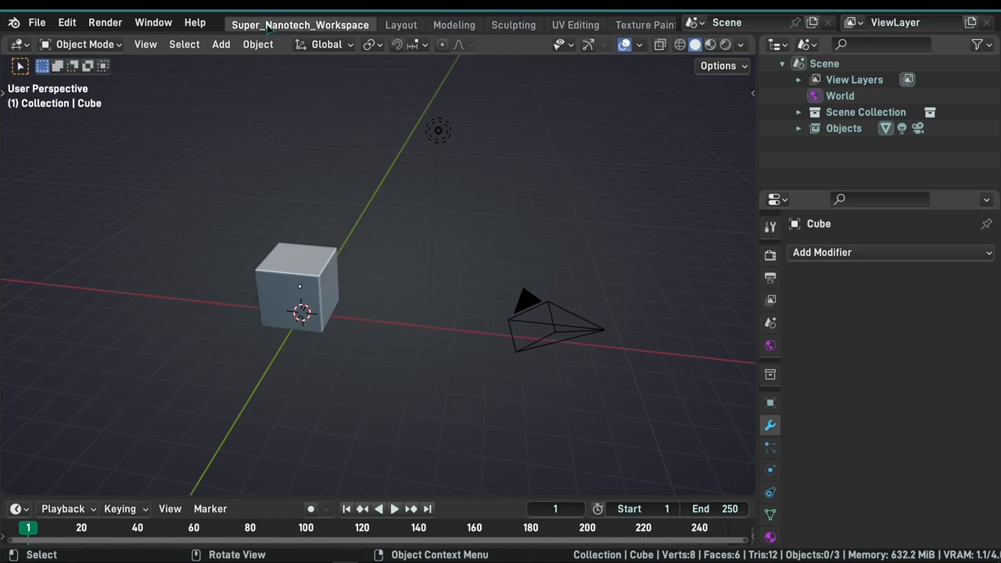
mouse_move(316, 232)
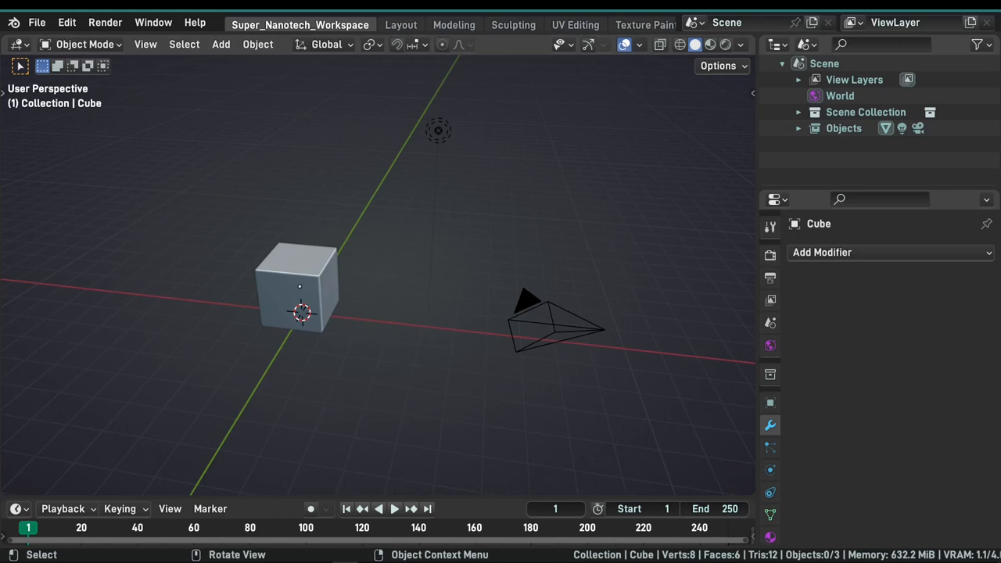
mouse_move(298, 234)
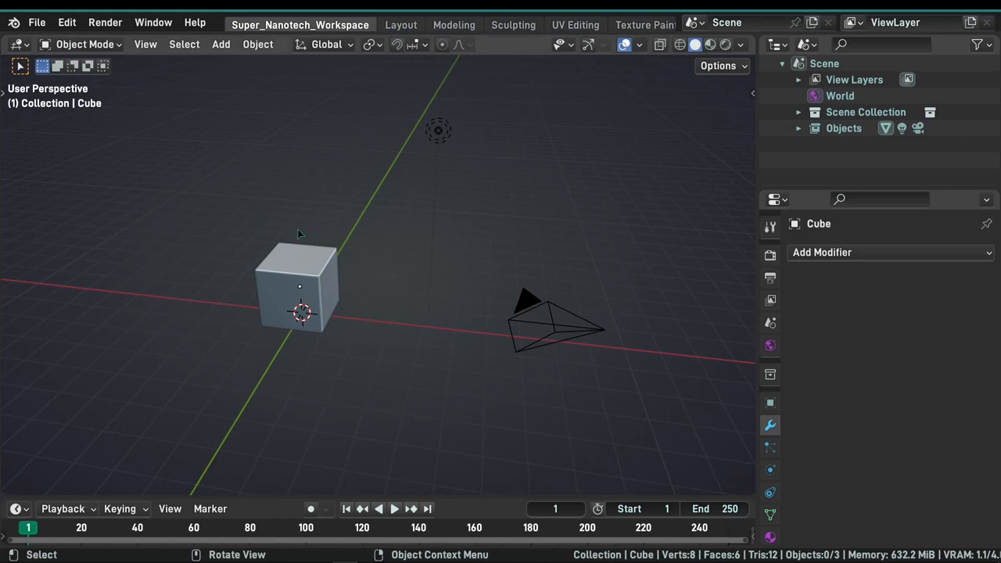
left_click(36, 22)
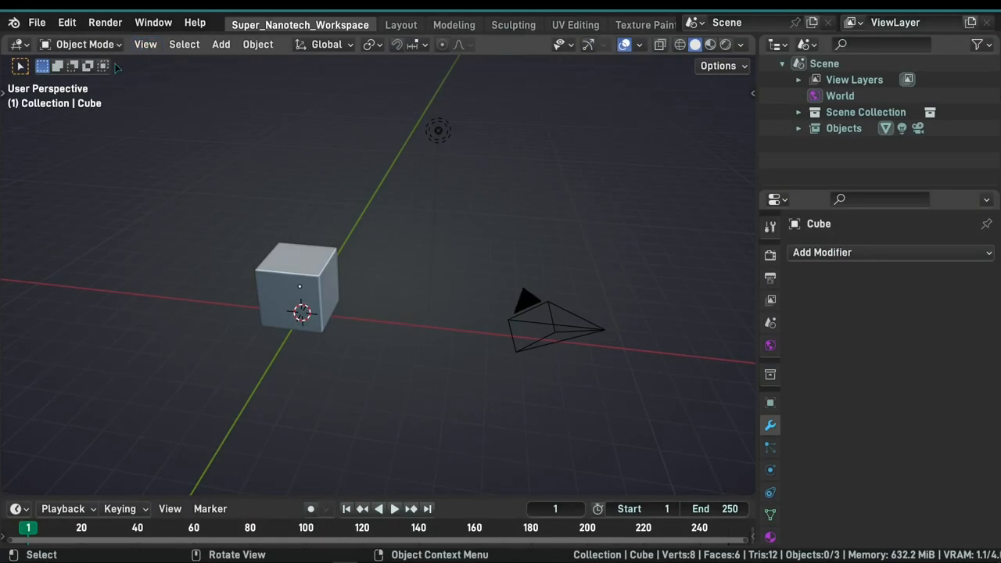
mouse_move(720, 102)
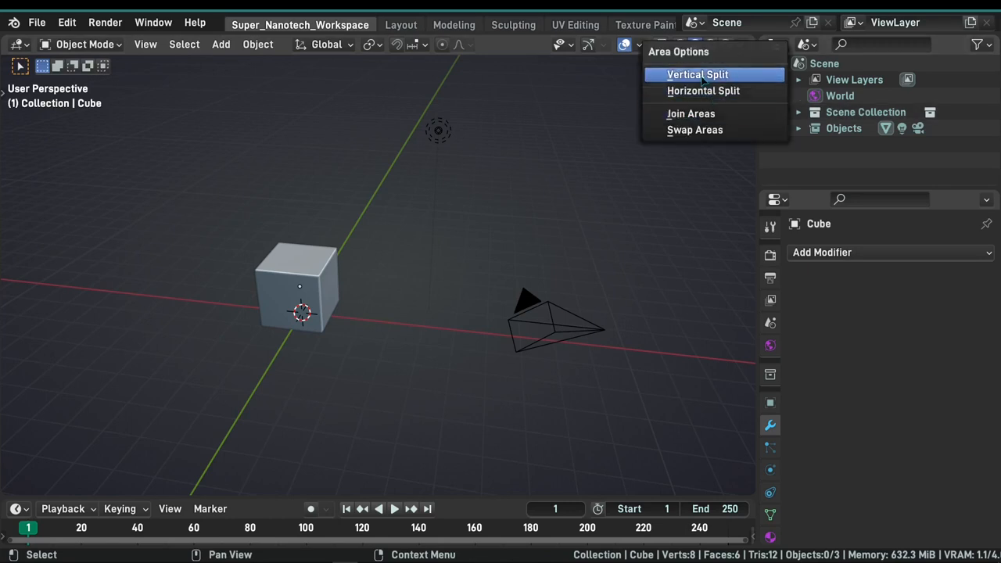
left_click(697, 75)
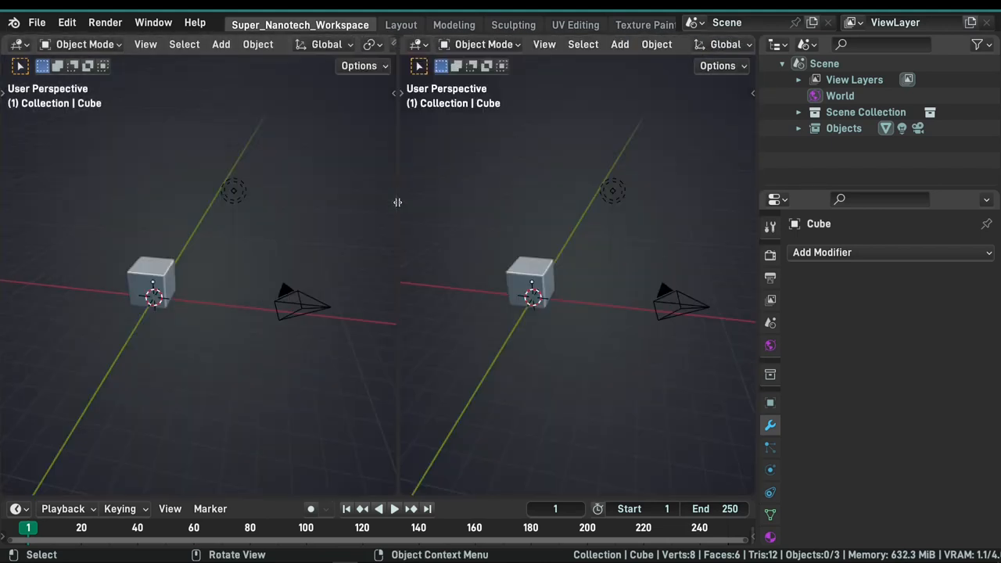
mouse_move(398, 203)
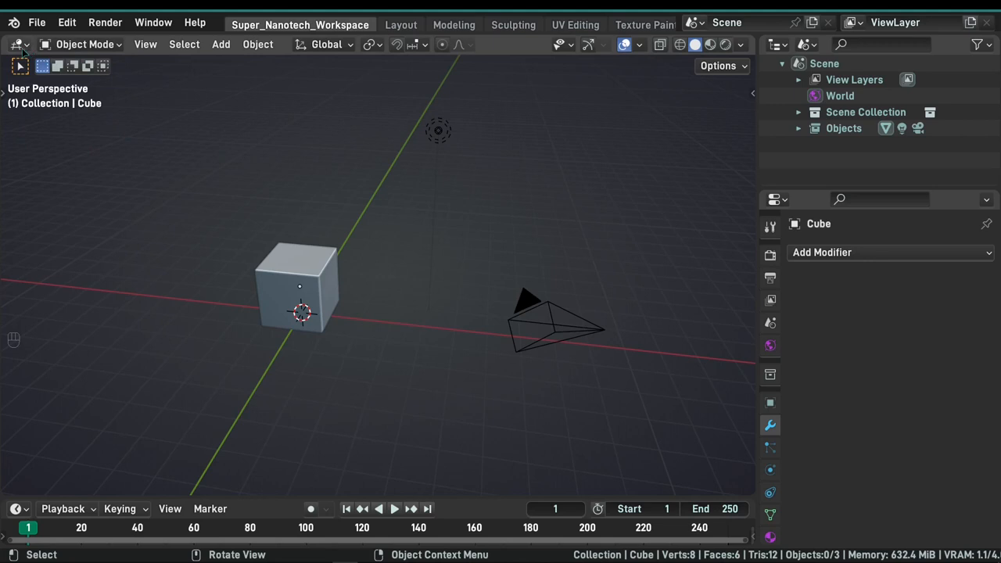
left_click(17, 44)
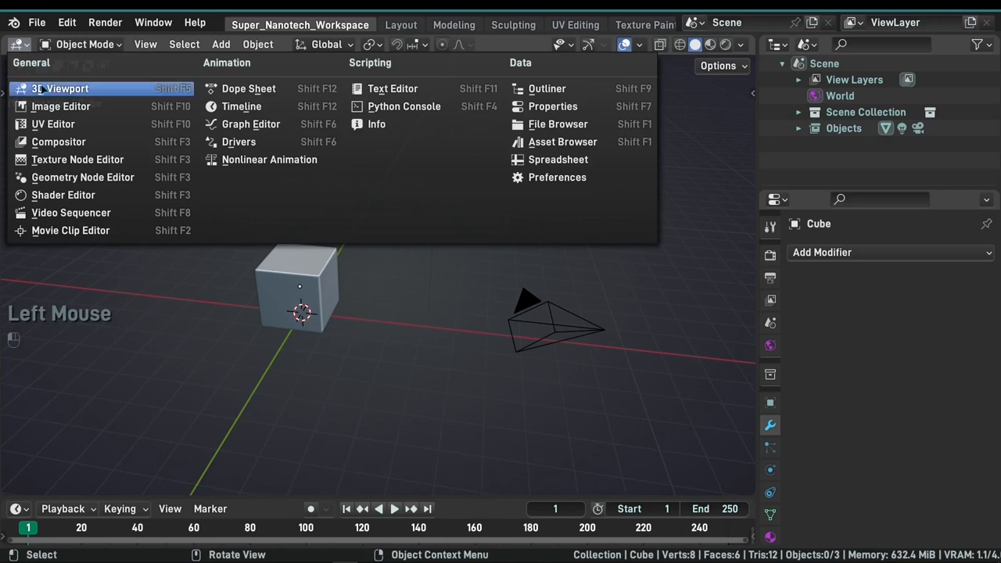
left_click(60, 88)
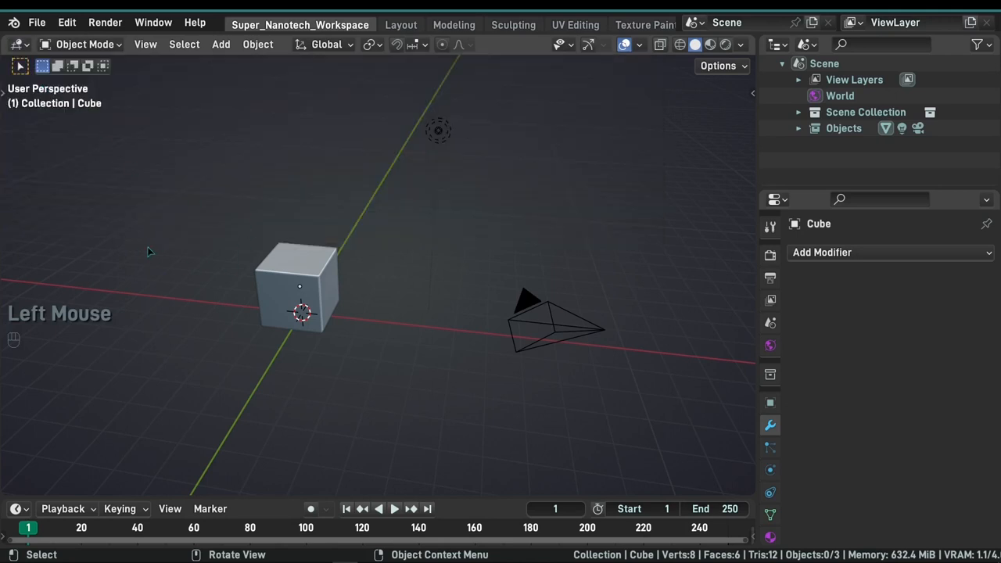
left_click(453, 25)
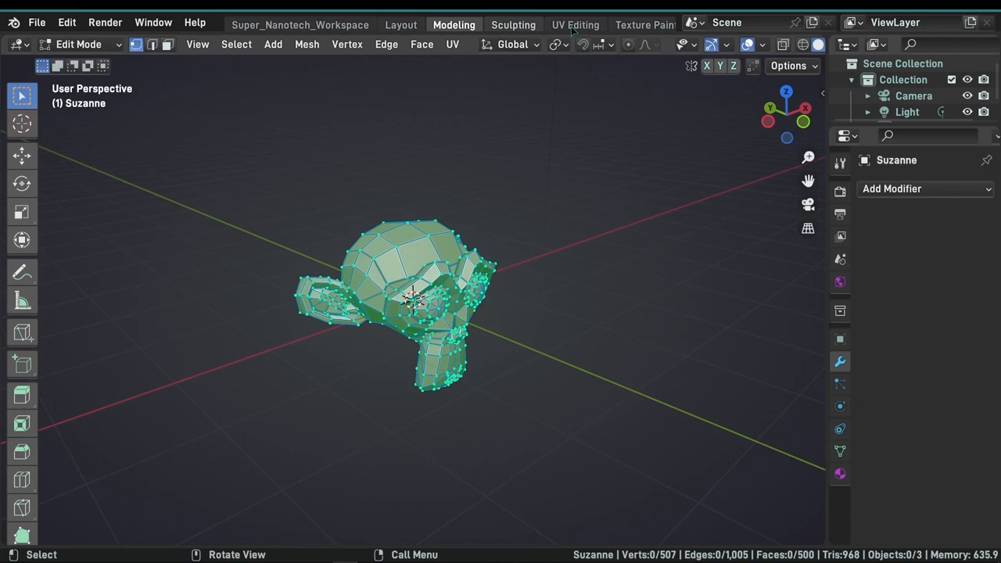
mouse_move(577, 30)
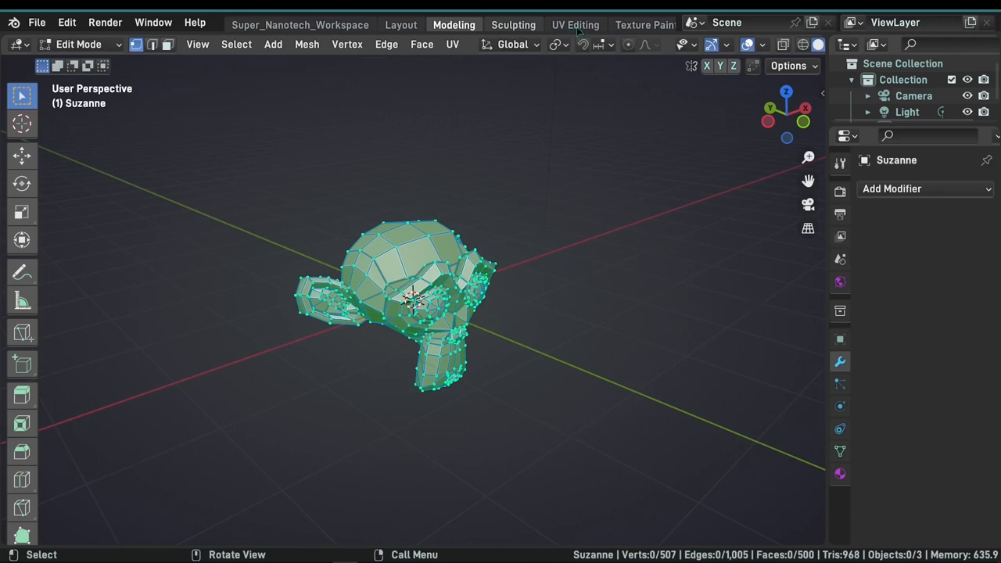
left_click(513, 25)
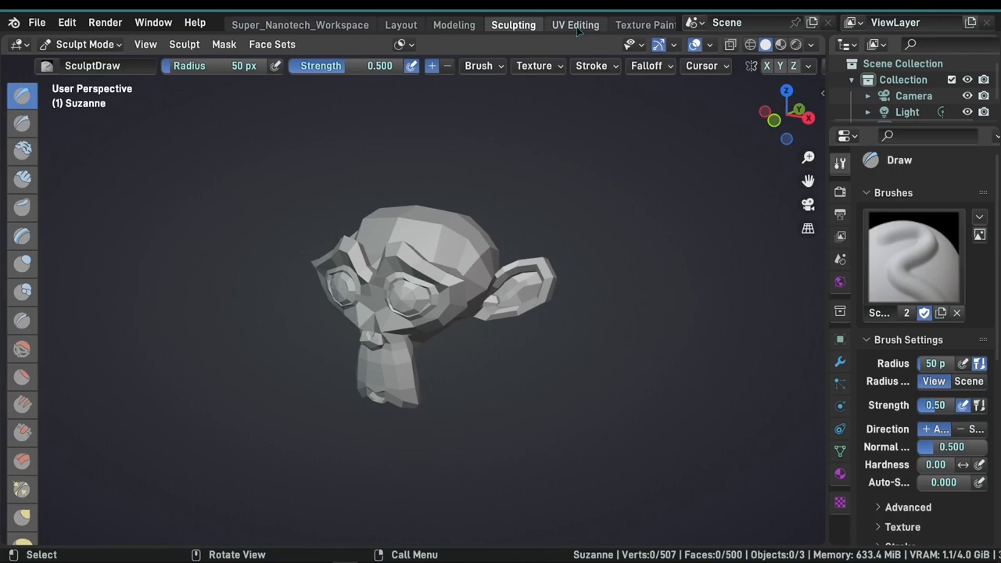
left_click(454, 25)
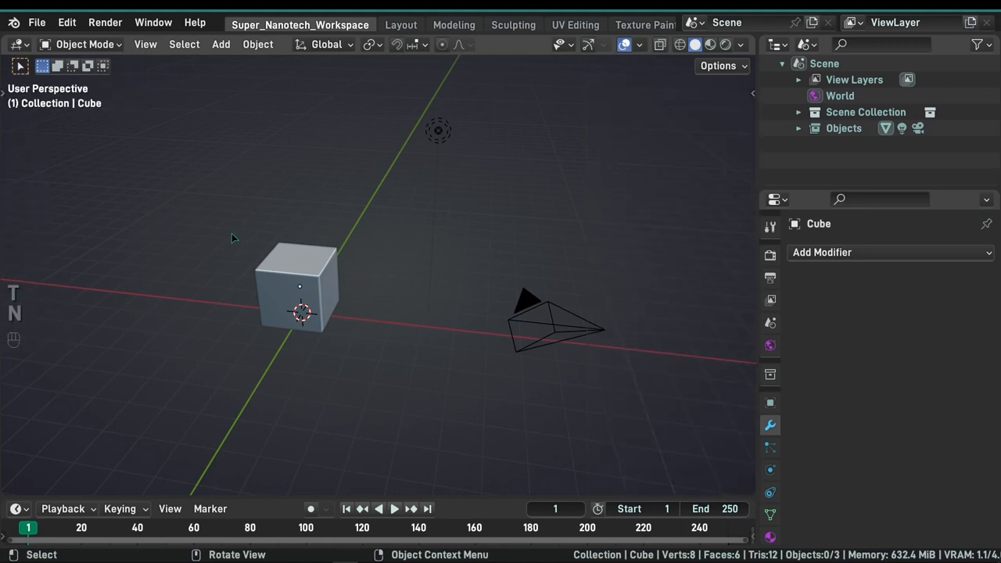
Step: Zoom the viewport out around the cube scene
scroll("down", 3)
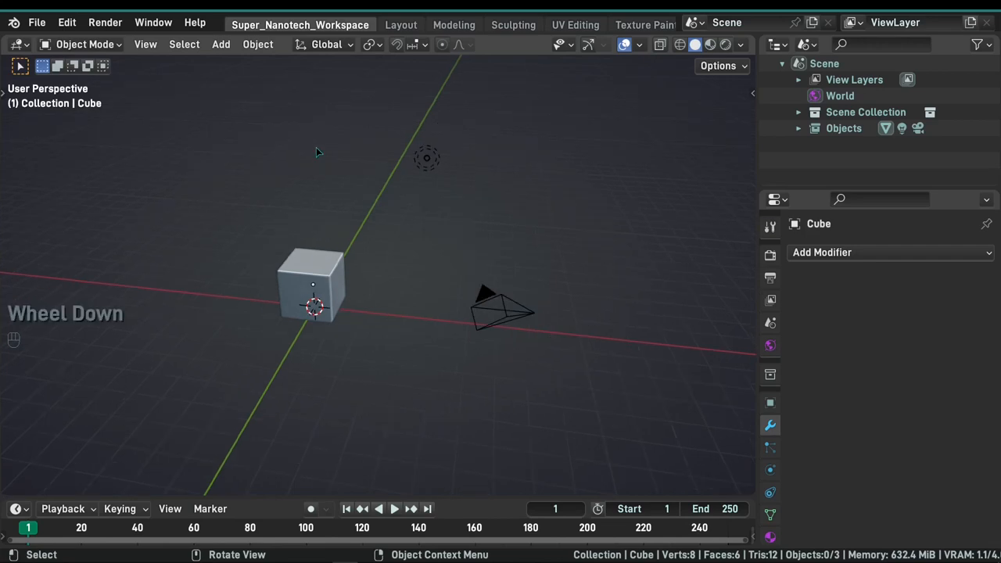
scroll("down", 3)
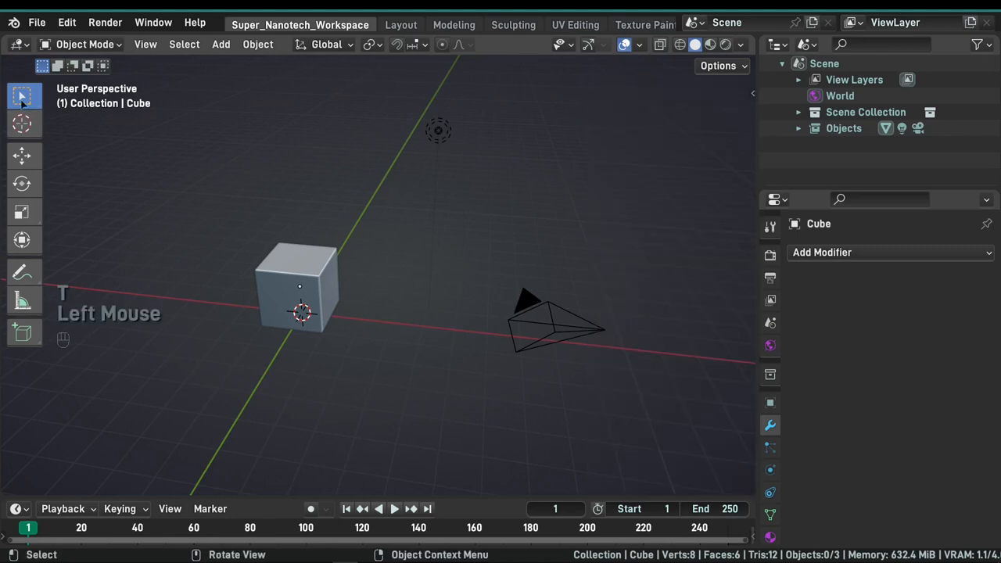
Step: Select the cube and show its transform values in the Sidebar's Item tab
double_click(310, 279)
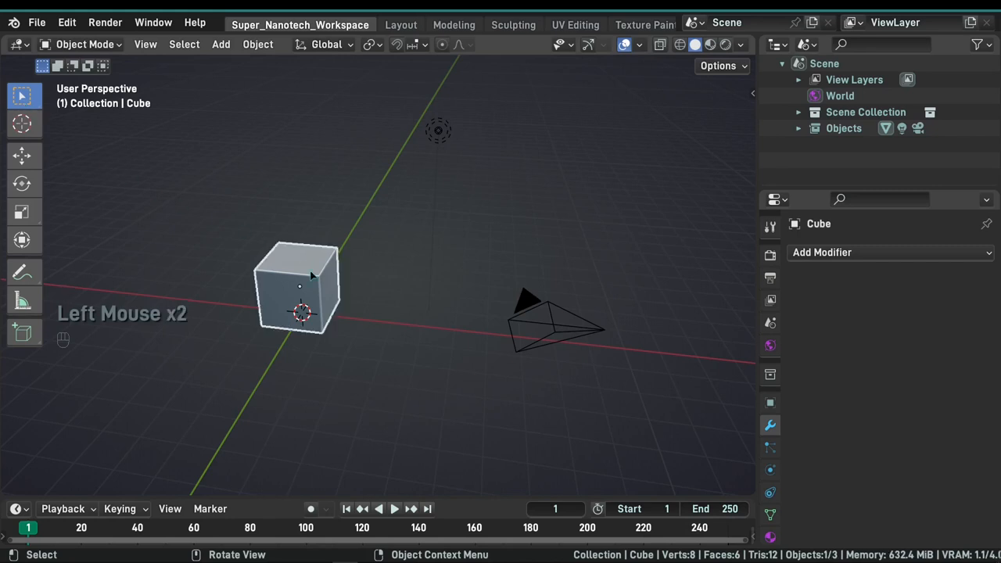
key("n")
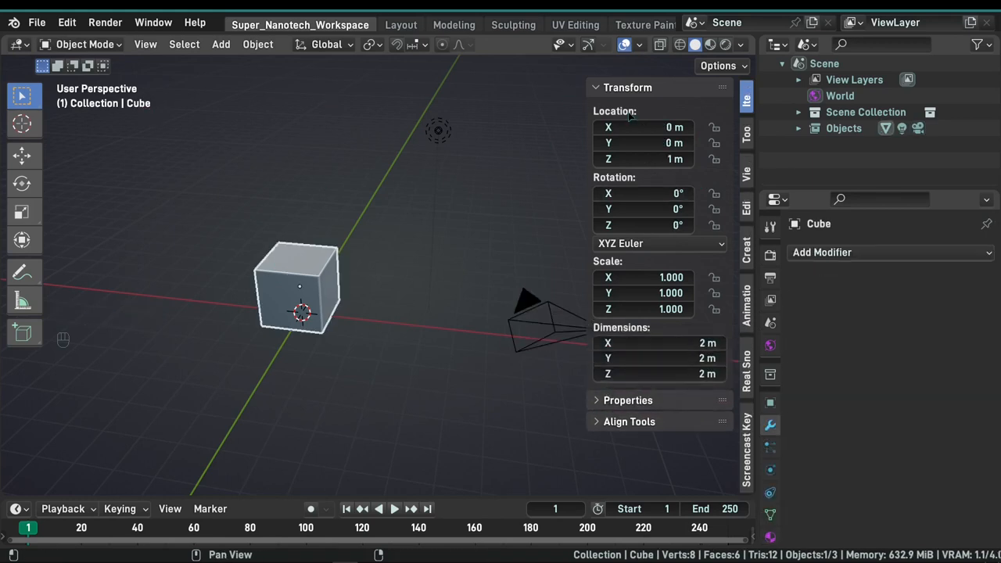
mouse_move(643, 126)
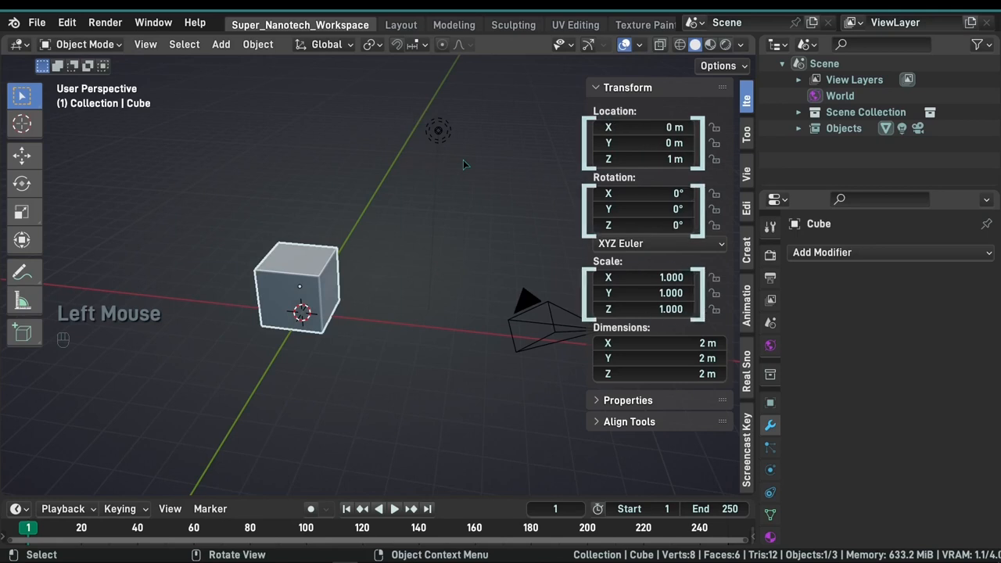
Step: Drag the cube along the X axis until Location X reads 1.25 m
left_click(642, 126)
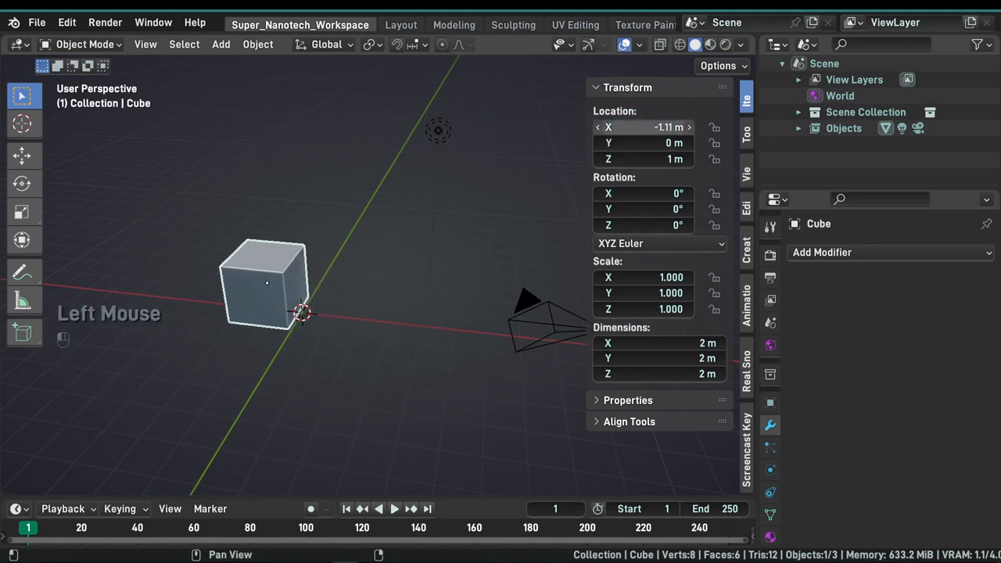
left_click_drag(266, 285, 341, 294)
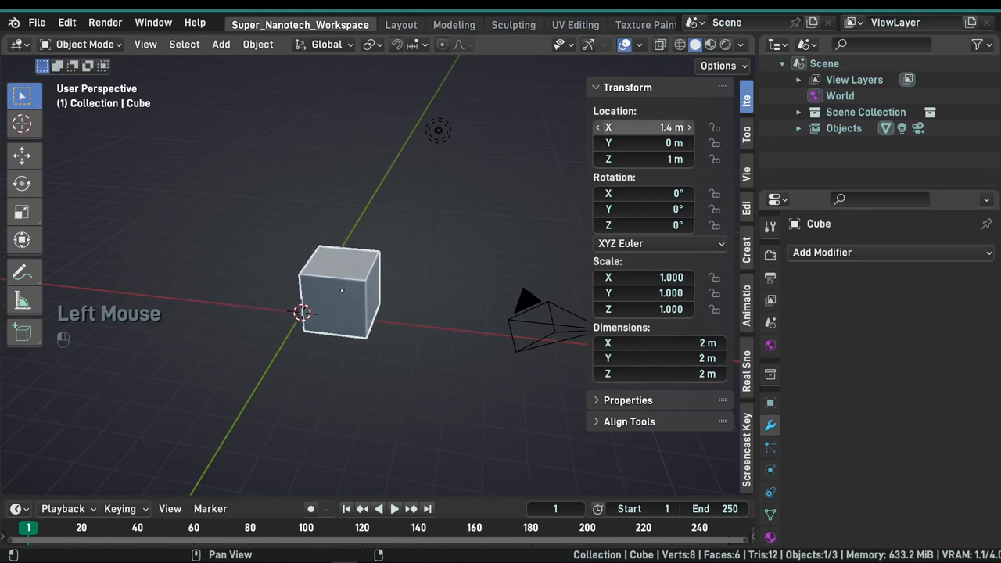
left_click_drag(341, 294, 300, 294)
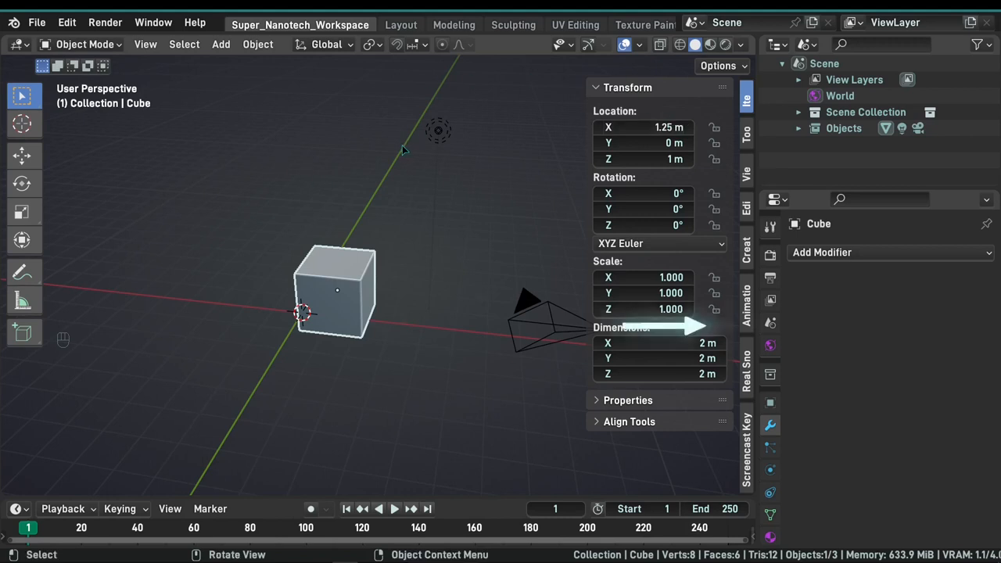
Step: Reveal the scene's Units settings: Metric system, meters, kilograms, seconds, unit scale 1.0
left_click(769, 323)
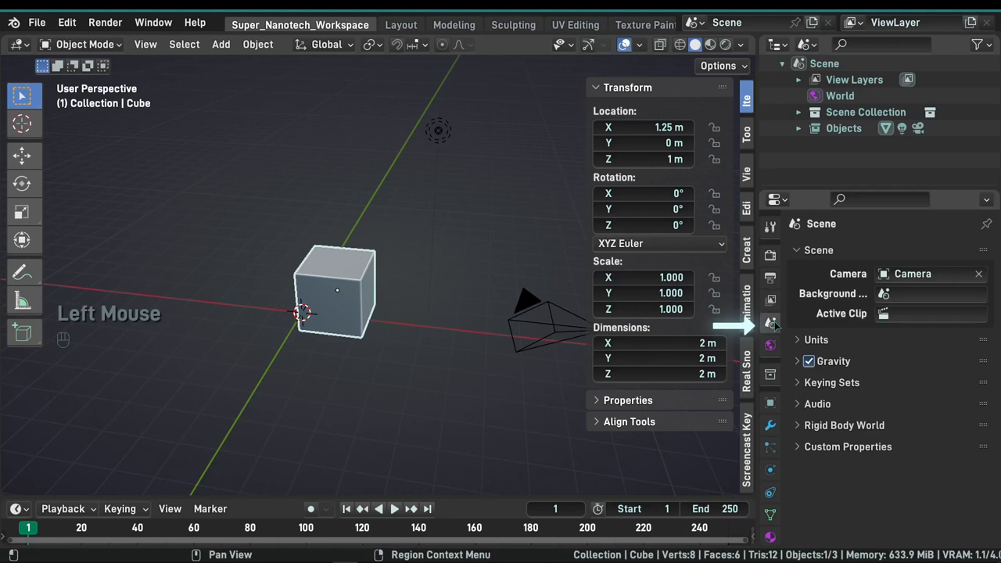
left_click(816, 340)
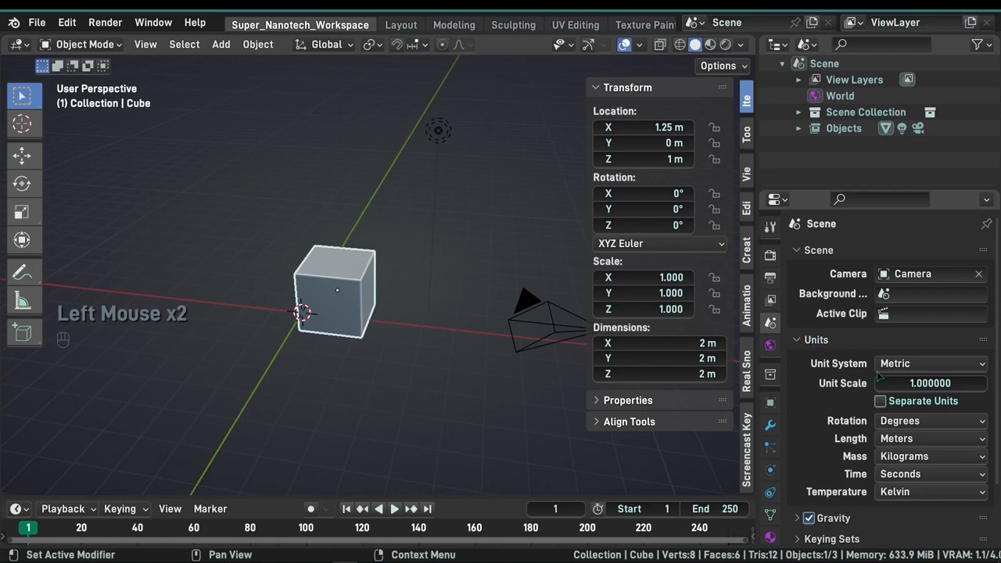
left_click(930, 363)
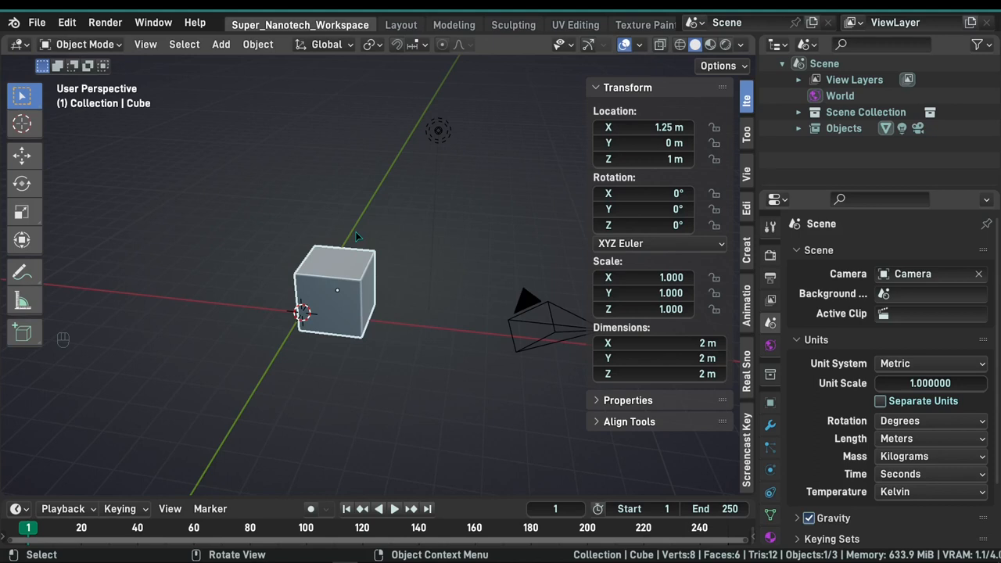
mouse_move(307, 233)
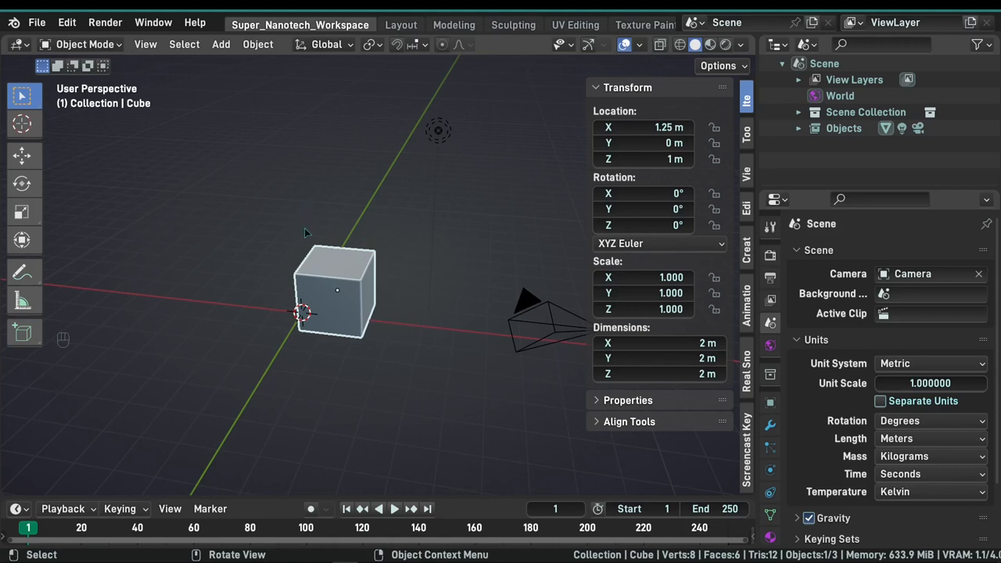
mouse_move(292, 192)
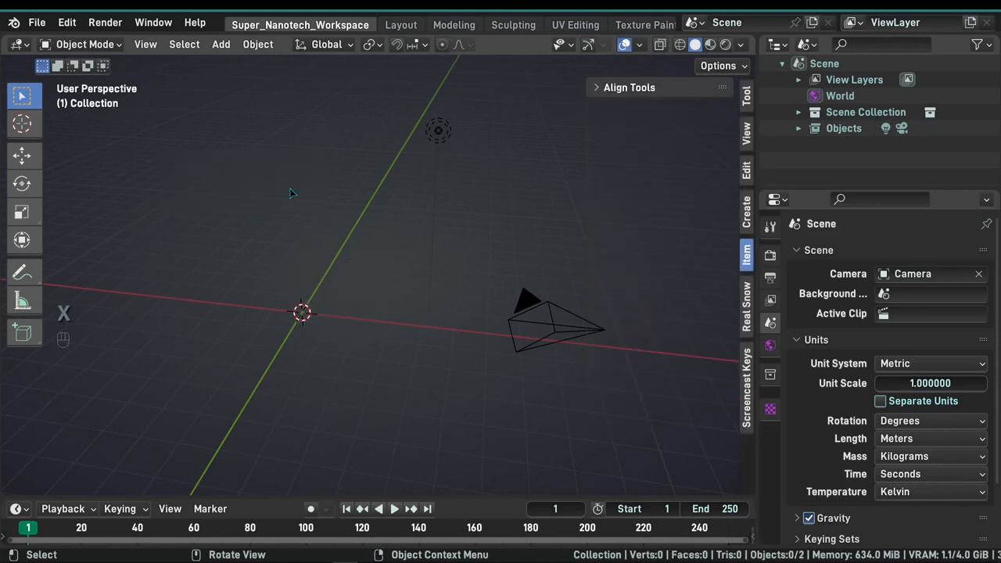
mouse_move(347, 220)
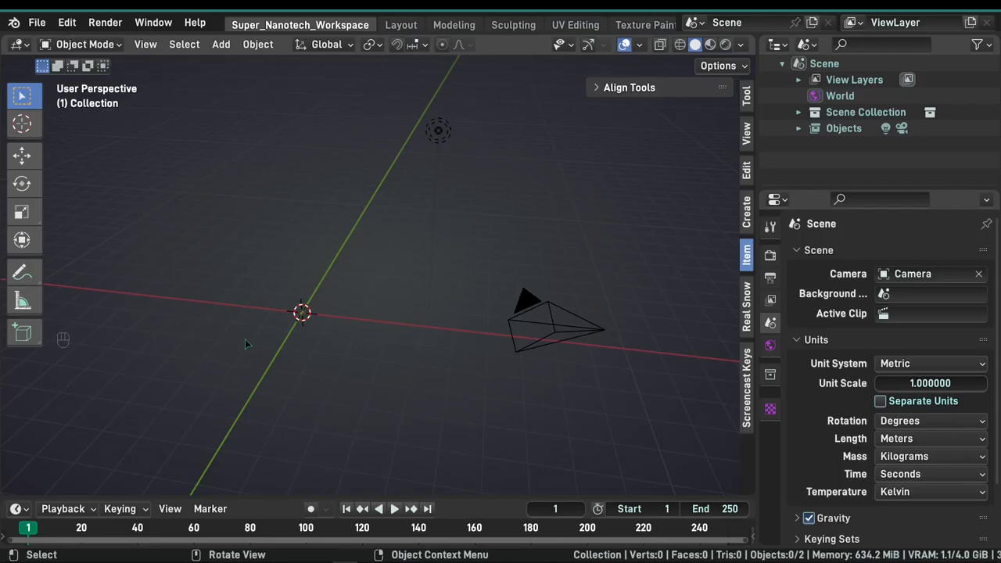
mouse_move(303, 335)
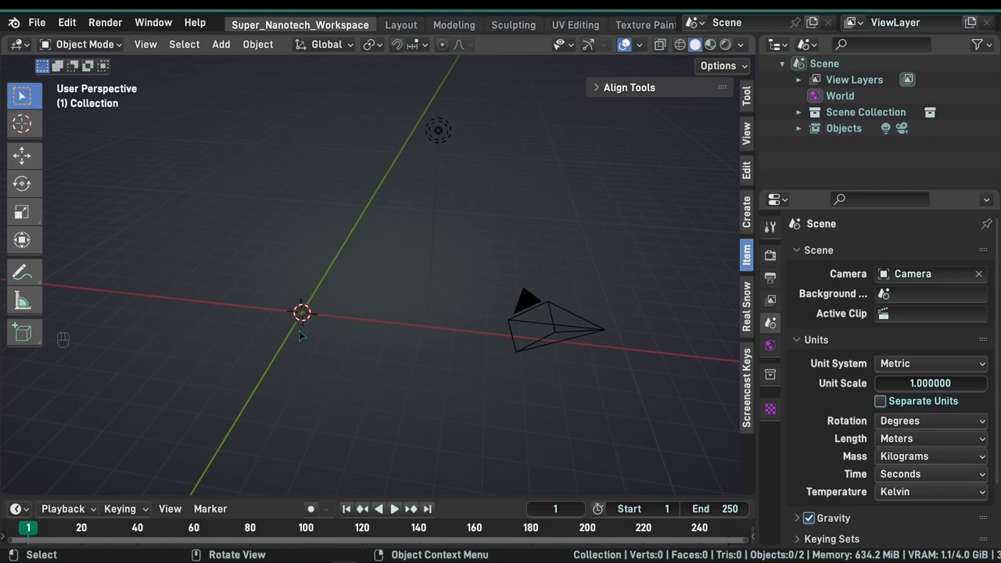
Step: Bring up the Add menu listing object types that can be placed in the scene
key("shift+a")
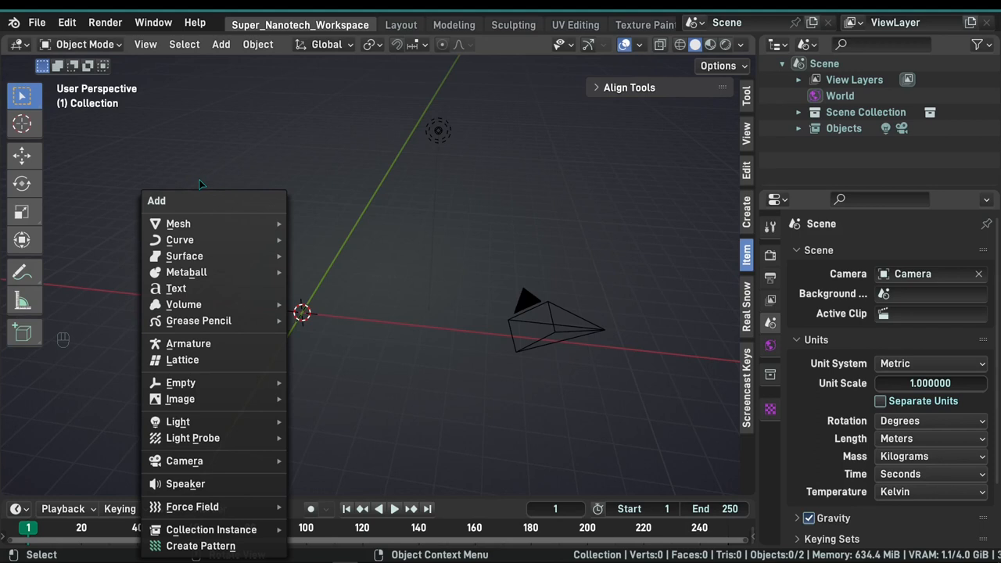
Step: Add a 2 m Suzanne monkey mesh at the world origin beside the camera and light
key("shift+a")
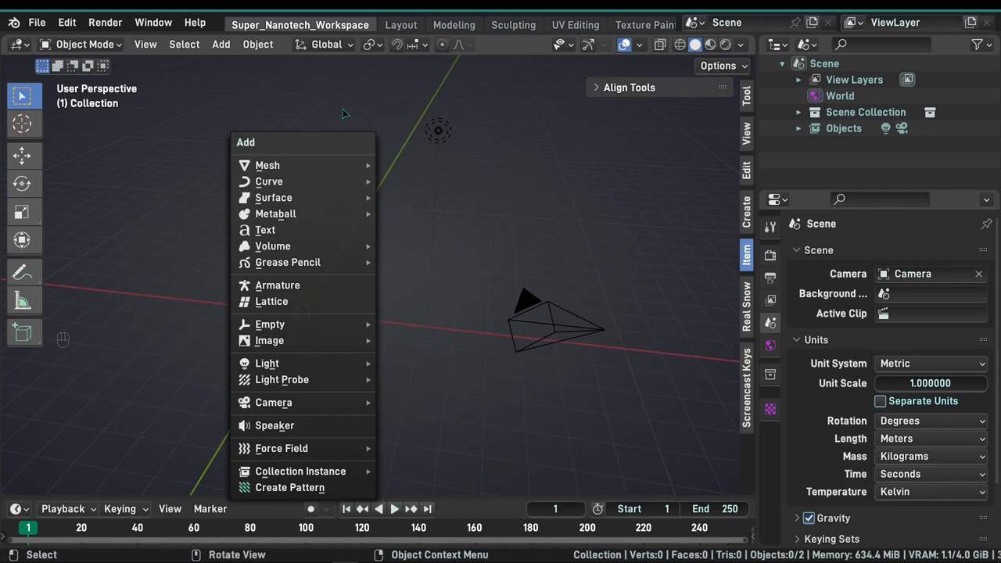
mouse_move(267, 166)
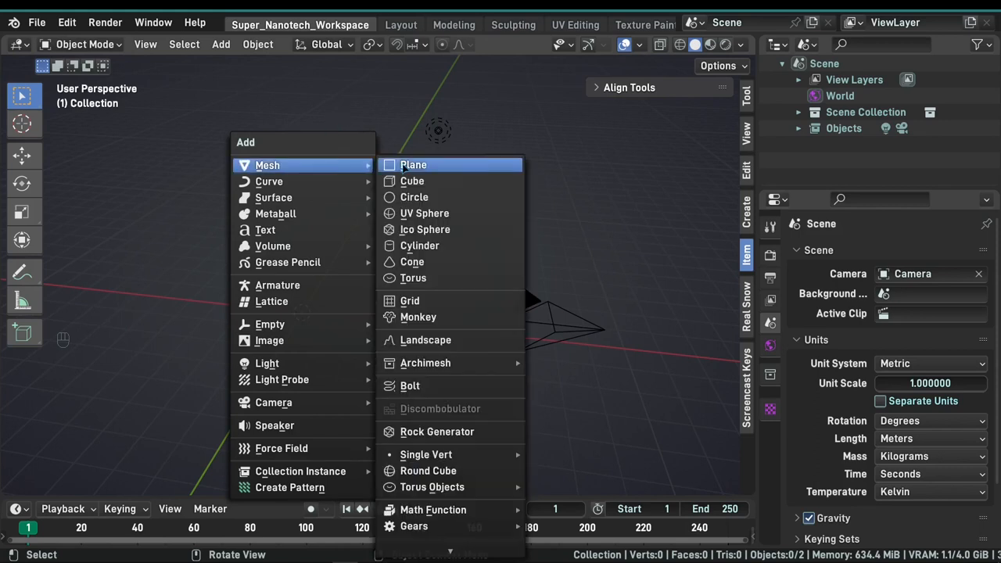
left_click(417, 316)
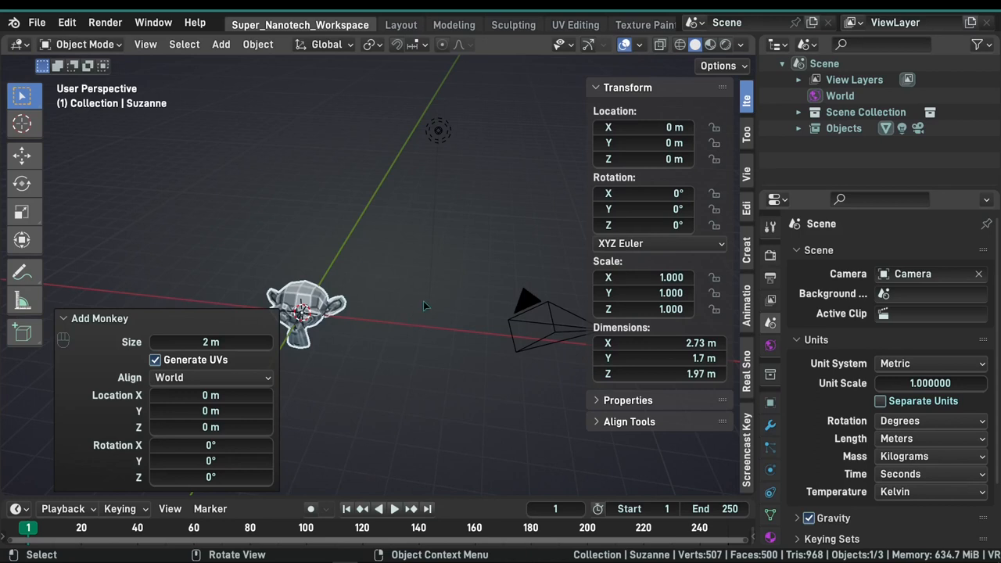
mouse_move(210, 284)
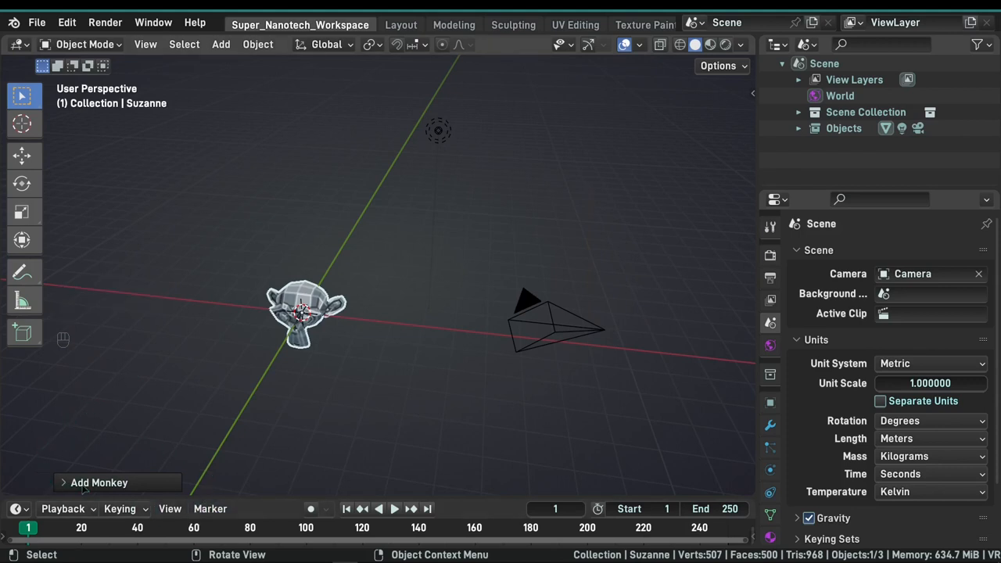
mouse_move(71, 471)
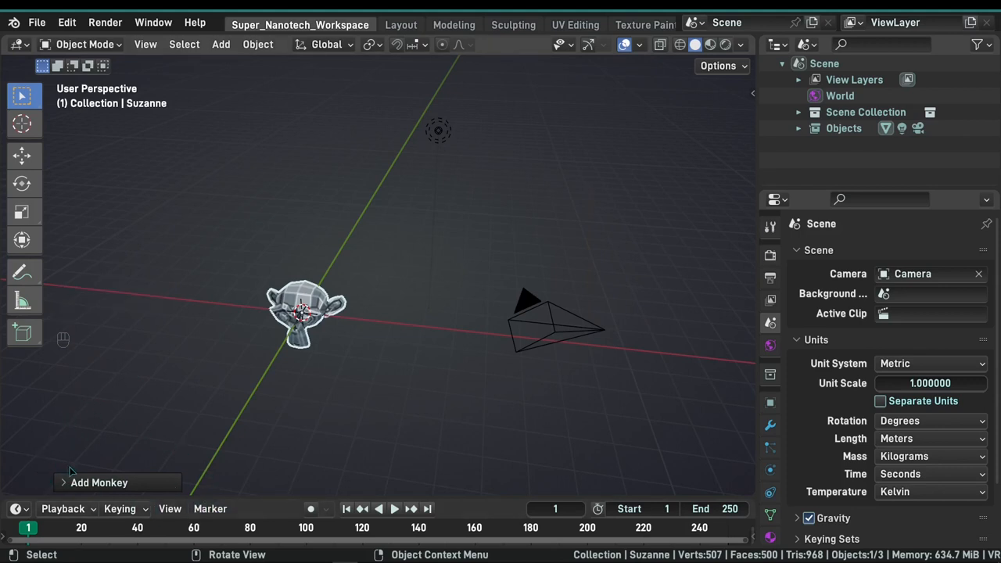
Step: Review the new monkey's creation settings, confirming its Size stays at 2 m
left_click(98, 482)
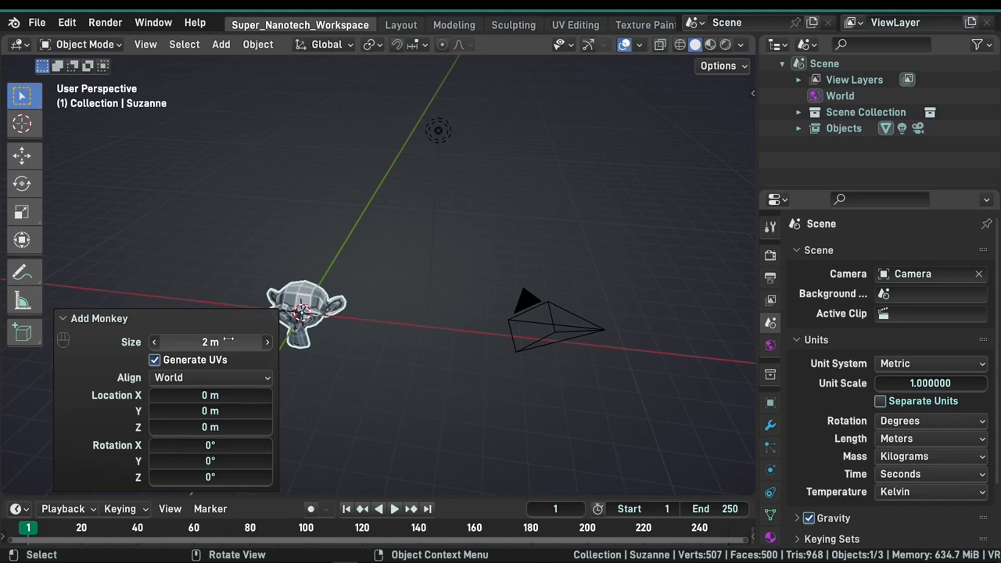
left_click(209, 341)
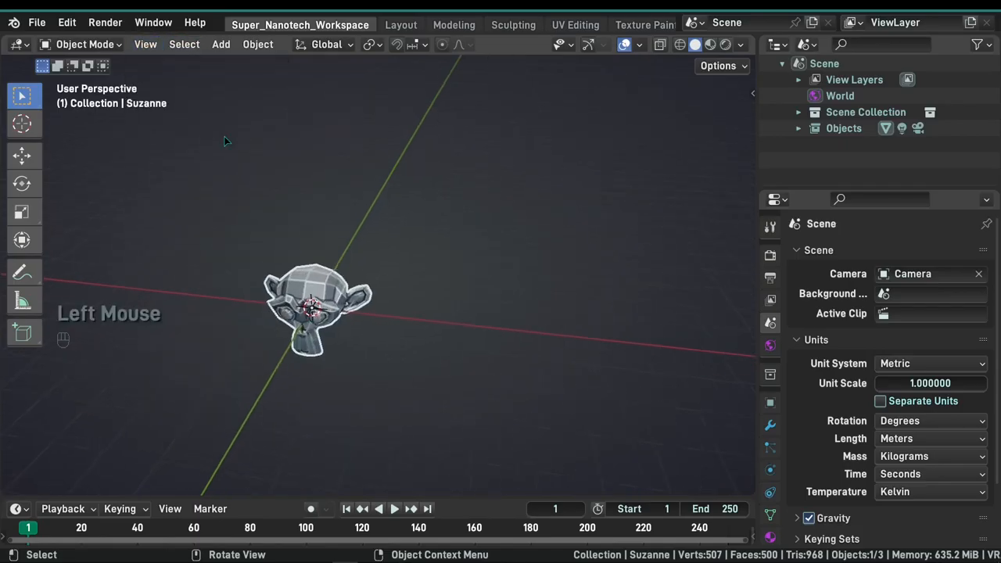
Step: Frame the view on the selected Suzanne so the monkey head fills the viewport
left_click(146, 43)
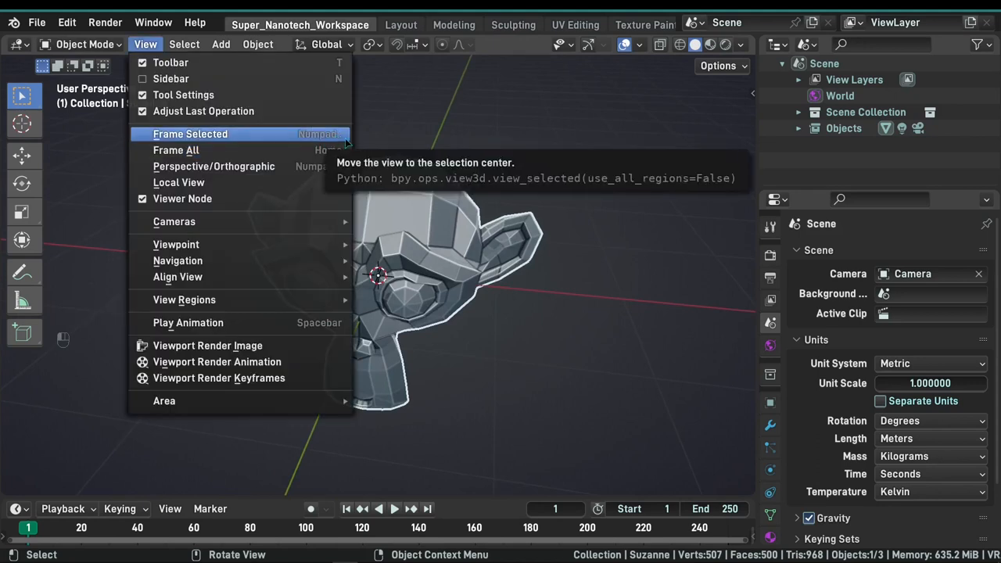
right_click(191, 134)
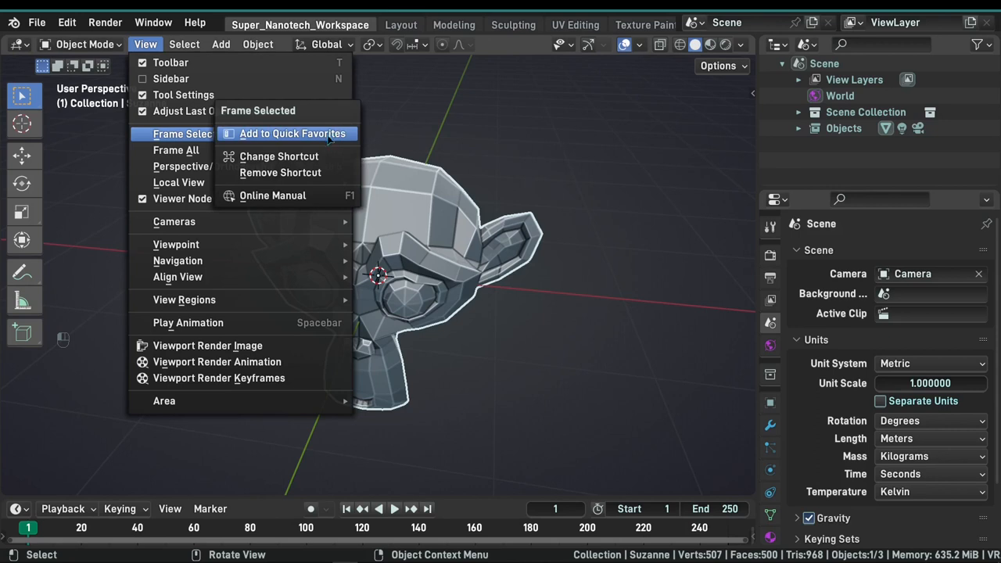
left_click(278, 156)
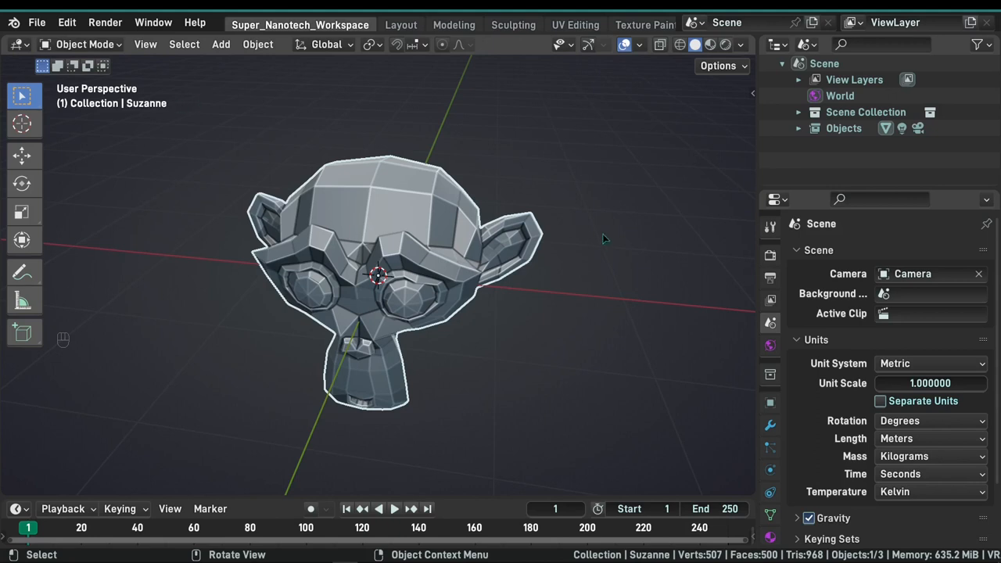
Step: Apply Shade Auto Smooth to Suzanne at a 30° angle, replacing its faceted shading
right_click(375, 282)
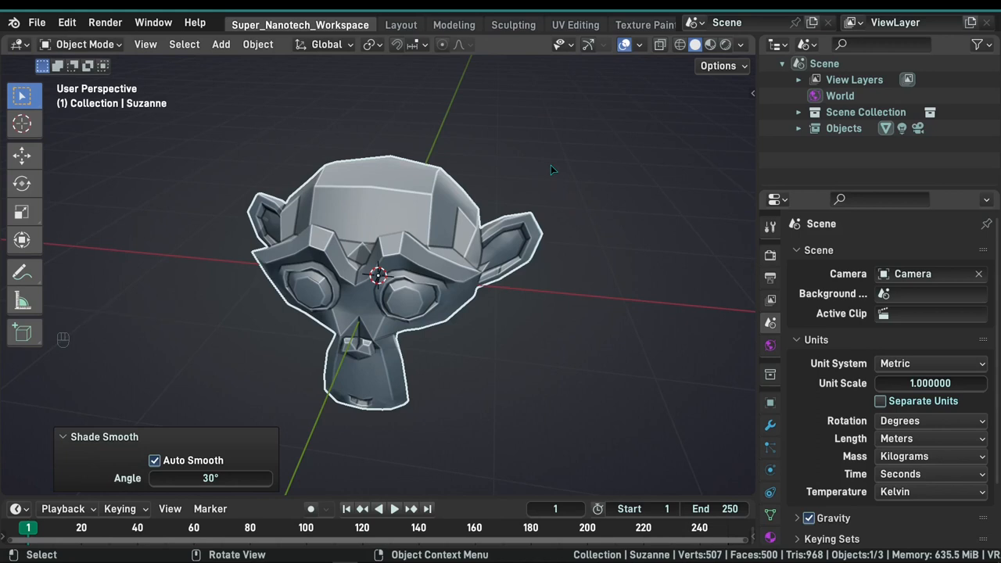
right_click(376, 274)
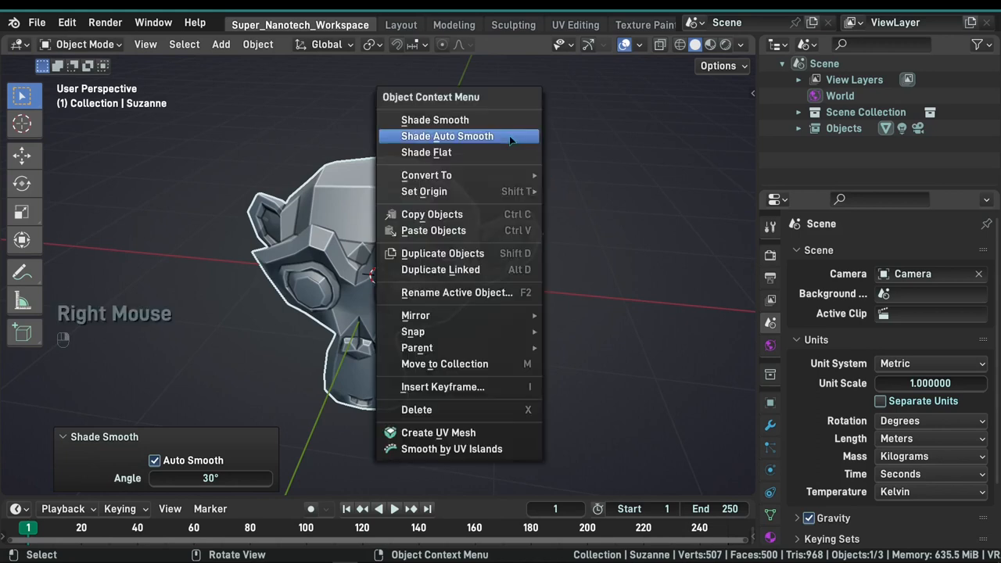
right_click(379, 274)
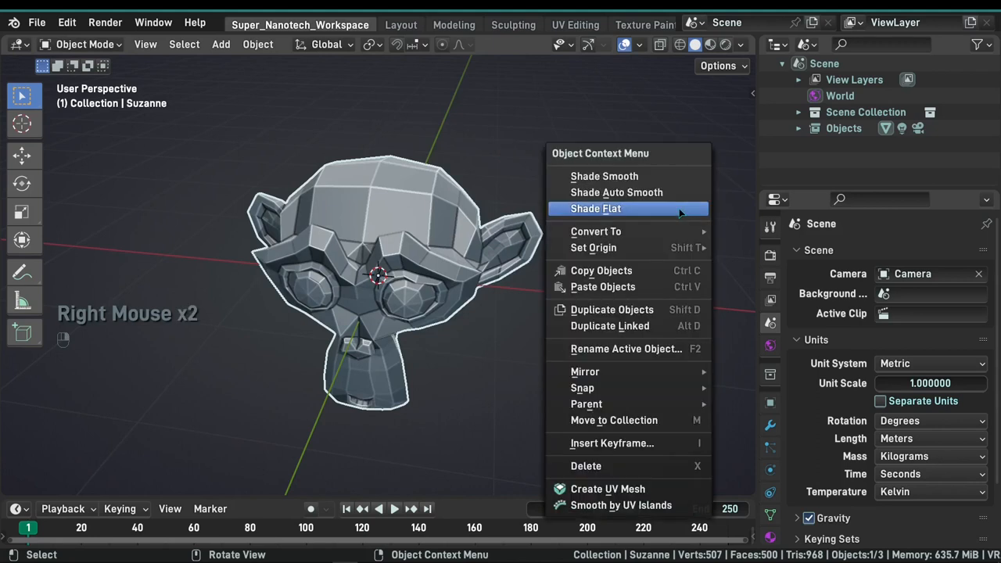
left_click(616, 194)
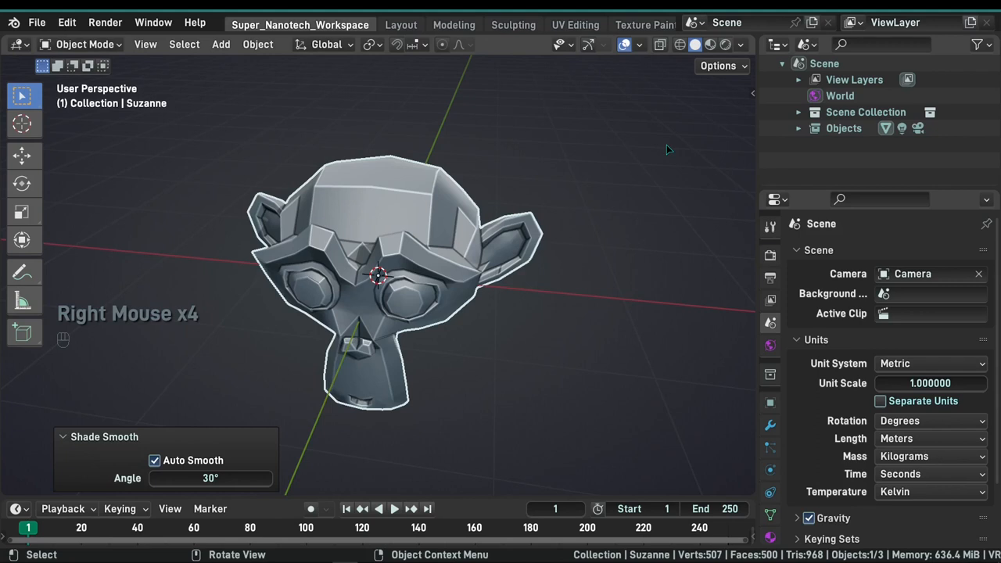
Step: Select the light, reselect Suzanne, and orbit the view around the scene
left_click(146, 44)
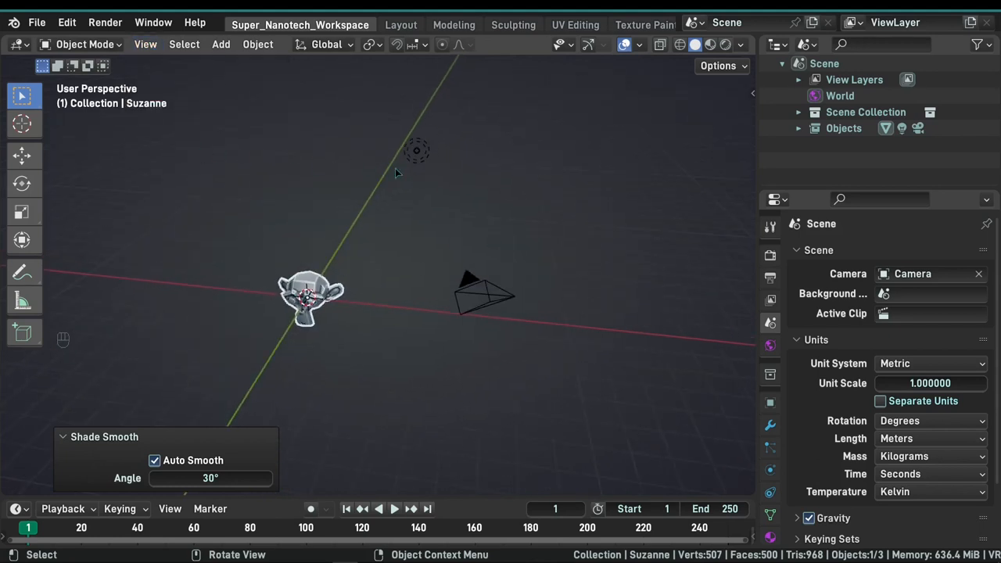
mouse_move(289, 155)
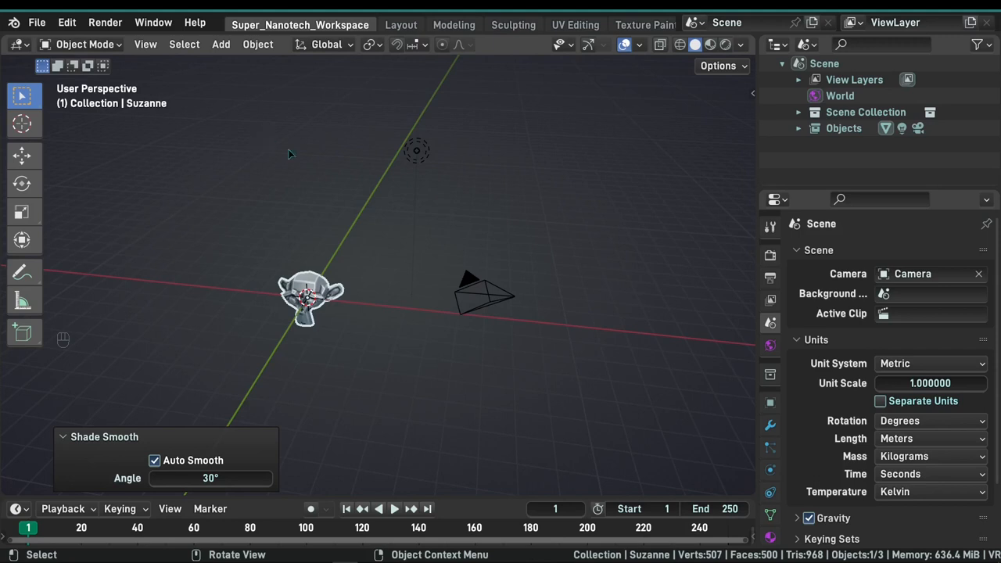
left_click(417, 150)
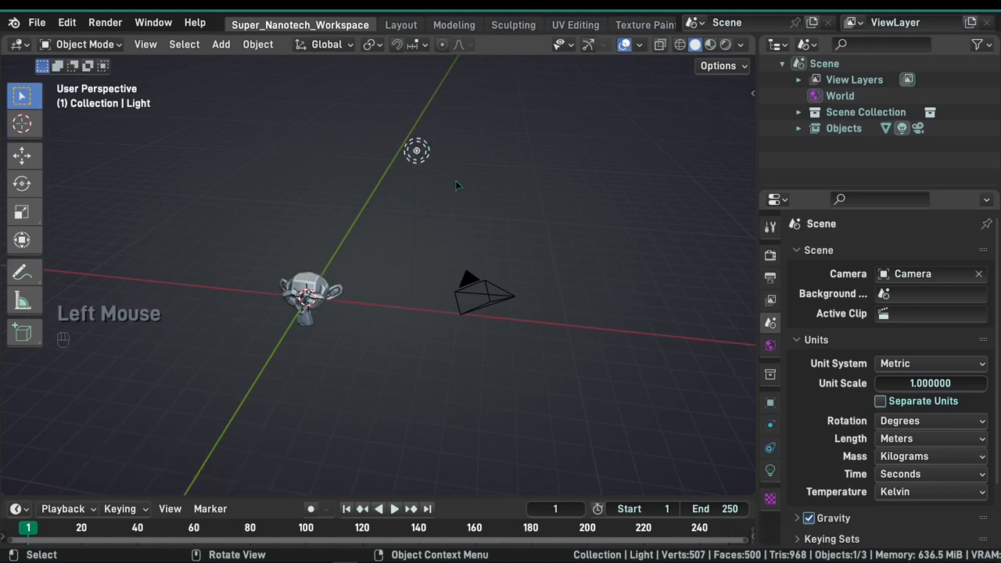
left_click(485, 296)
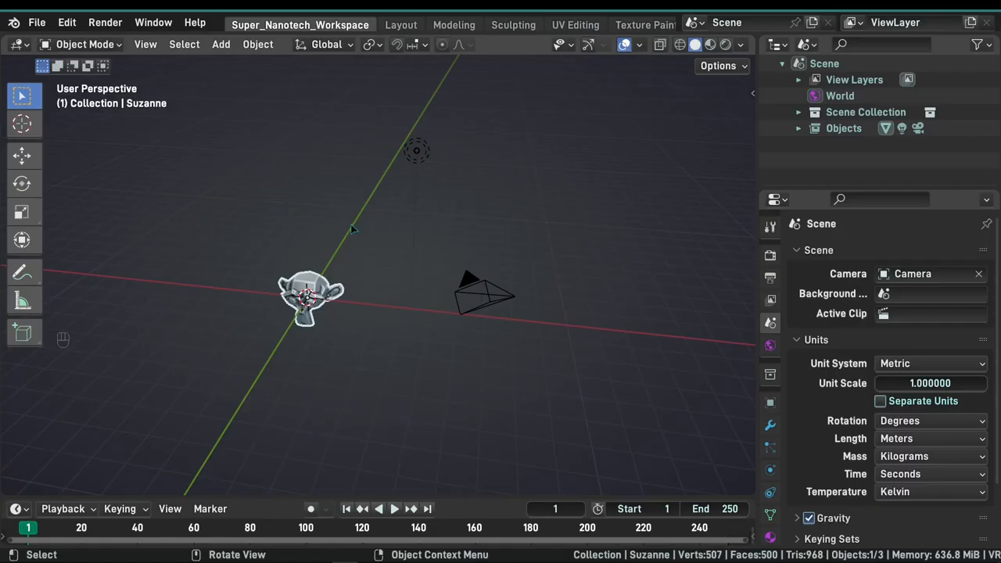
mouse_move(219, 217)
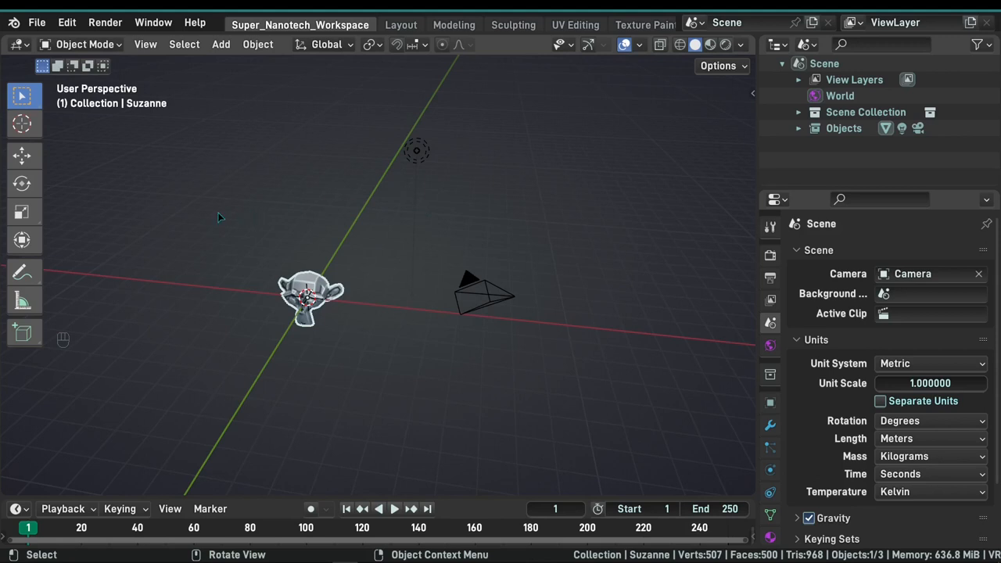
mouse_move(297, 222)
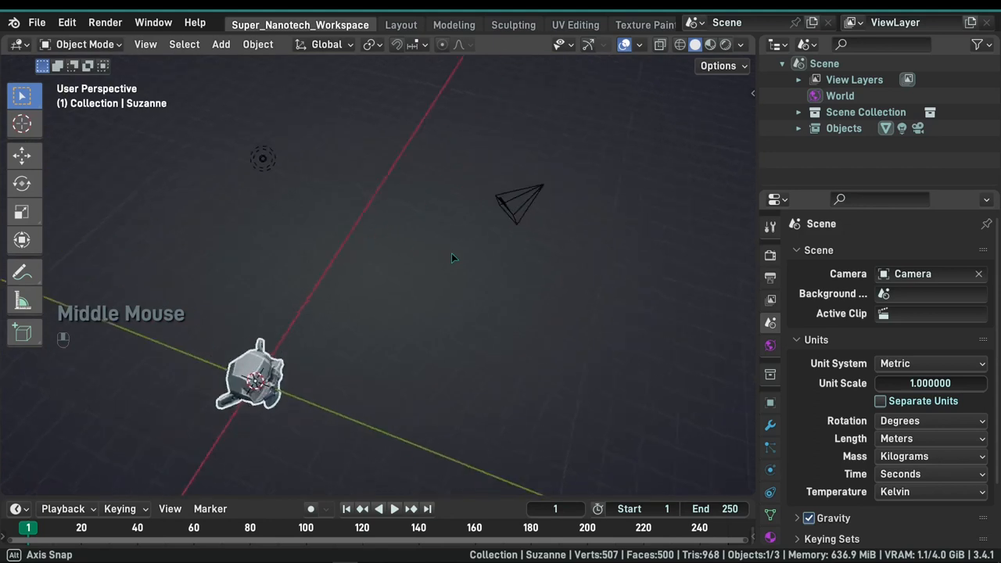
left_click_drag(454, 258, 336, 210)
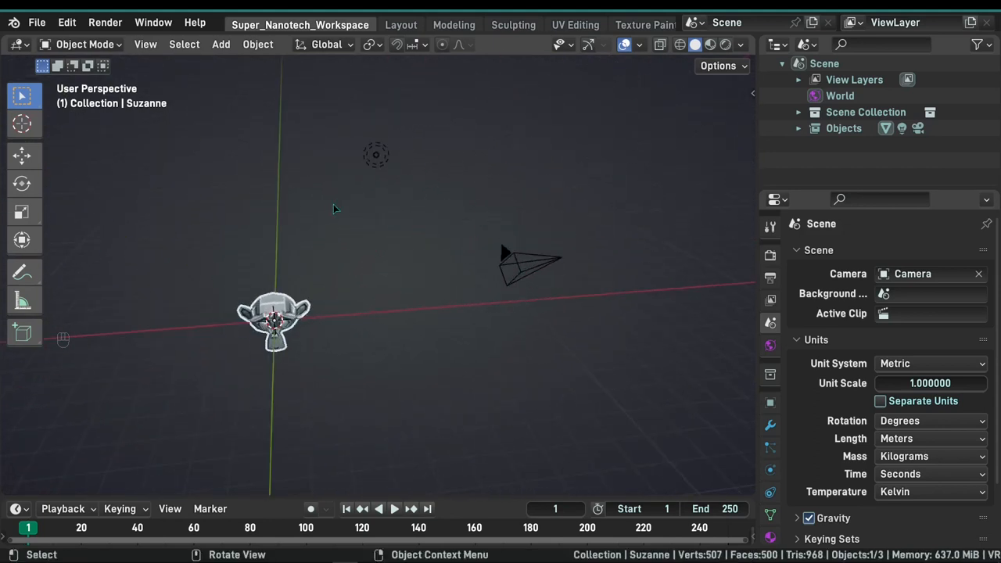
mouse_move(502, 249)
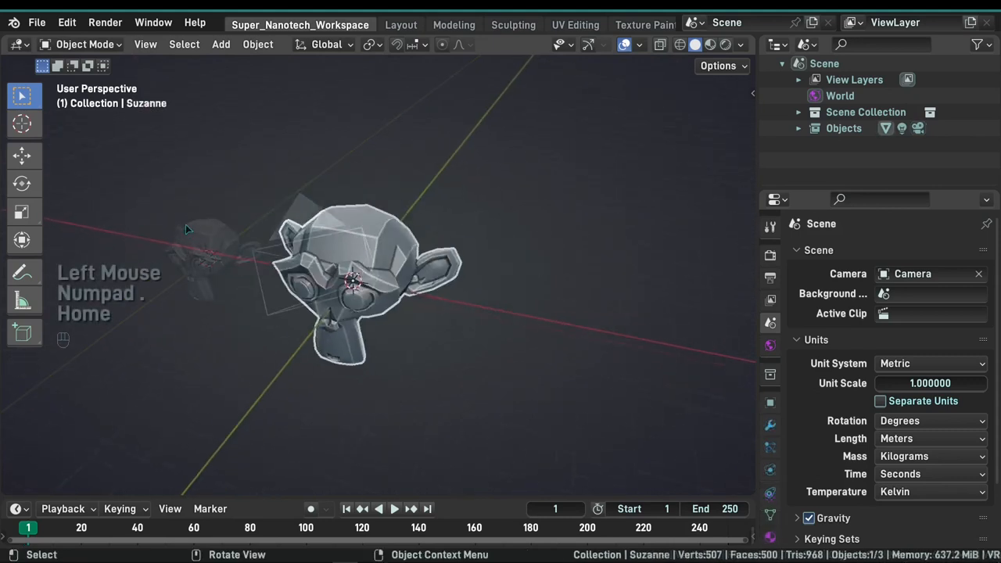
Step: Fit all scene objects into view, then zoom out so the camera and Suzanne both show
key("Home")
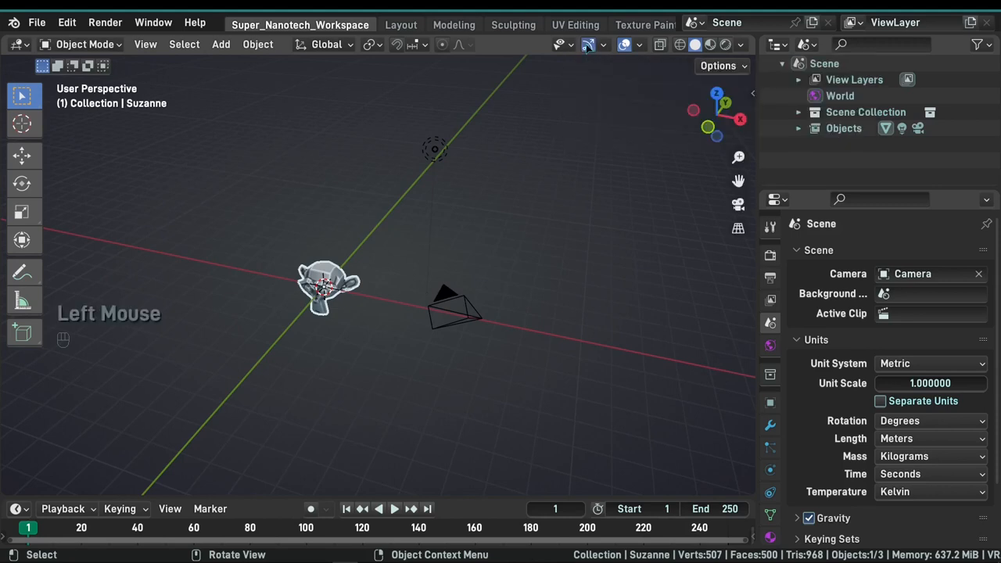
mouse_move(707, 113)
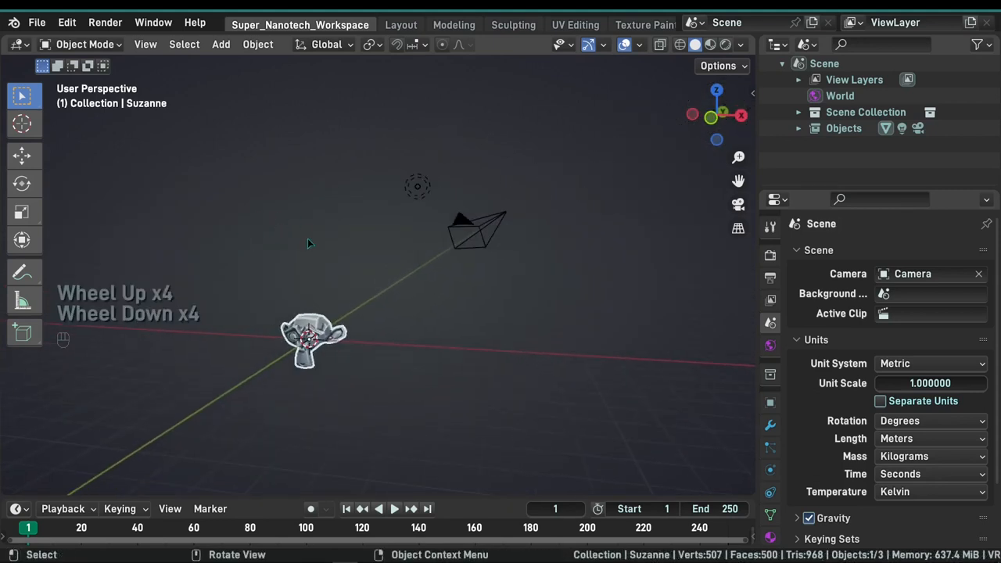
scroll("down", 3)
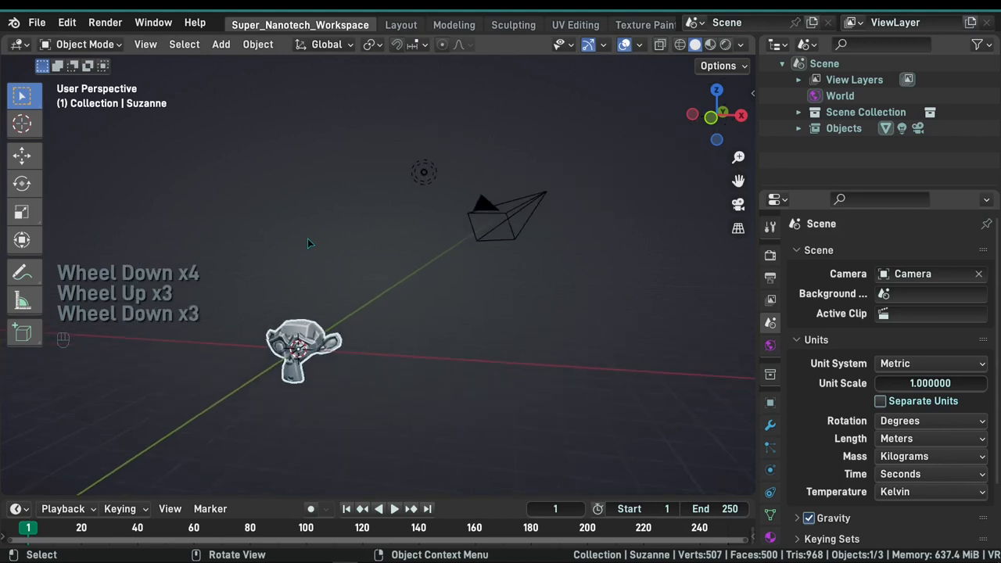
scroll("down", 3)
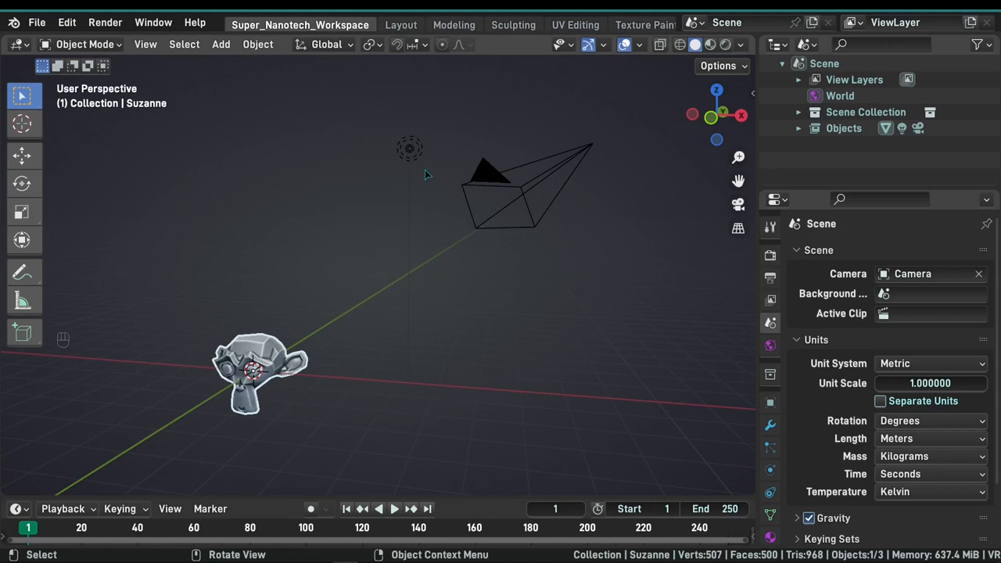
mouse_move(430, 210)
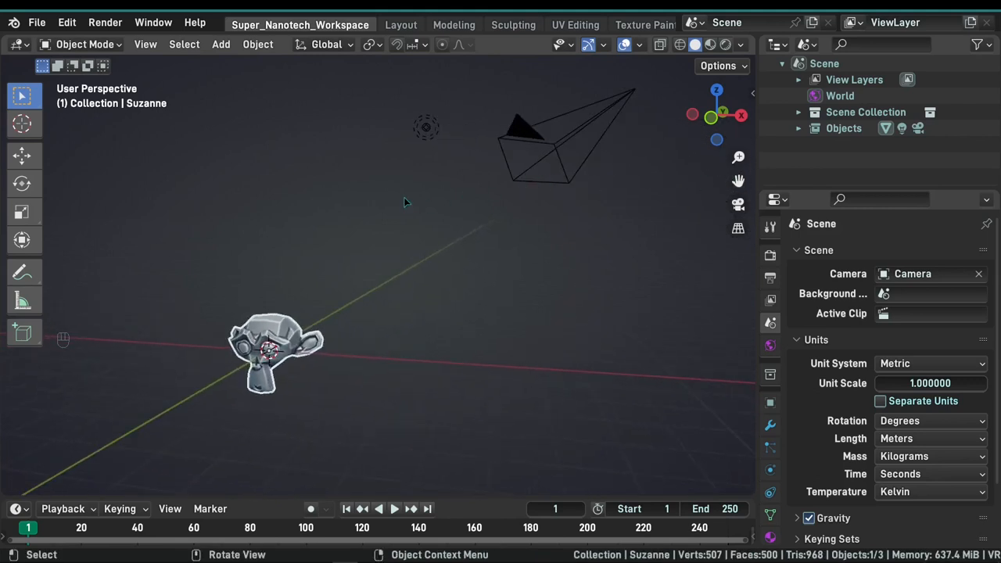
mouse_move(376, 182)
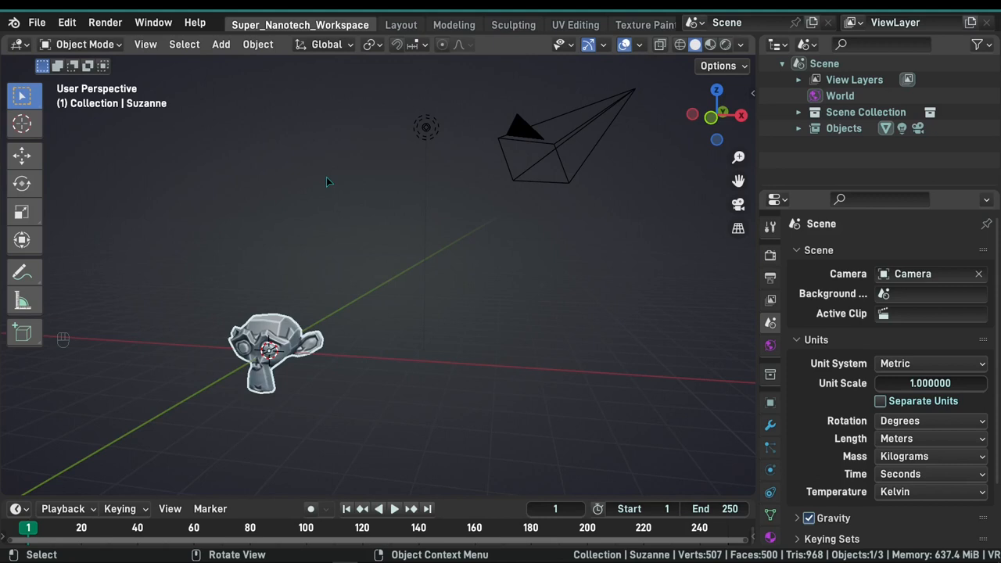
Step: View the scene through the camera, then from side, underside and front orthographic angles
key("KP_0")
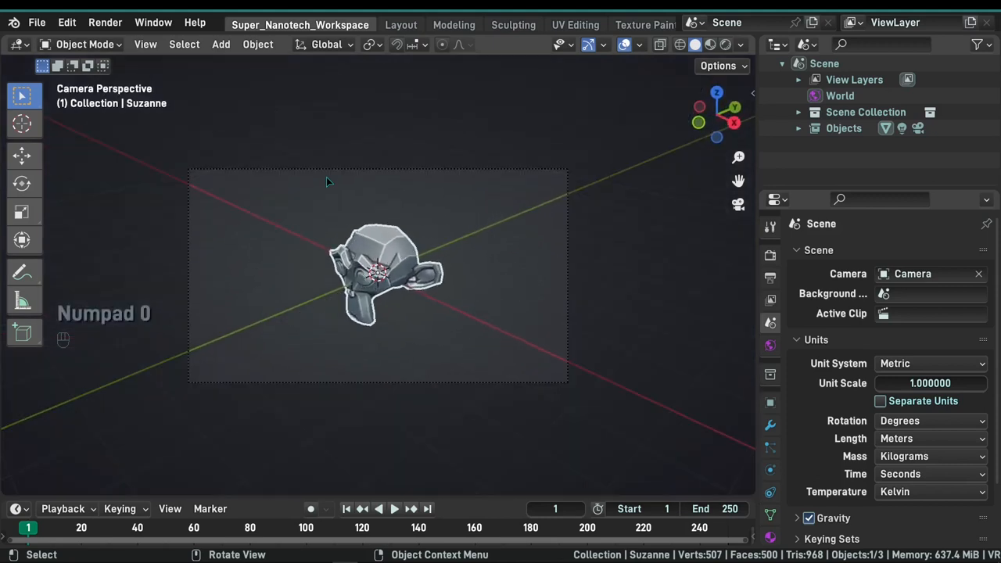
key("KP_0")
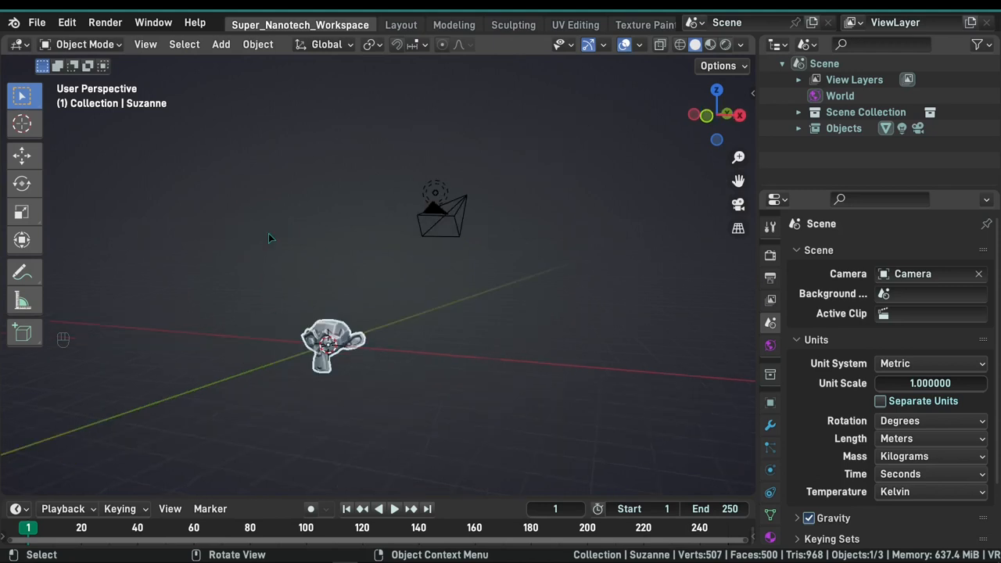
key("1")
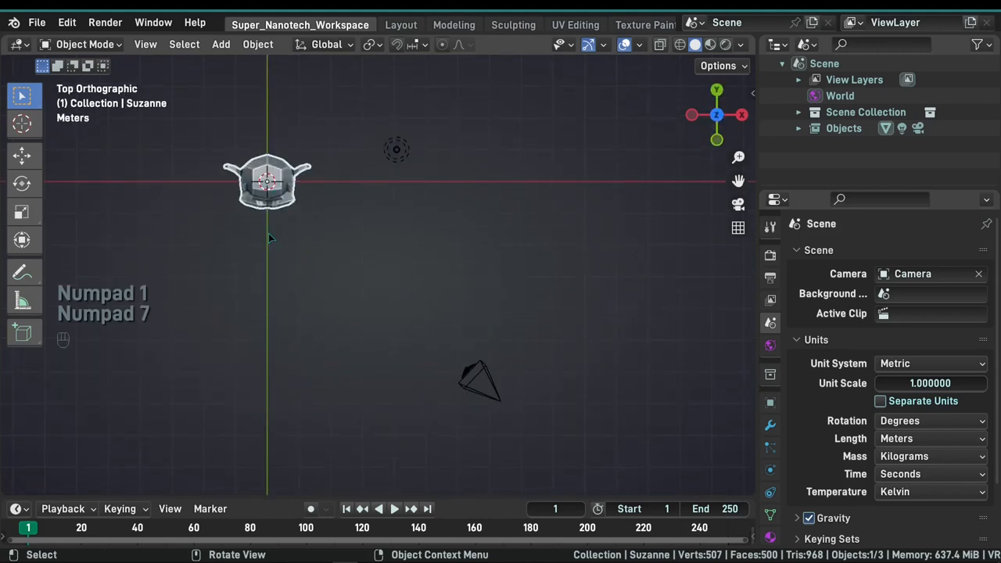
key("KP_3")
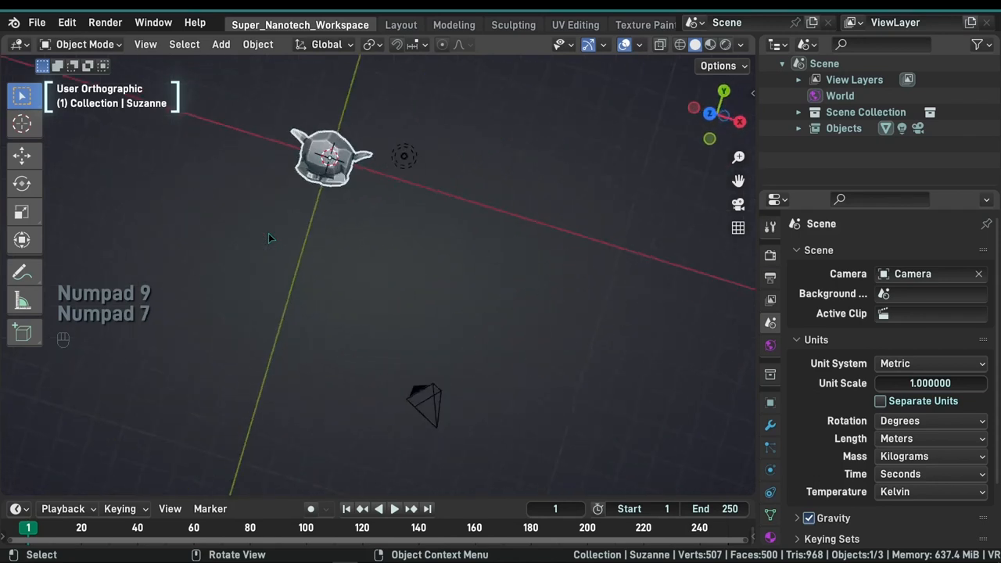
key("KP_7")
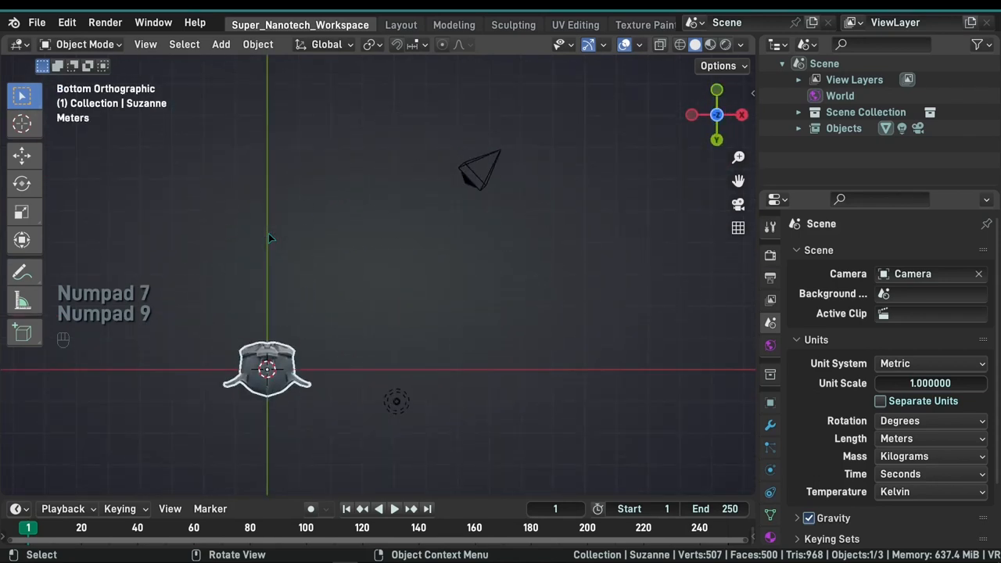
key("KP_1")
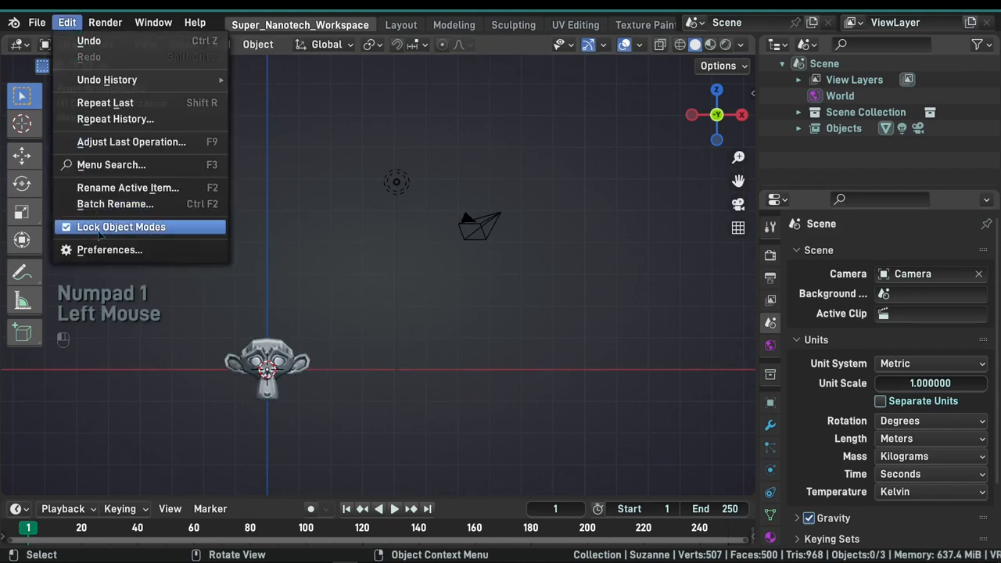
Step: Review the Navigation preferences including Smooth View, then close the Preferences window
left_click(109, 251)
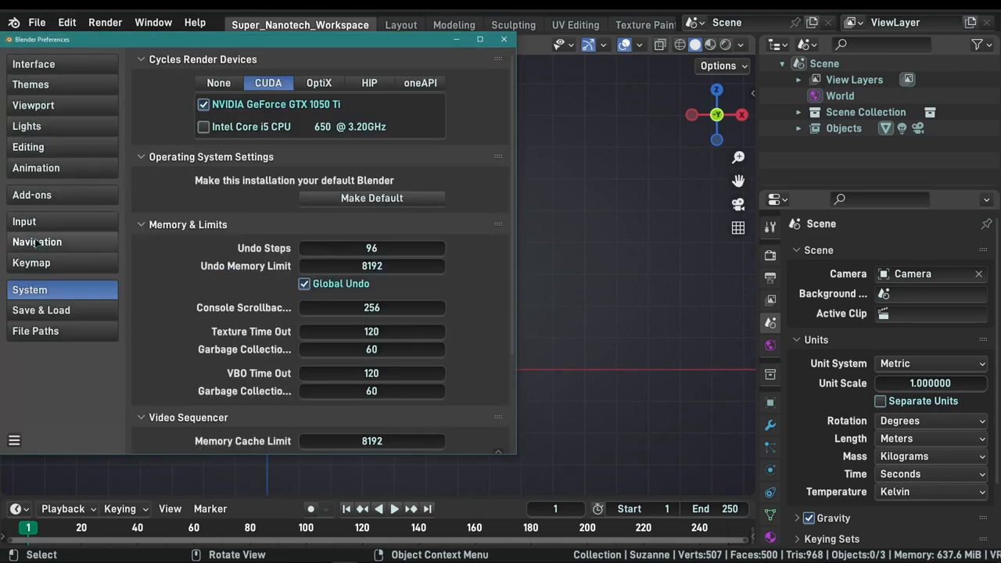
left_click(38, 241)
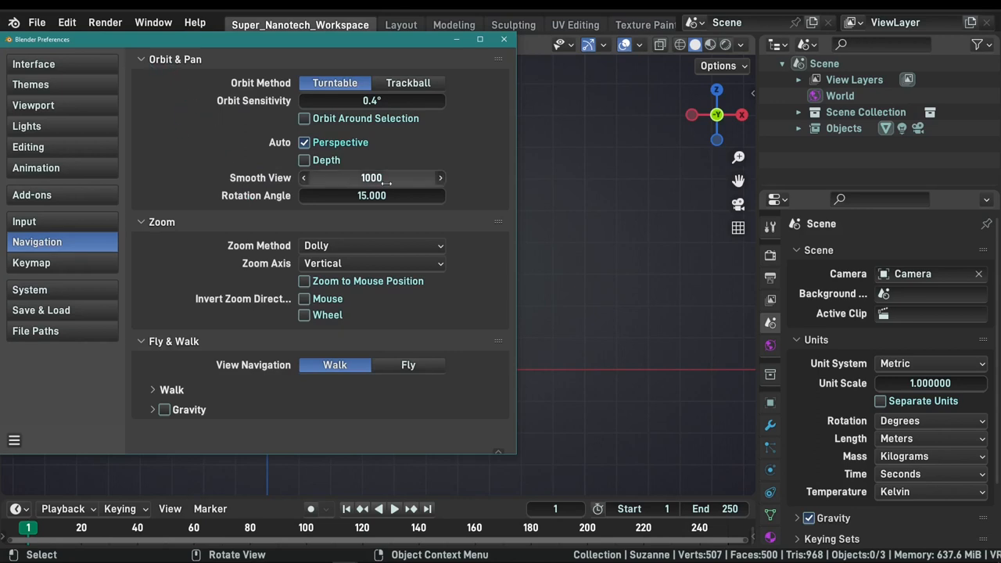
mouse_move(372, 178)
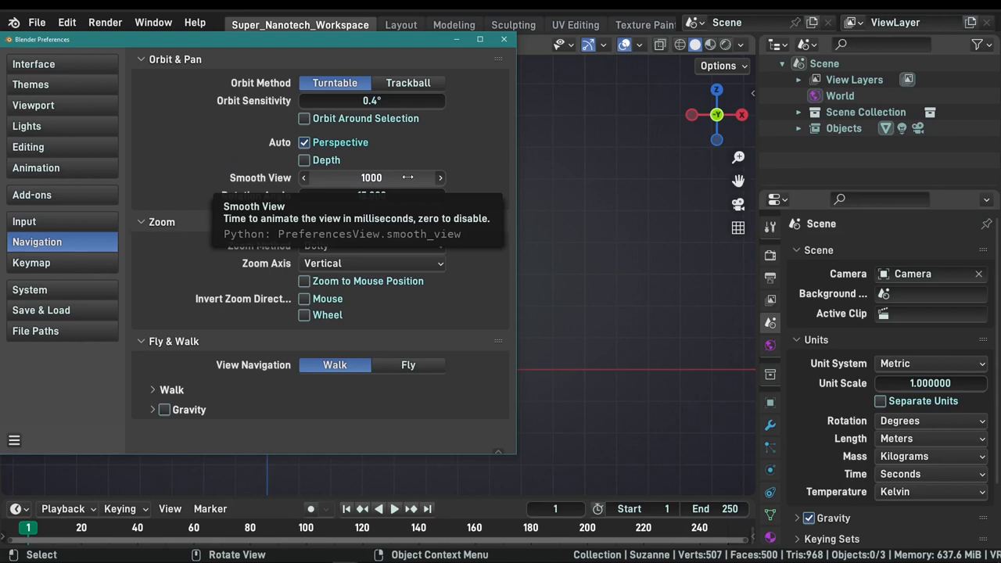
left_click(372, 178)
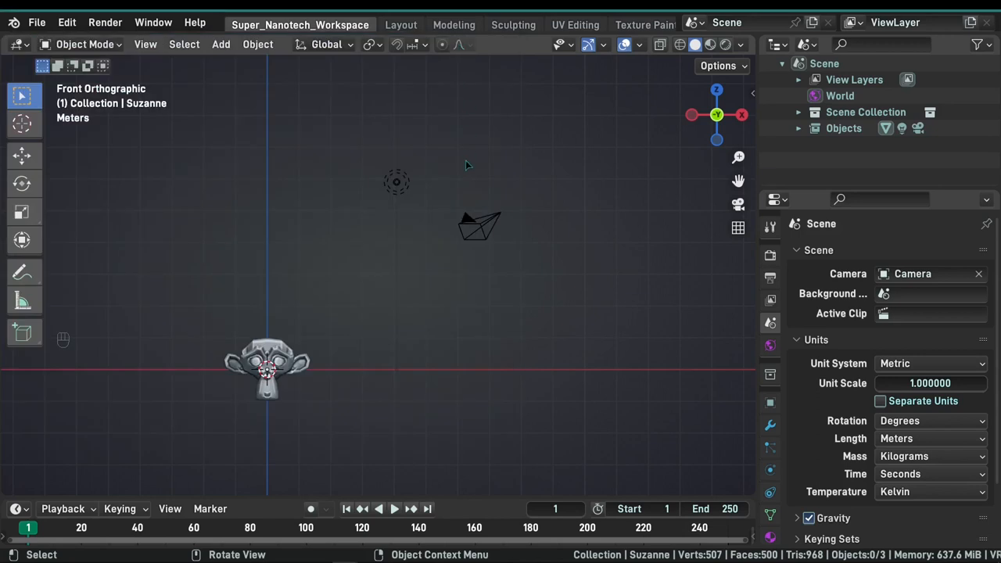
Step: Switch to the right-side orthographic view and toggle local view on and off
key("KP_3")
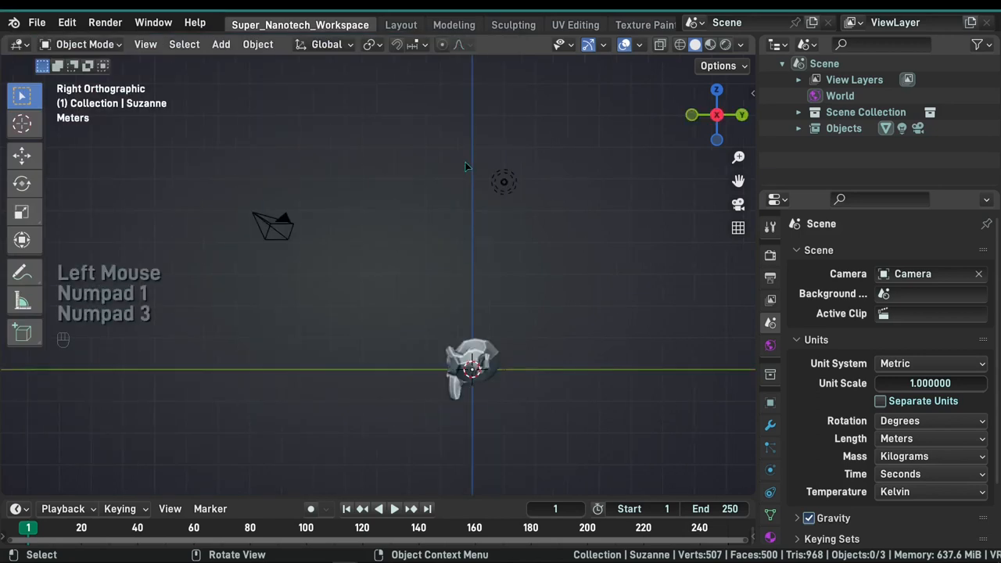
key("KP_1")
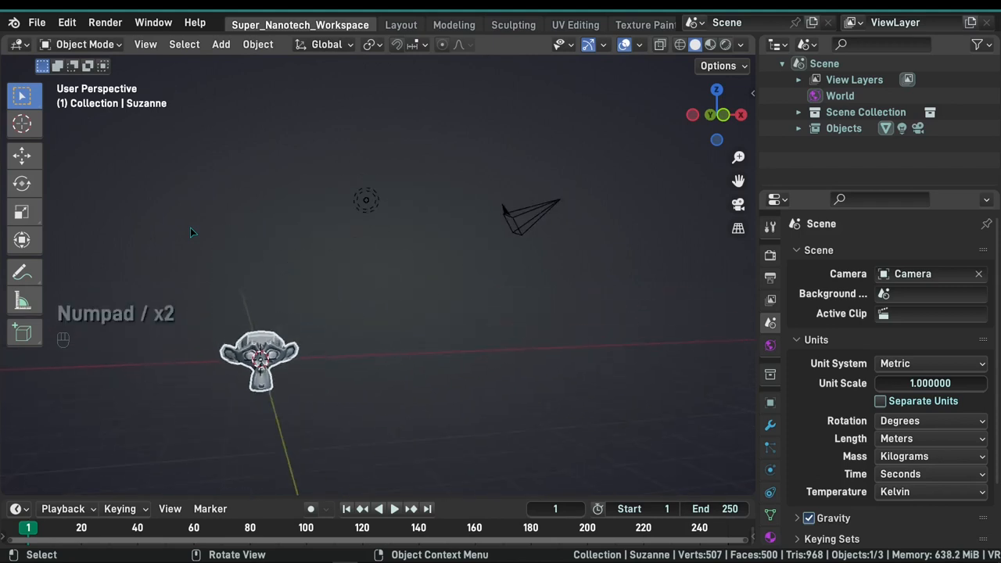
Step: Browse the View menu's Local View options and start Walk Navigation through the scene
left_click(145, 44)
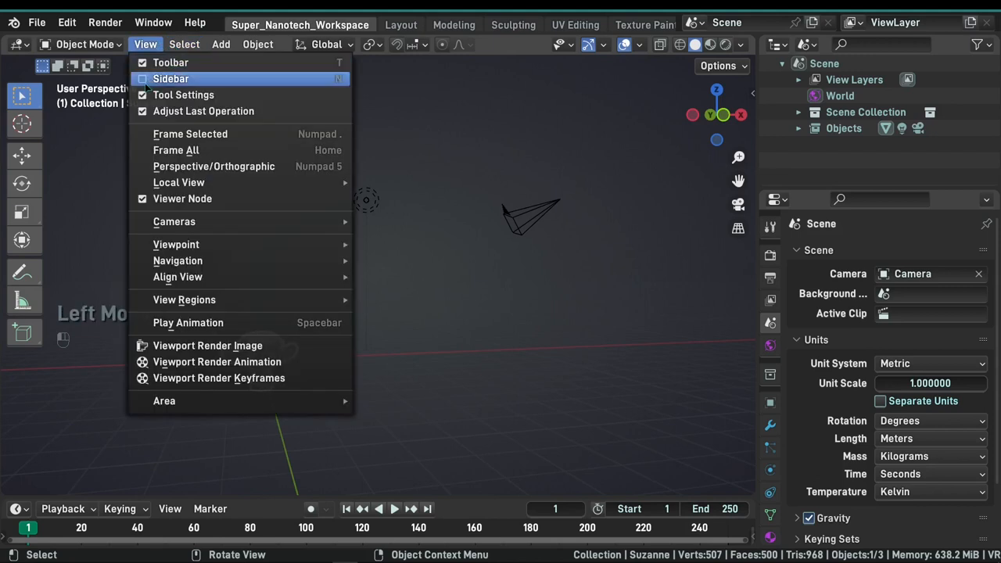
mouse_move(178, 181)
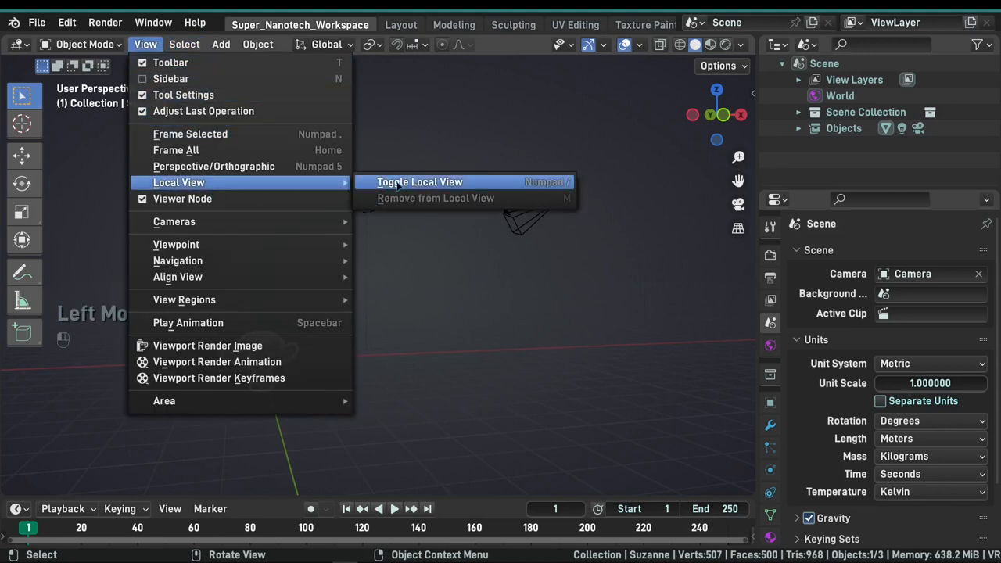
left_click(419, 181)
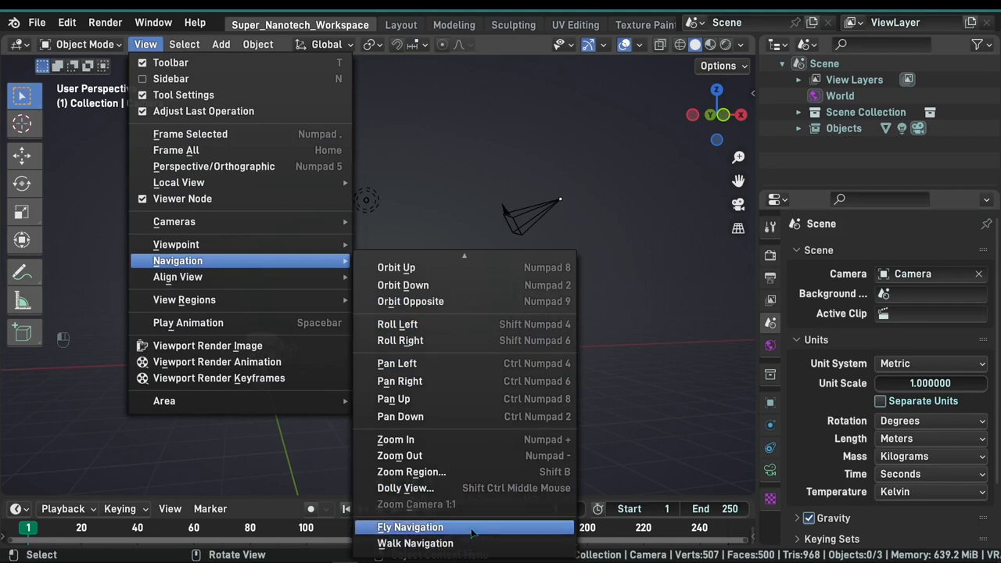
mouse_move(416, 543)
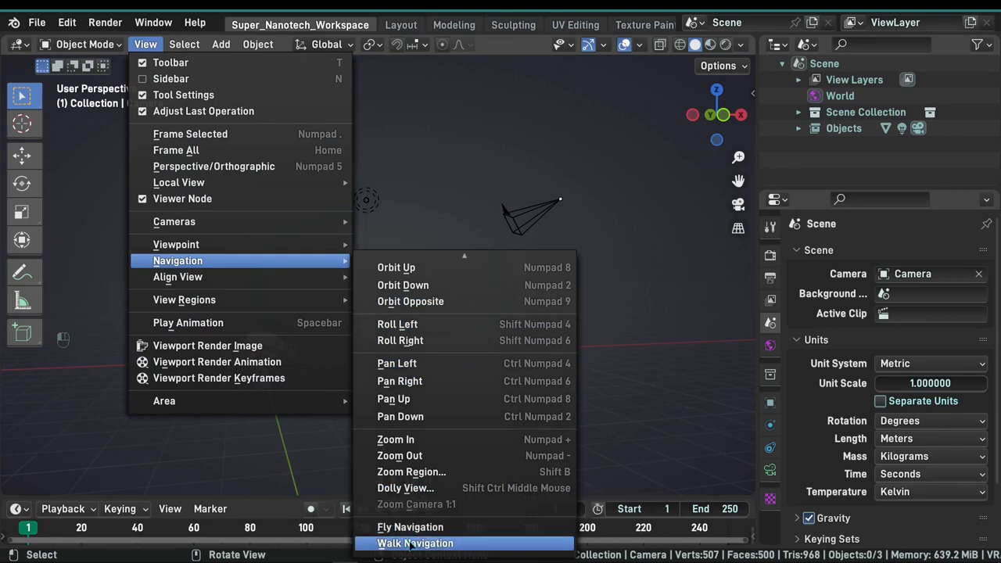
left_click(414, 543)
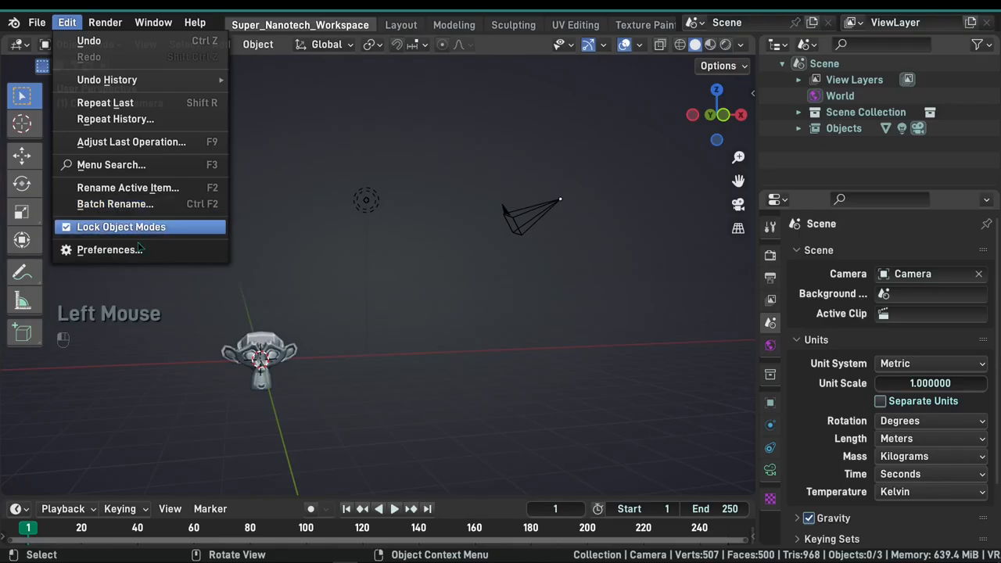
Step: In Preferences Keymap, search 'Wa' to find Walk/Fly navigation bound to F, then return to Navigation settings
left_click(108, 251)
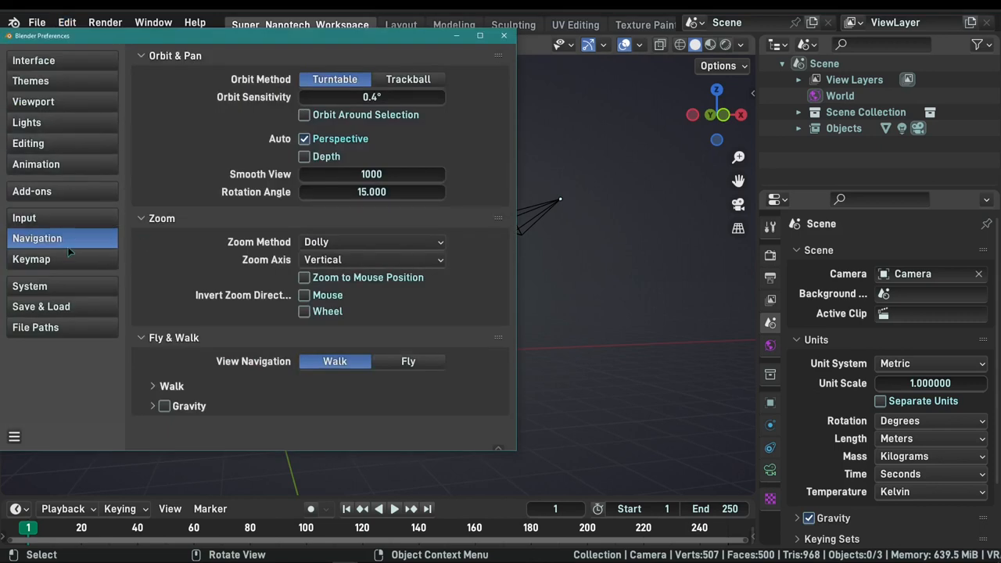
left_click(31, 260)
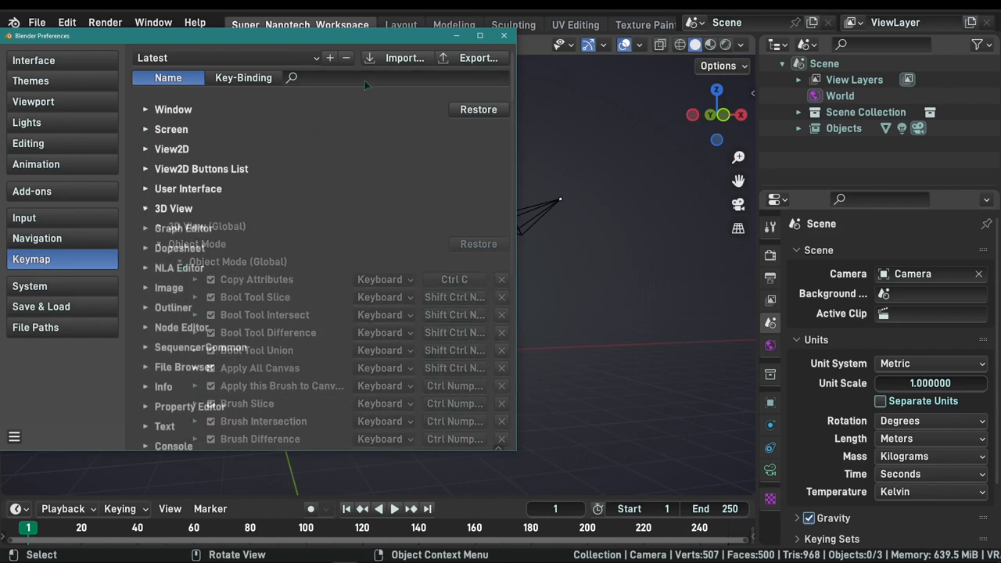
type("Walk/Fly")
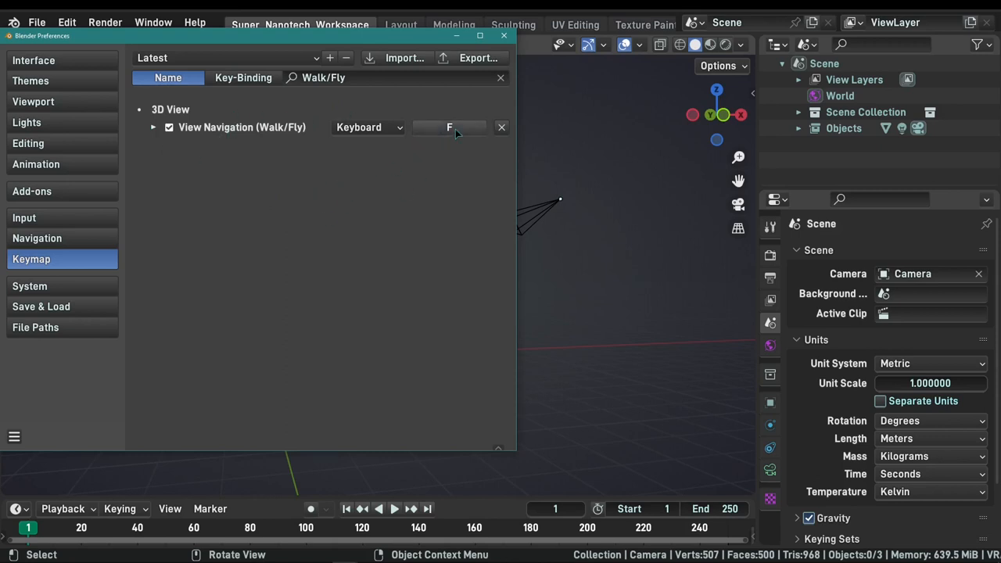
left_click(449, 127)
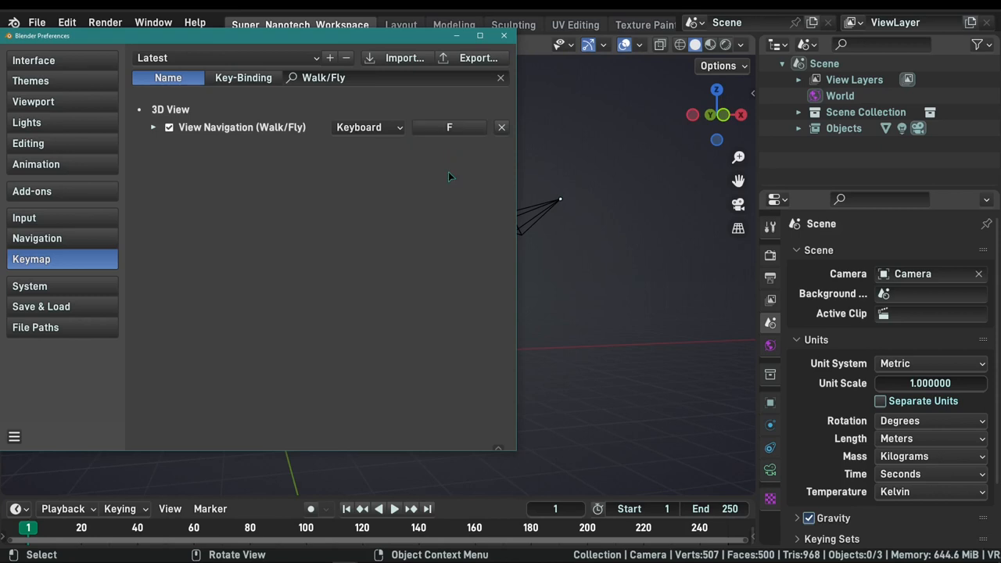
mouse_move(372, 161)
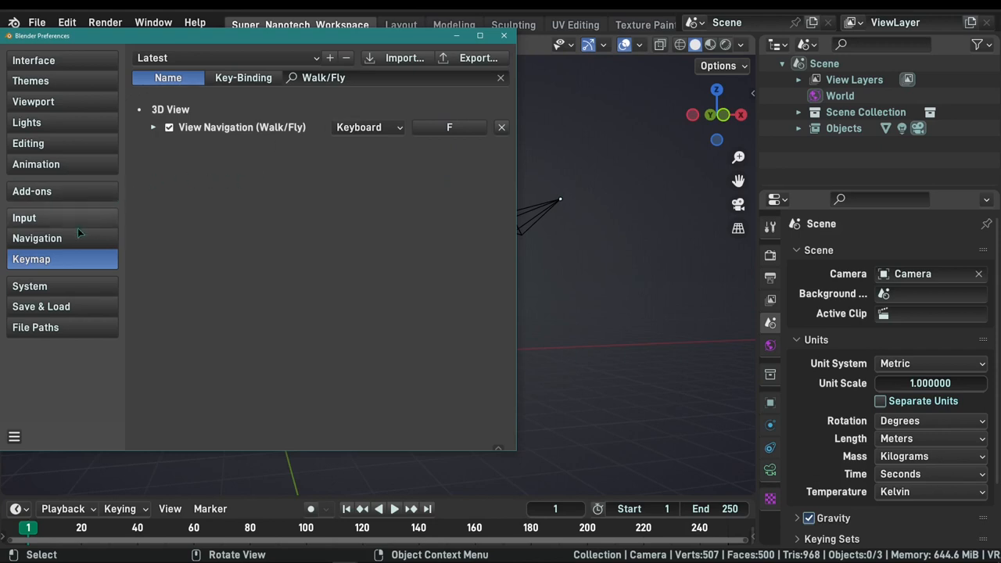
left_click(37, 237)
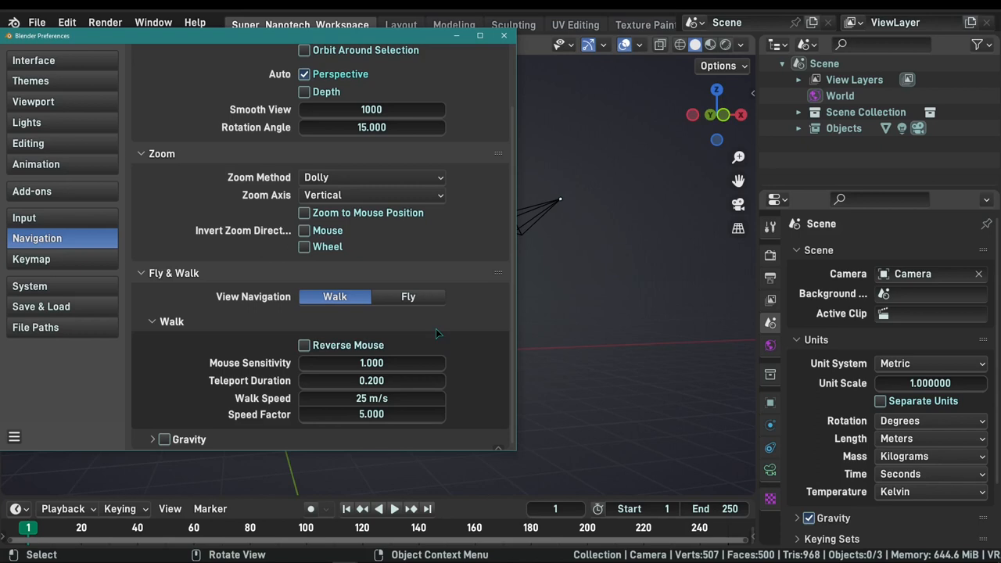
mouse_move(408, 345)
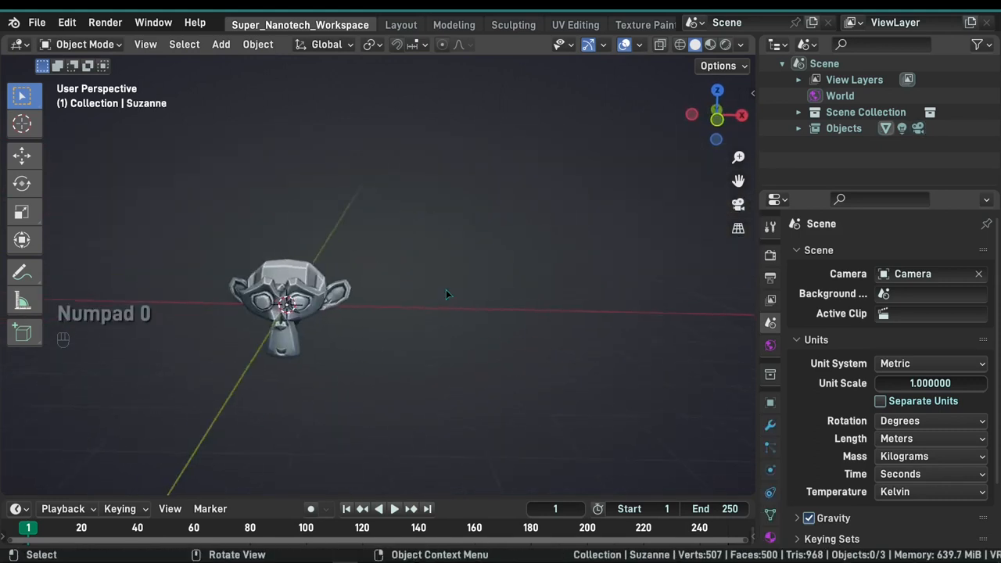
Step: Walk around from the camera view with Numpad 0, leave it, and frame all objects with Home
key("KP_0")
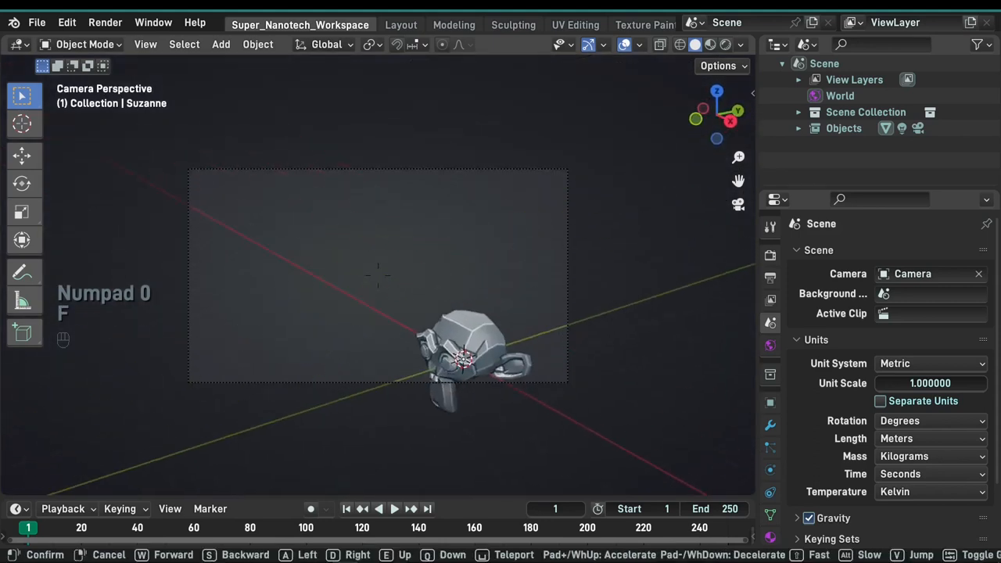
key("KP_0")
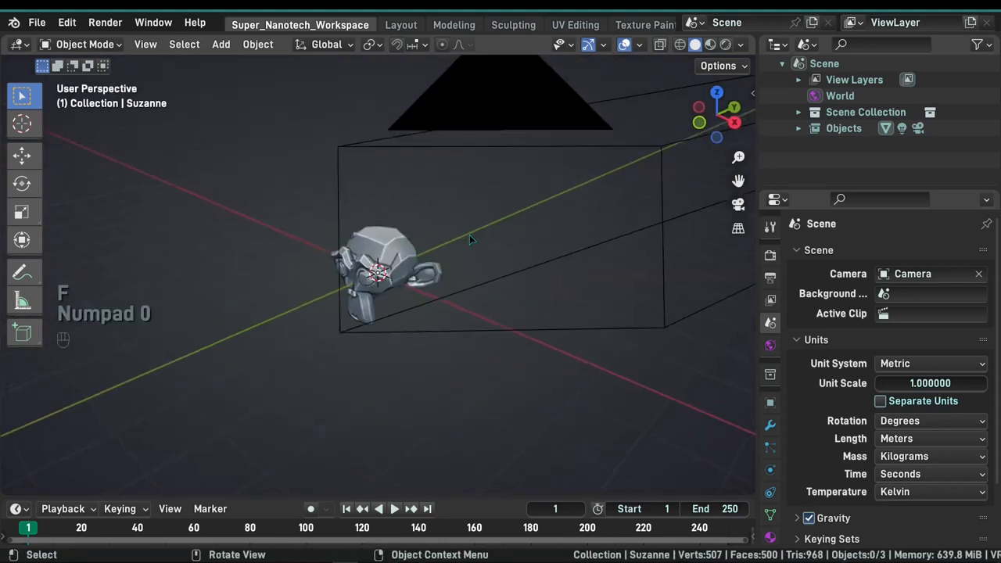
key("Home")
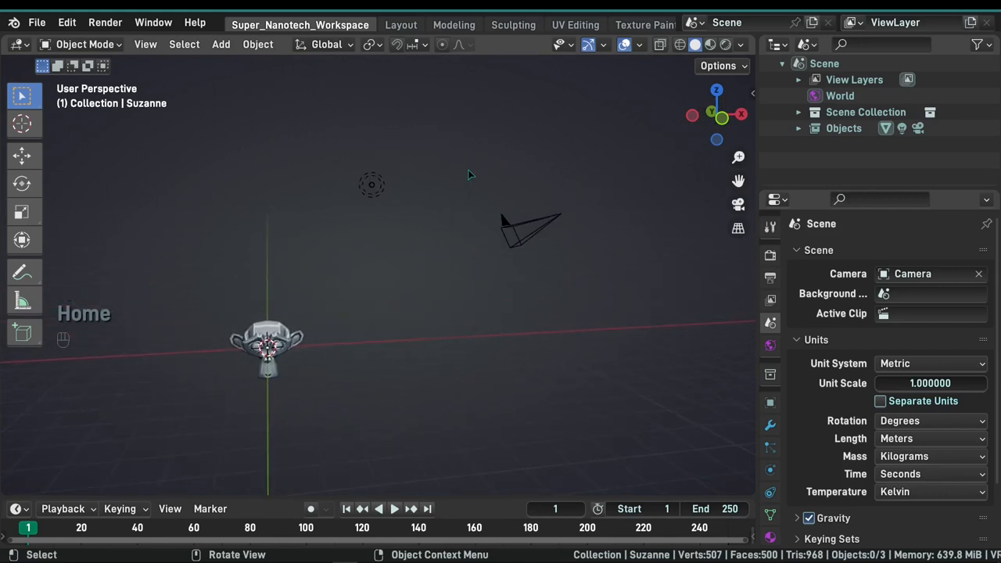
mouse_move(604, 290)
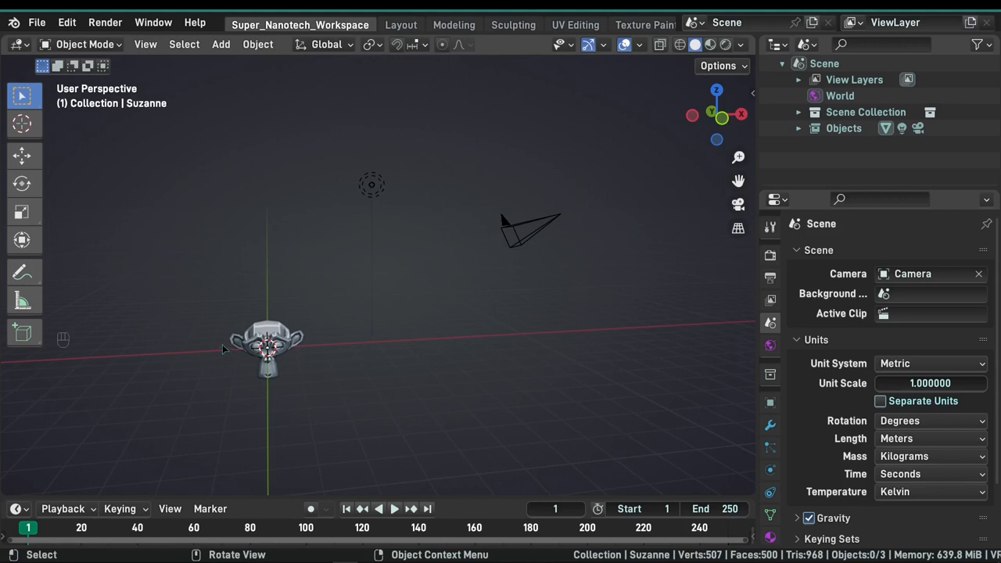
mouse_move(216, 336)
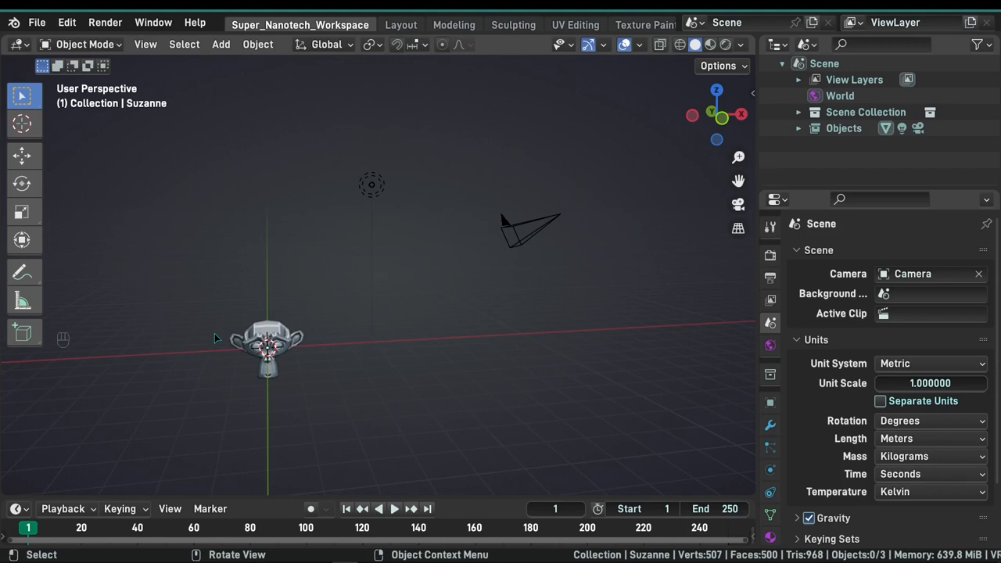
mouse_move(213, 324)
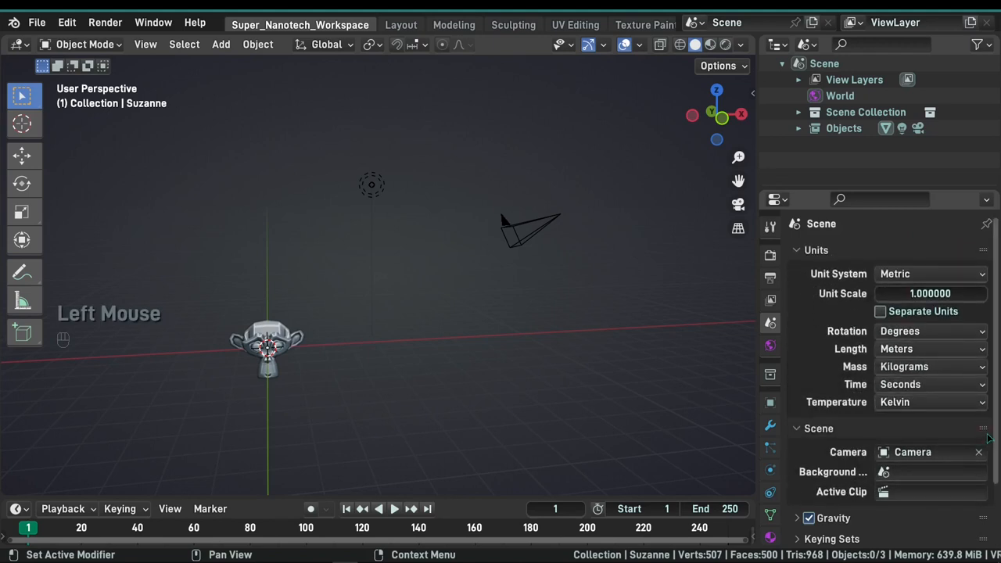
Step: Expand the Scene and Units panels, filter for 'grav', and collapse all Scene property panels
scroll("down", 3)
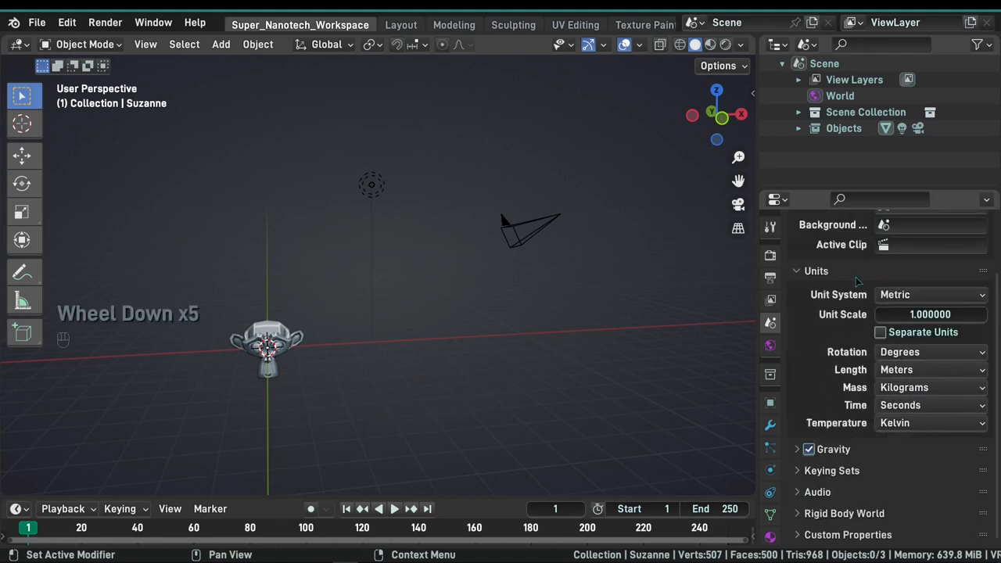
scroll("up", 3)
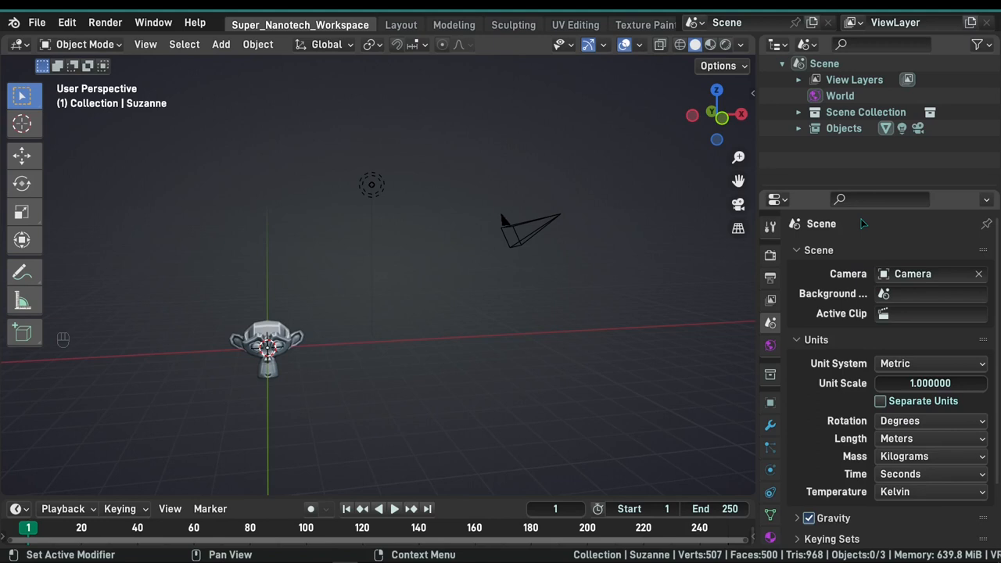
mouse_move(809, 385)
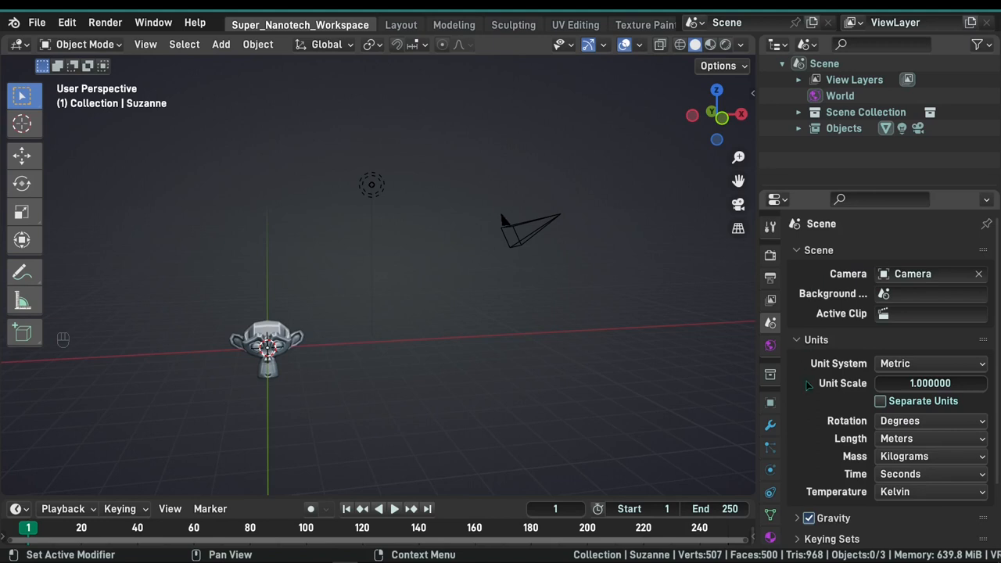
scroll("down", 3)
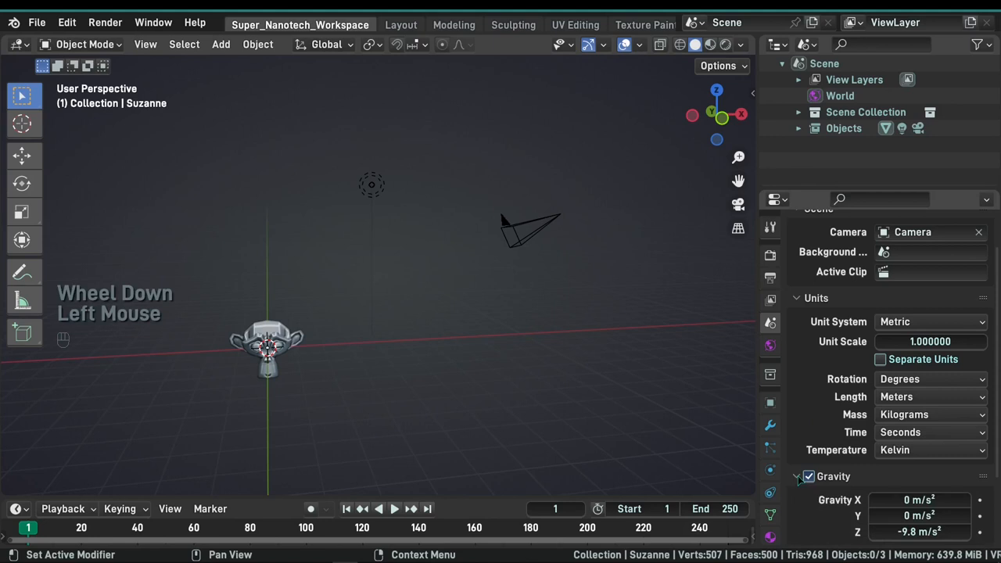
scroll("down", 3)
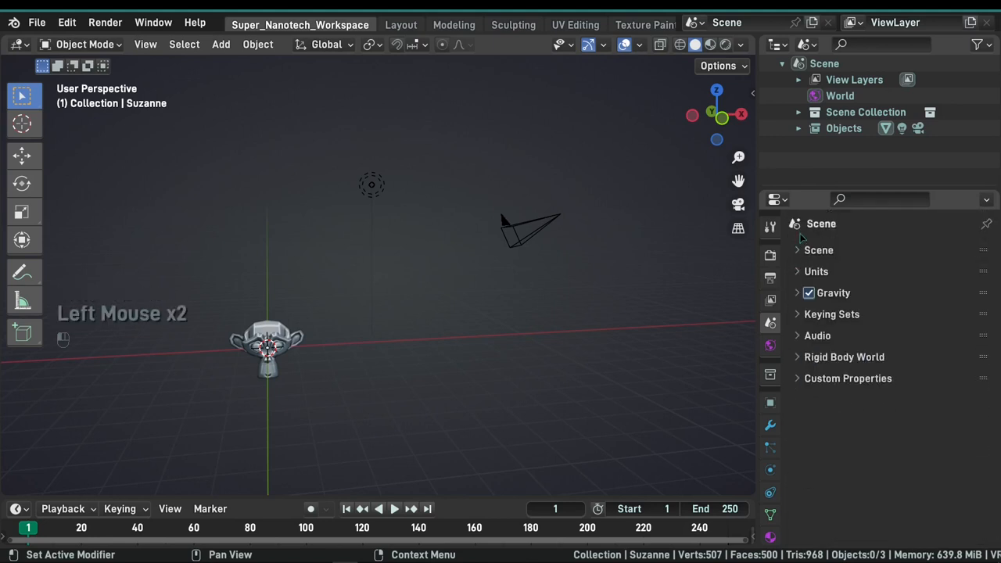
left_click(819, 250)
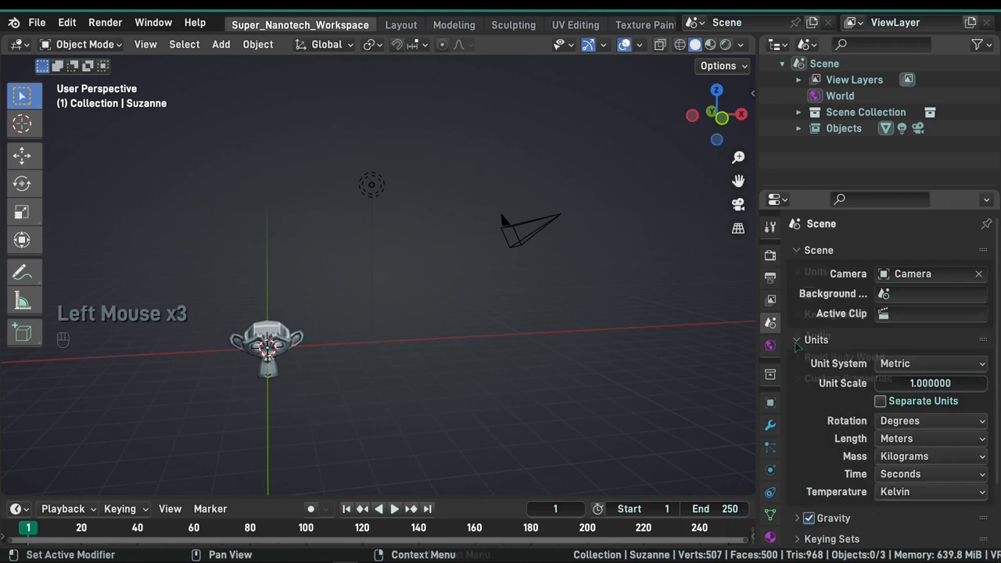
type("grav")
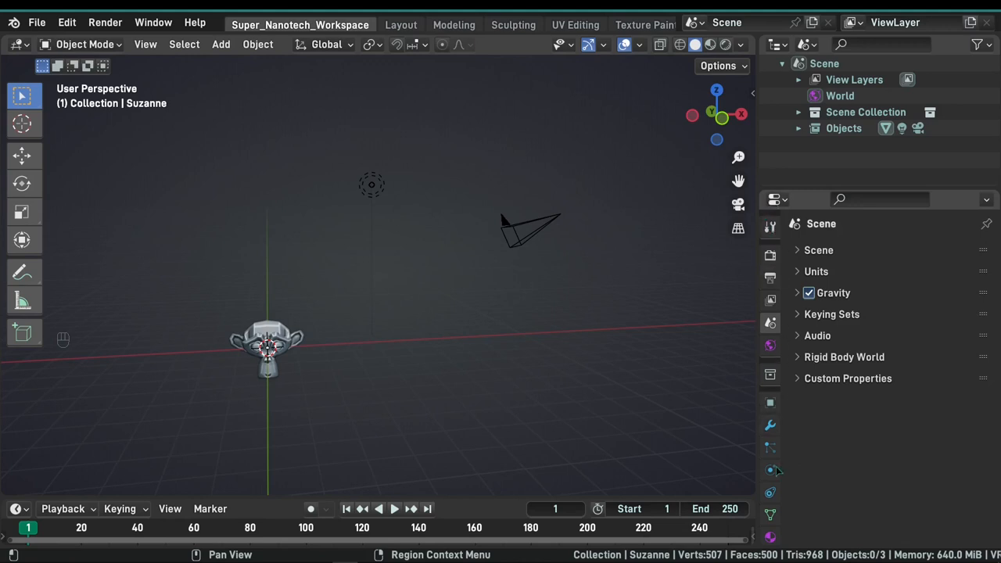
mouse_move(770, 227)
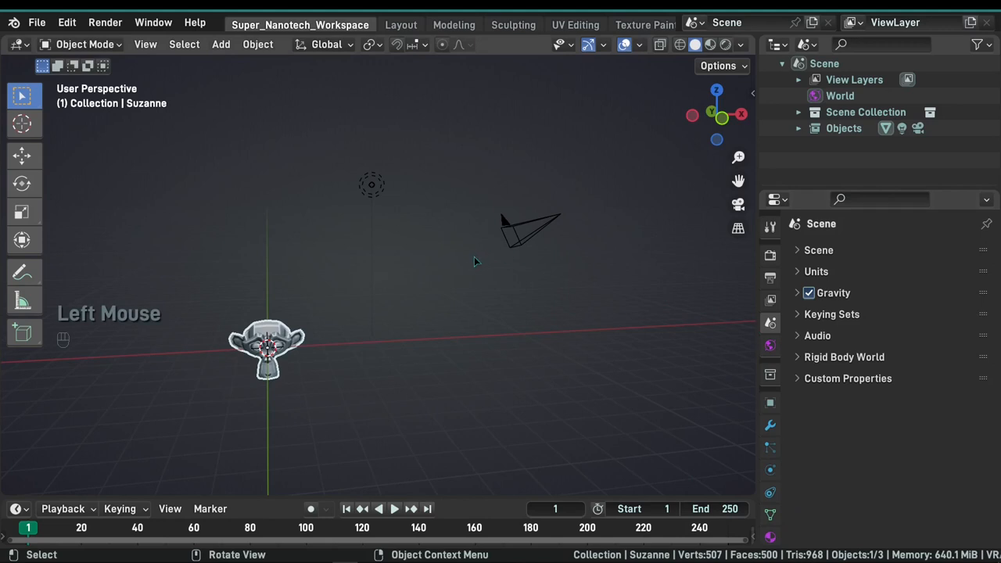
Step: Select the camera and show its lens settings: perspective, 50 mm focal length, clipping 0.1–100 m
left_click(530, 232)
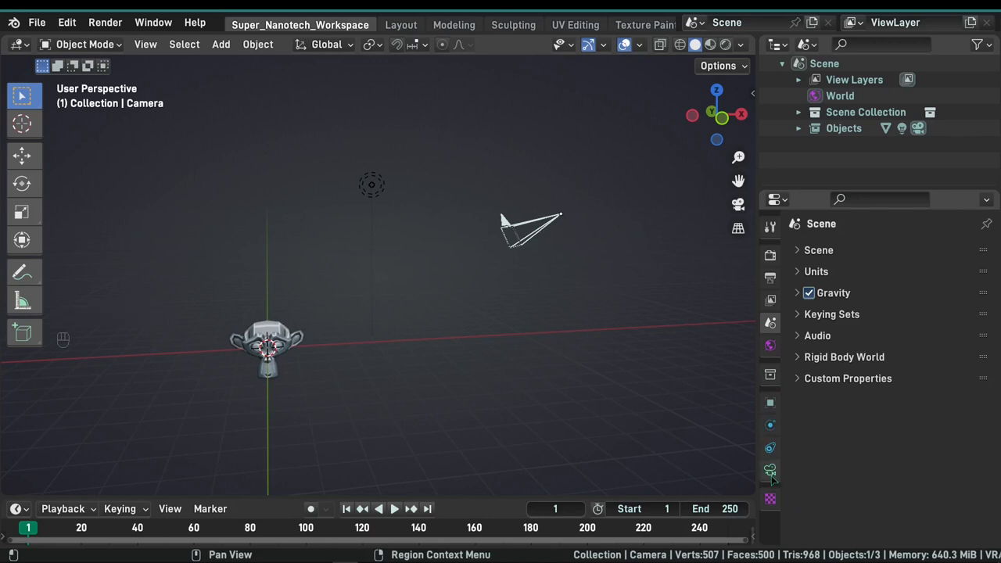
left_click(769, 469)
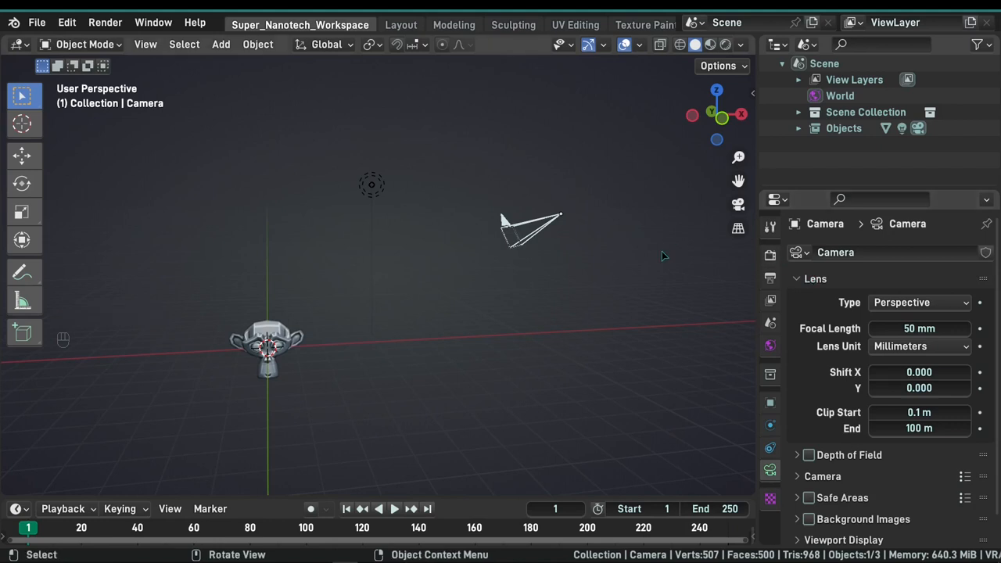
mouse_move(770, 256)
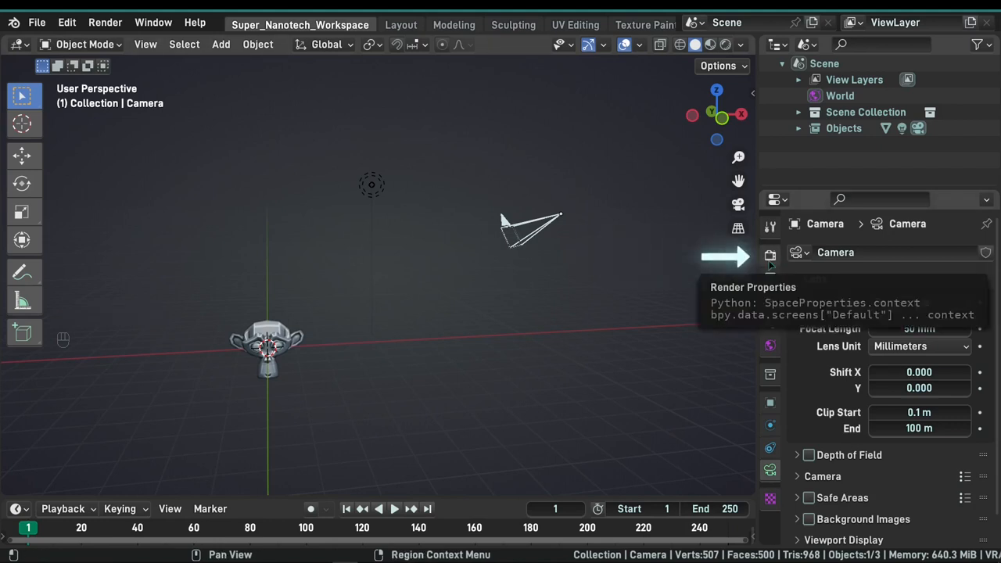
Step: Review the render engine settings, then the output: 1920 × 1080 at 100%, 24 fps, frames 1–250
left_click(770, 278)
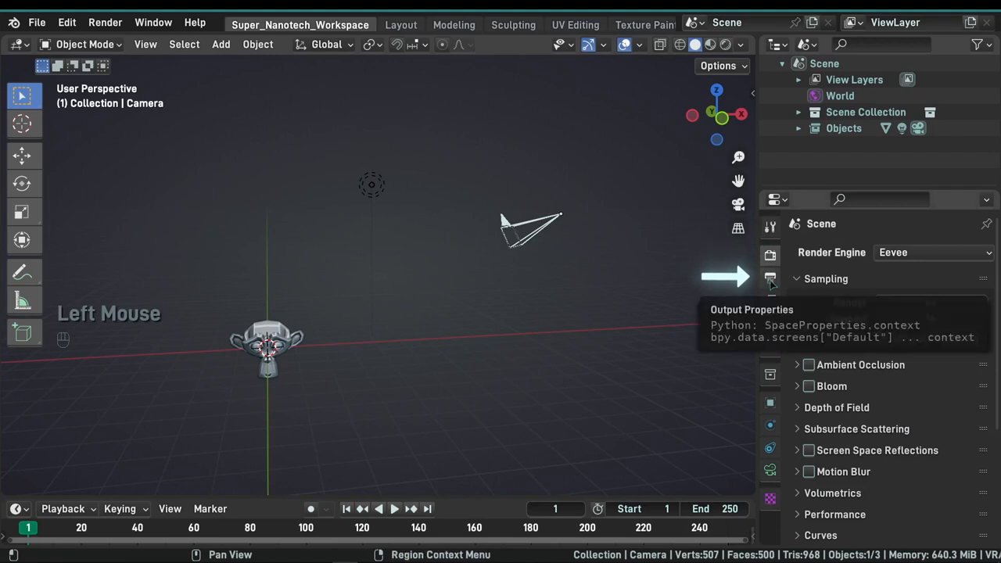
left_click(770, 278)
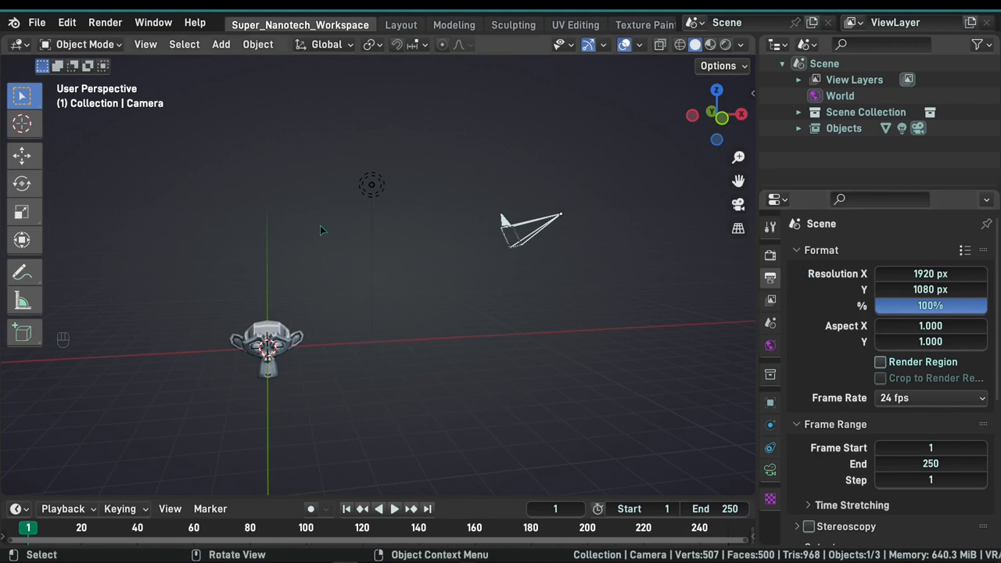
mouse_move(312, 235)
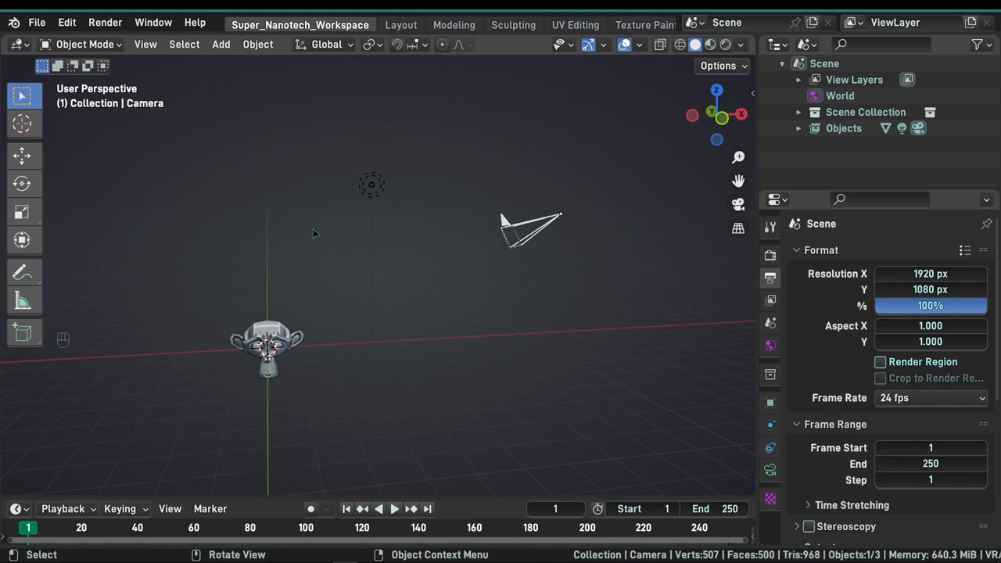
mouse_move(864, 344)
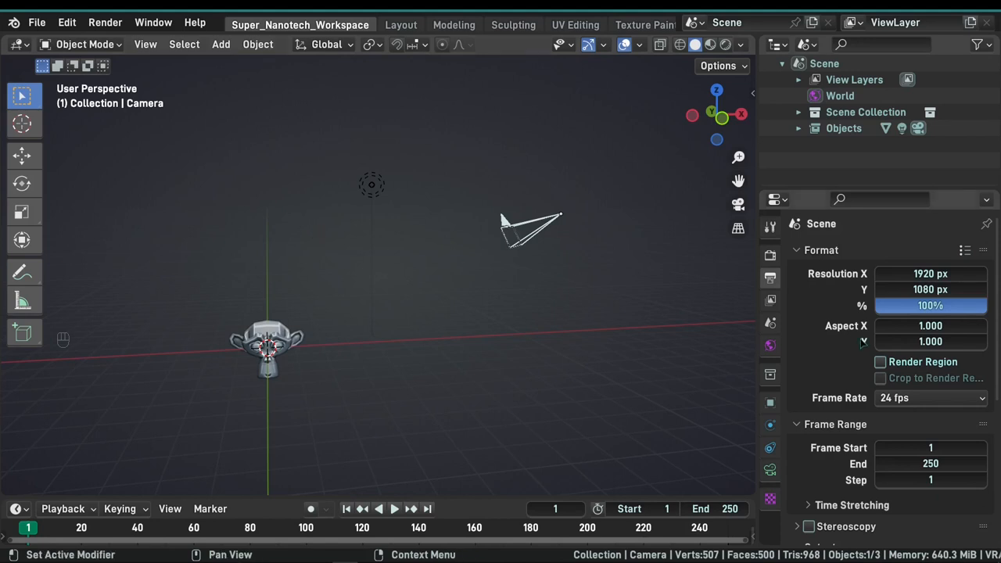
mouse_move(820, 345)
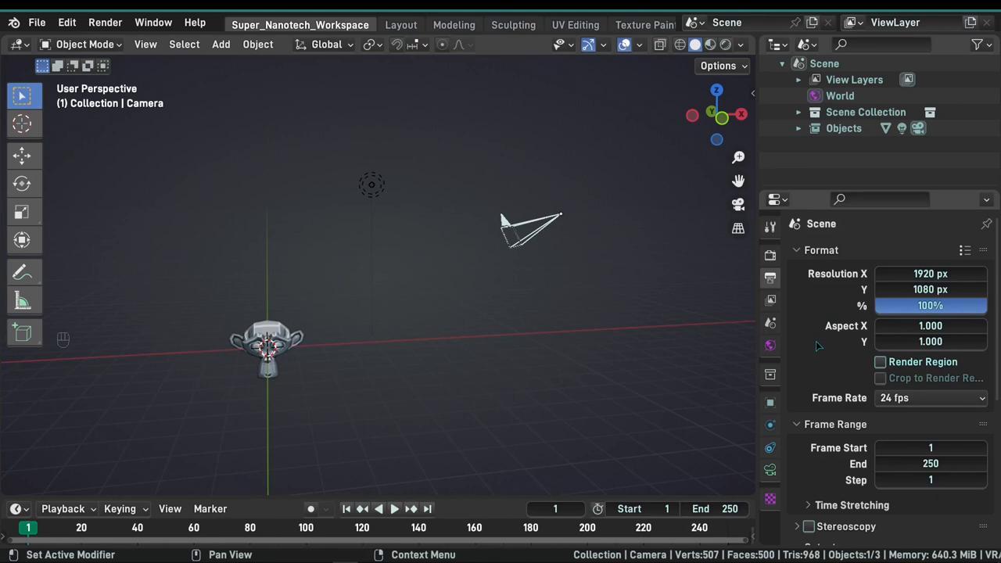
mouse_move(820, 346)
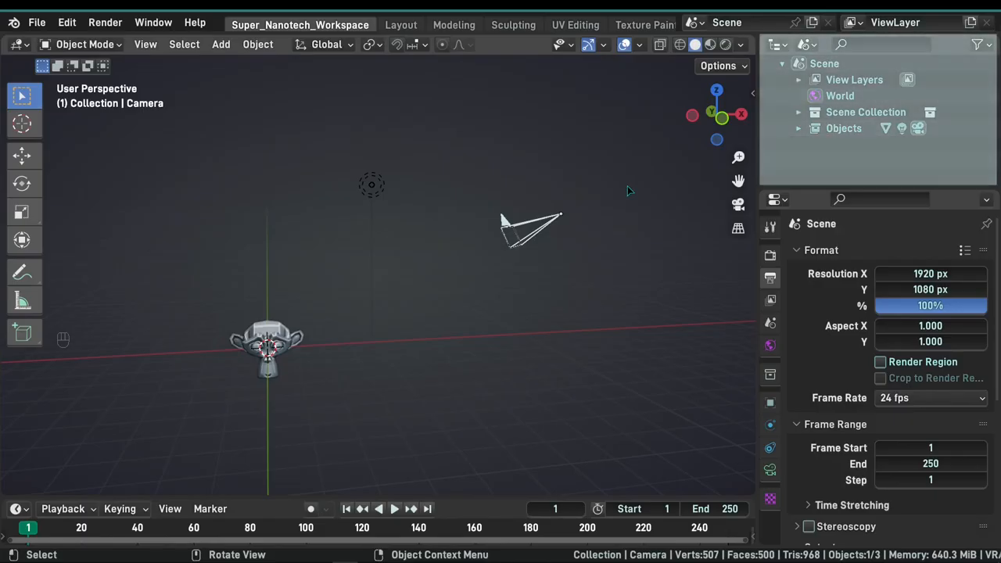
mouse_move(625, 169)
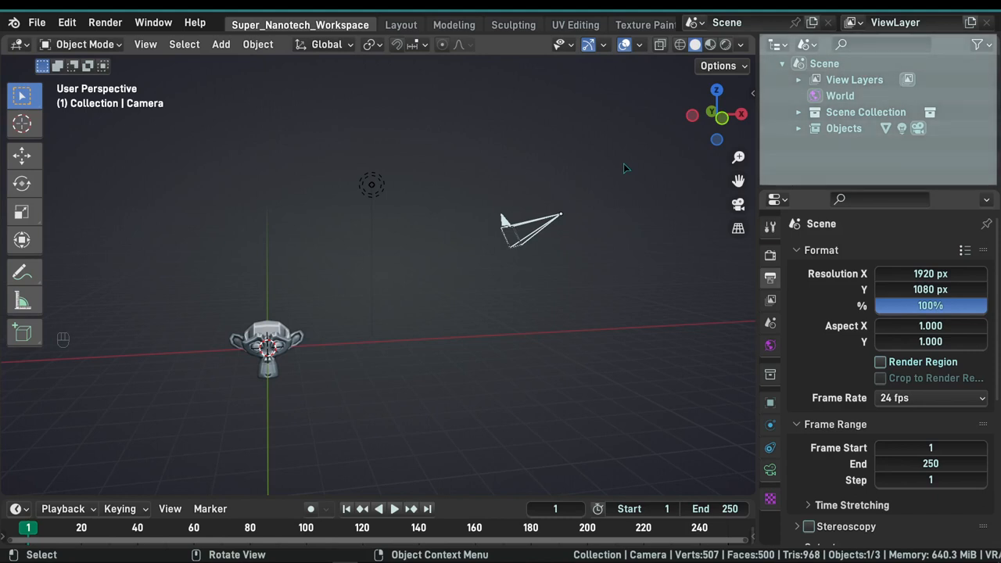
mouse_move(638, 161)
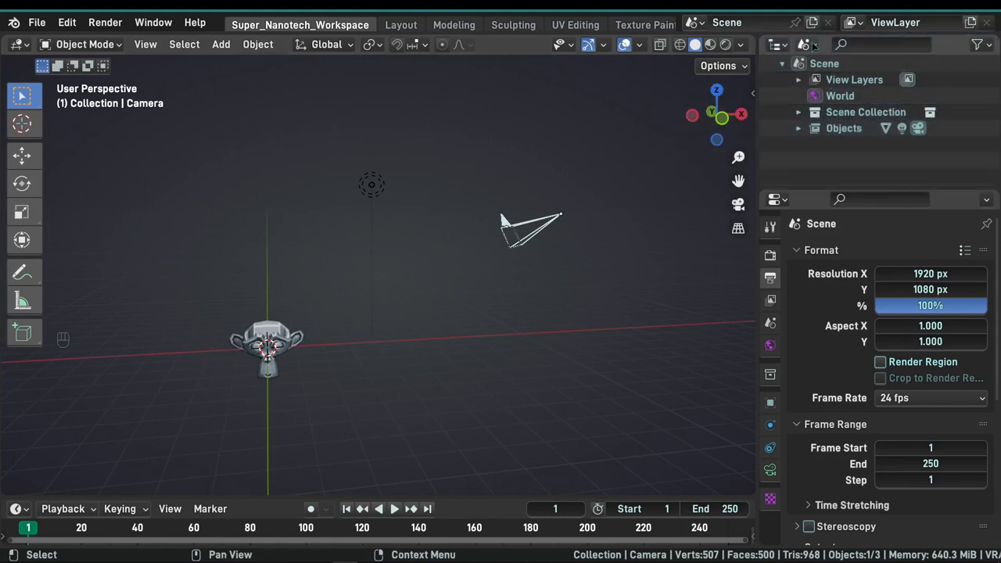
Step: Switch the Outliner to View Layer so the Collection lists Camera, Light and Suzanne
left_click(807, 44)
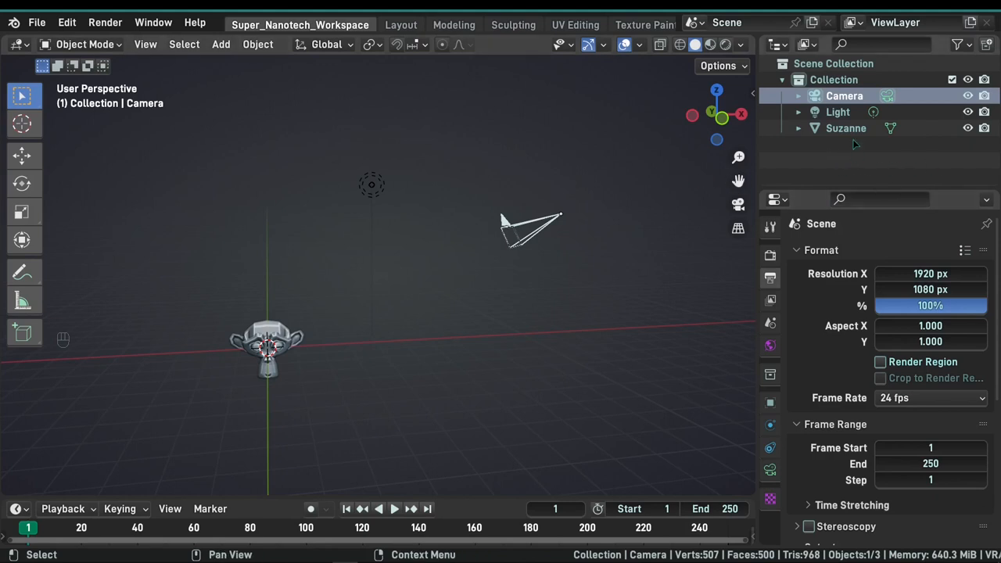
mouse_move(826, 183)
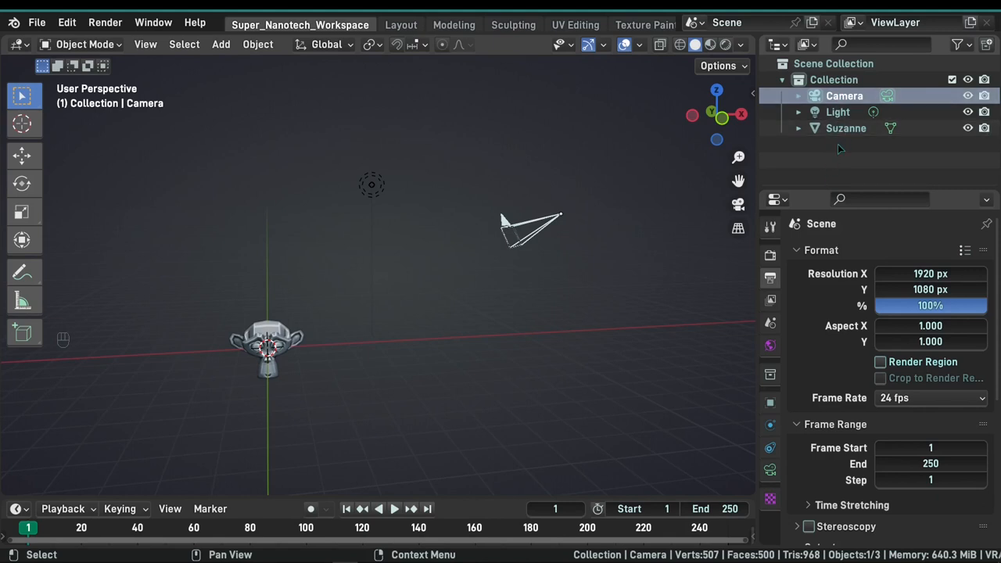
mouse_move(842, 149)
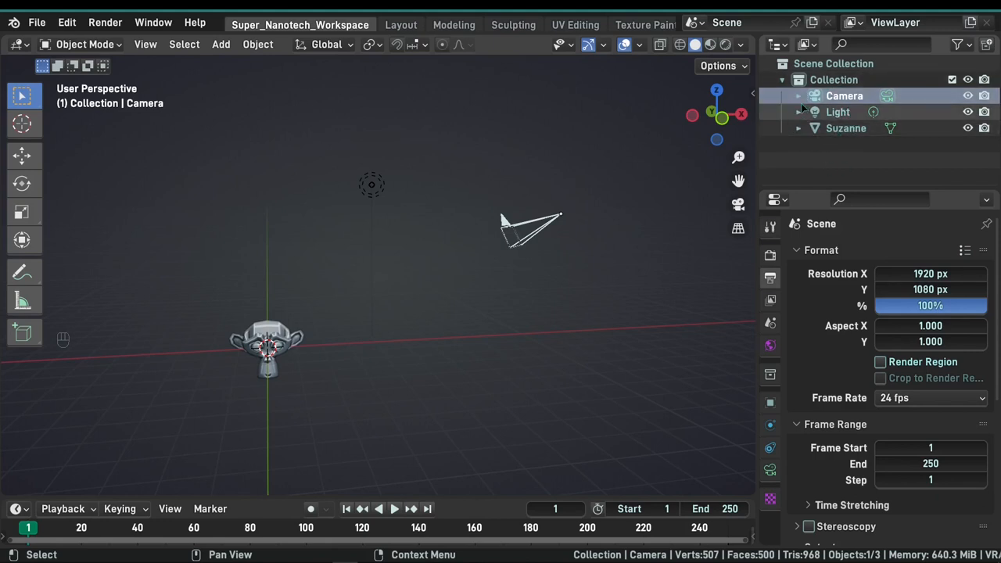
left_click(797, 128)
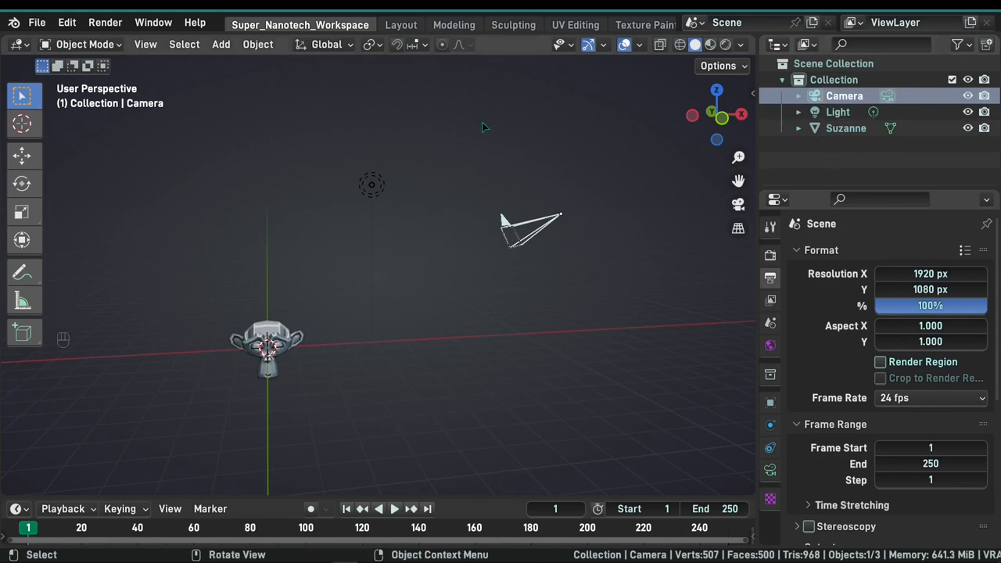
key("f2")
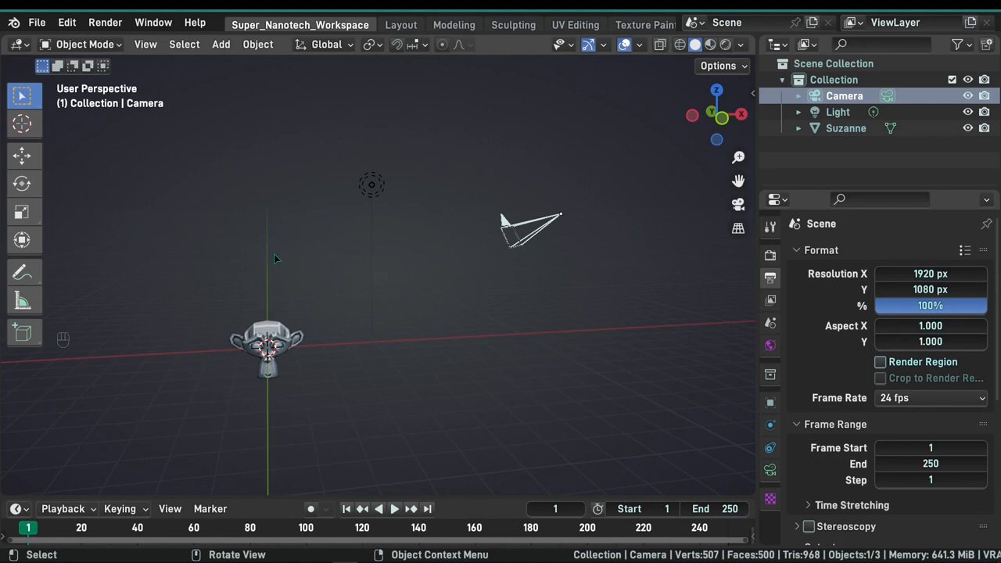
left_click(266, 347)
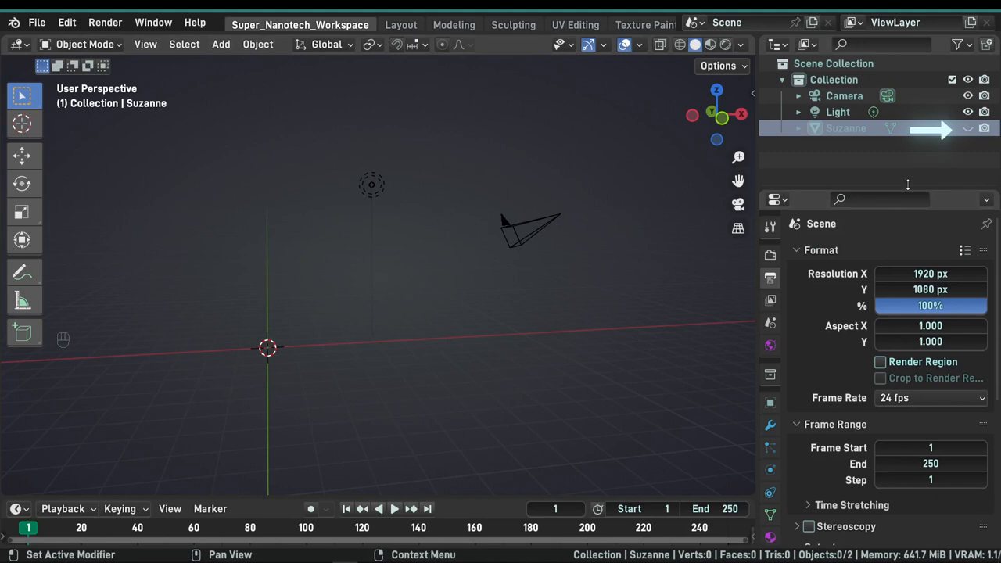
mouse_move(969, 128)
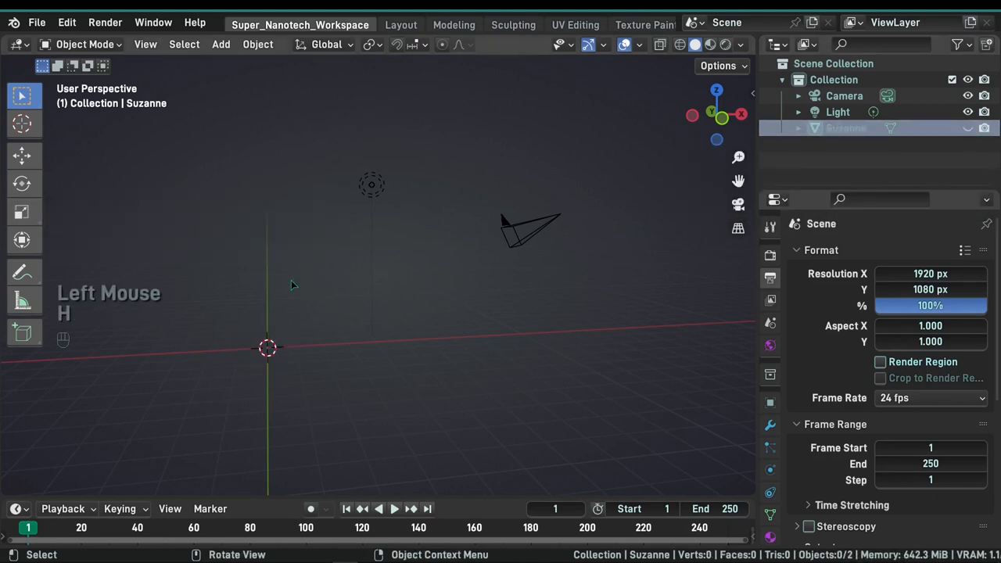
key("alt+h")
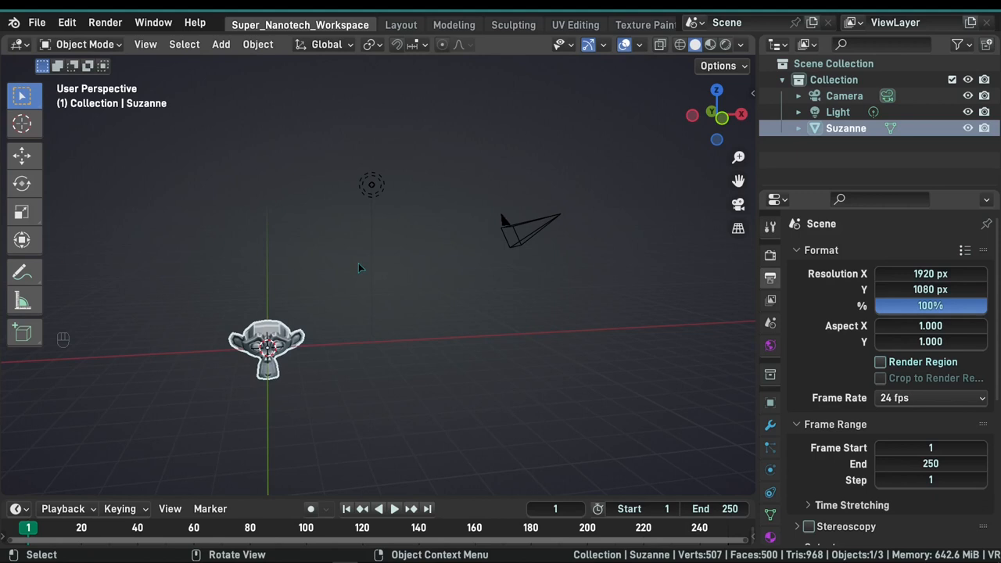
key("shift+h")
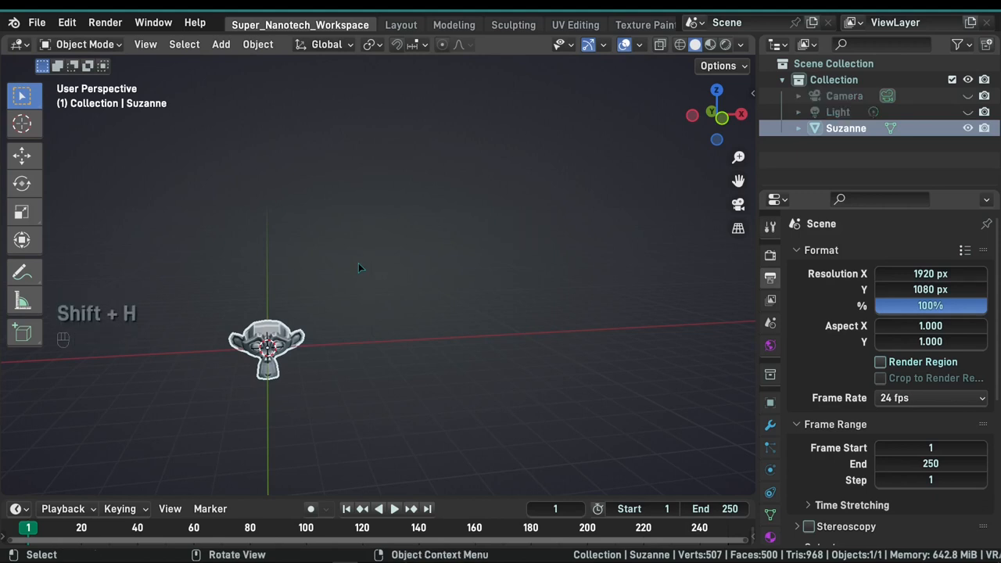
mouse_move(289, 257)
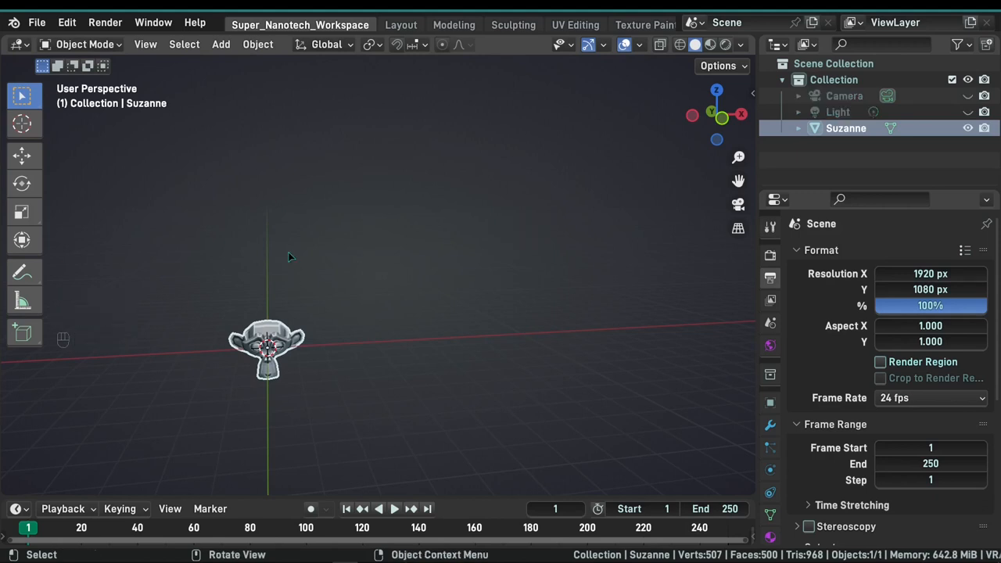
key("Alt+H")
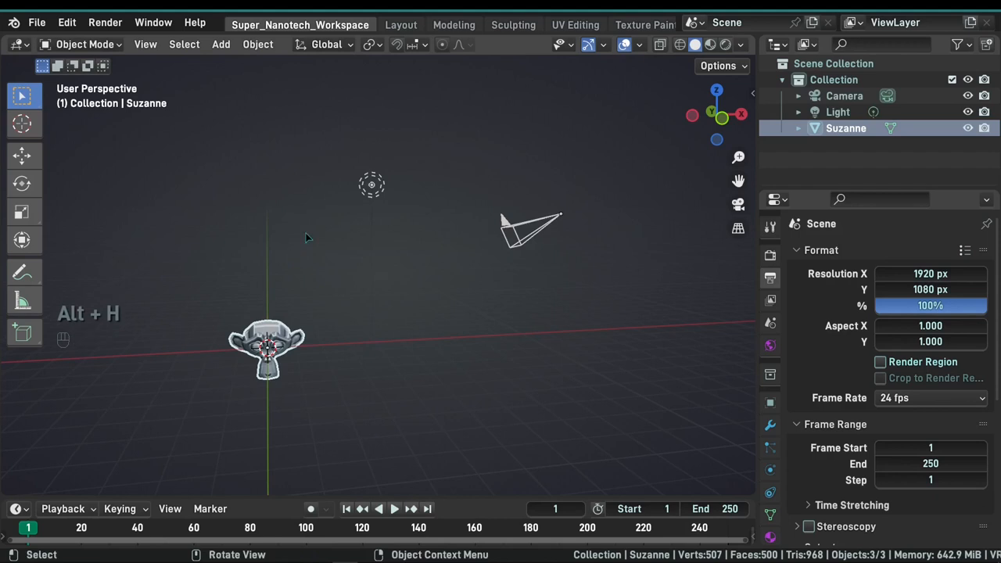